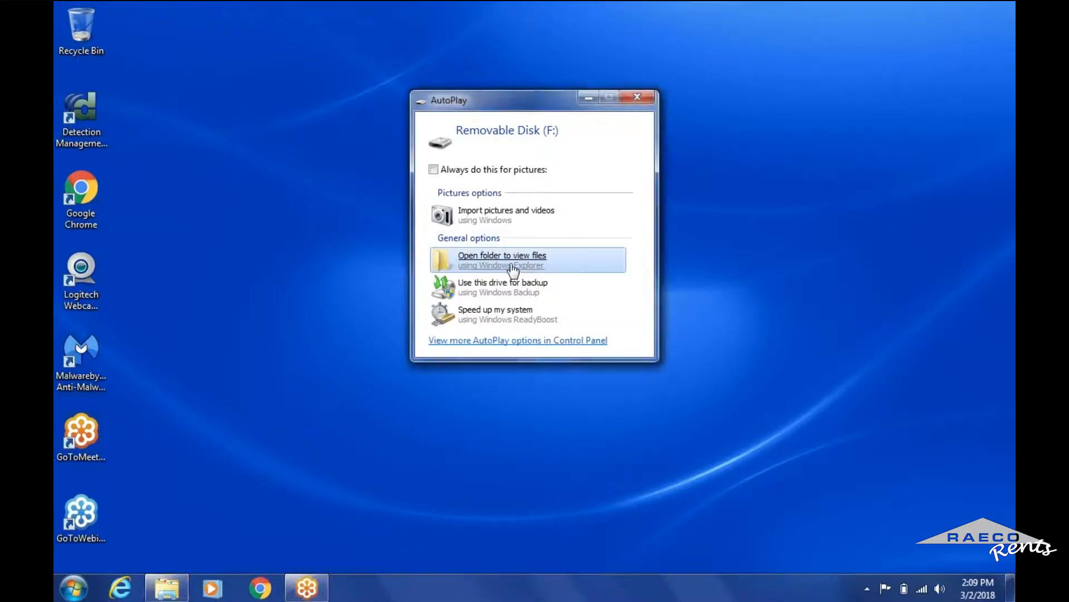
Browse the removable drive's files and select the TrakPro Lite 2.2.1 installer
left_click(502, 260)
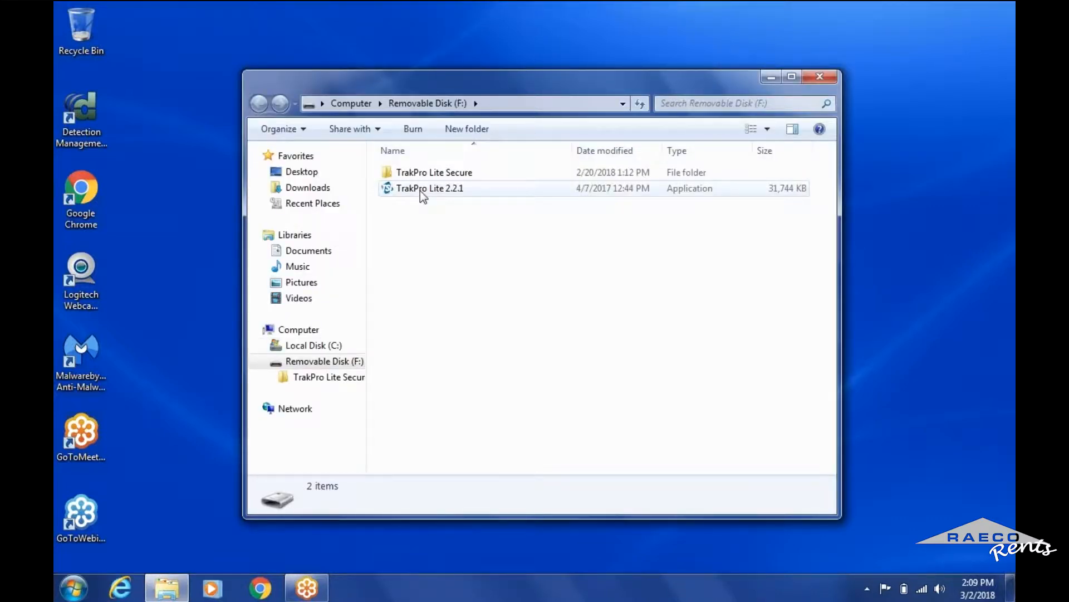
left_click(430, 188)
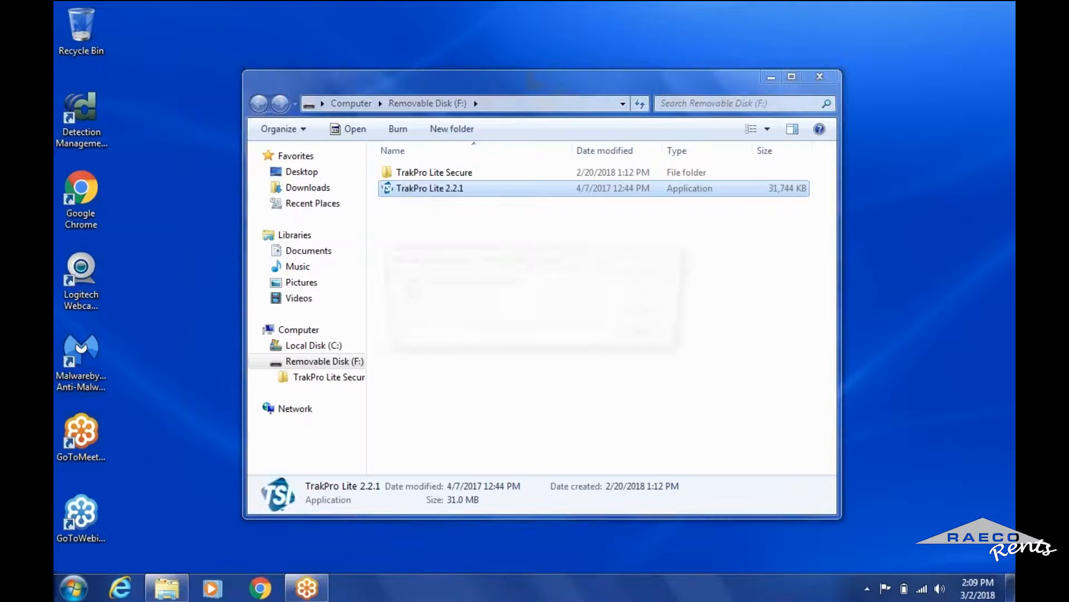
Run the TrakPro Lite 2.2.1 installer, accept the license, complete installation and close the wizard
double_click(430, 187)
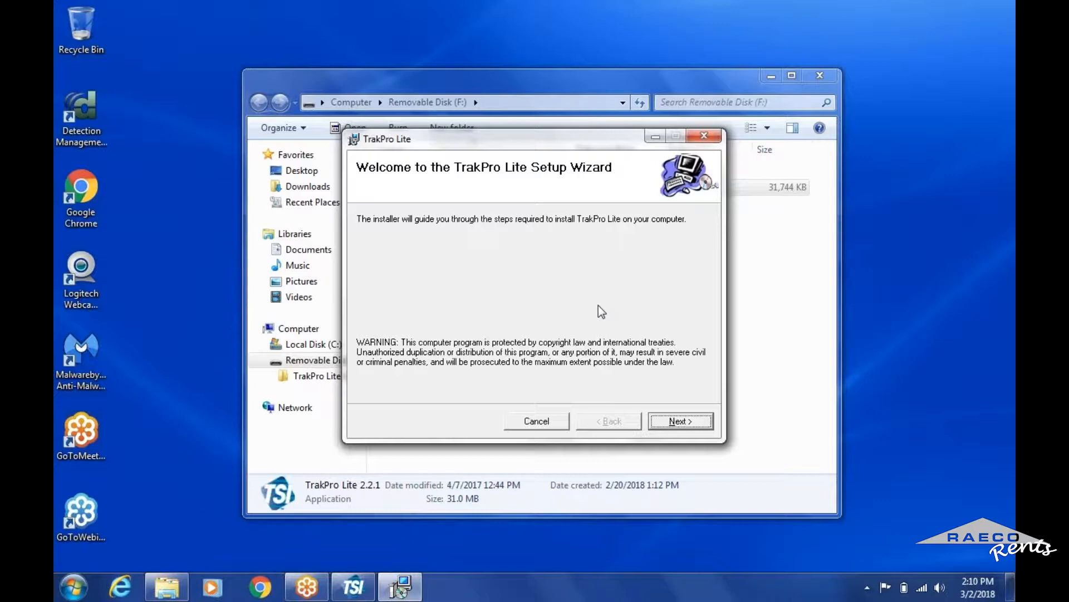
mouse_move(576, 356)
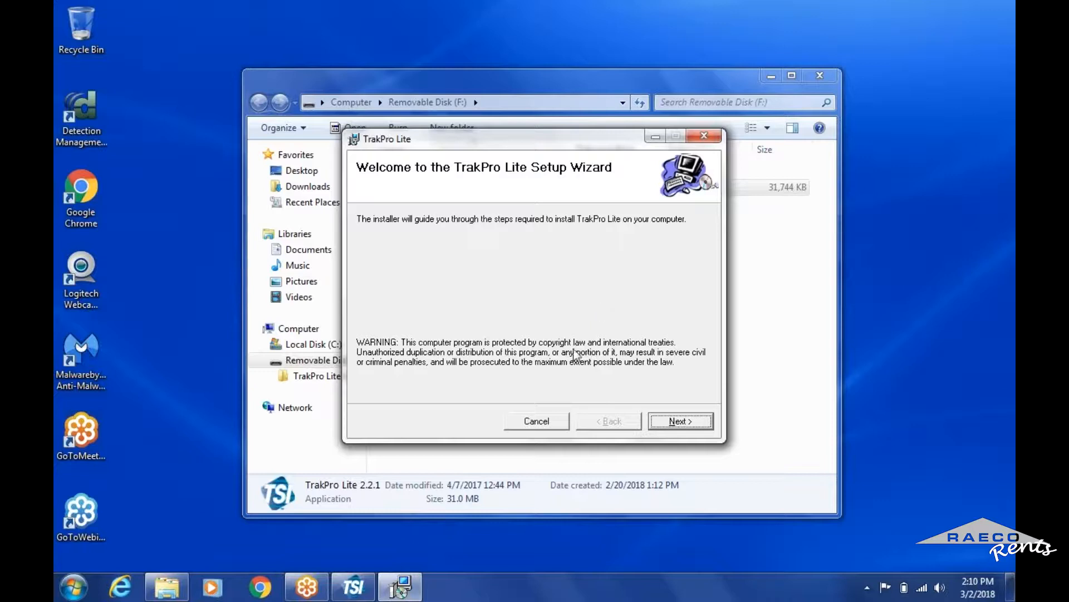
mouse_move(604, 324)
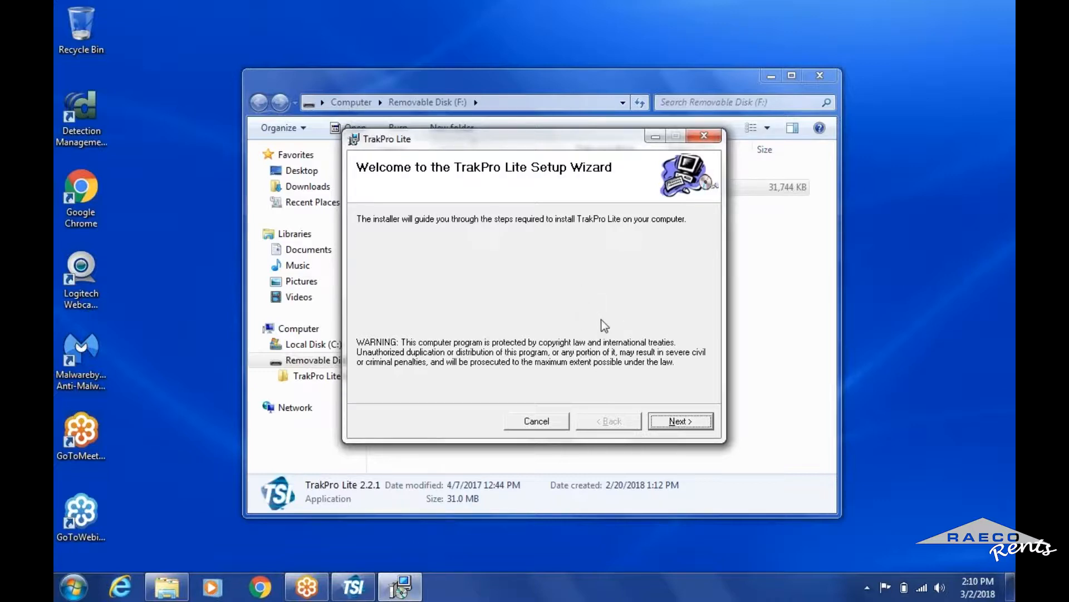
mouse_move(679, 421)
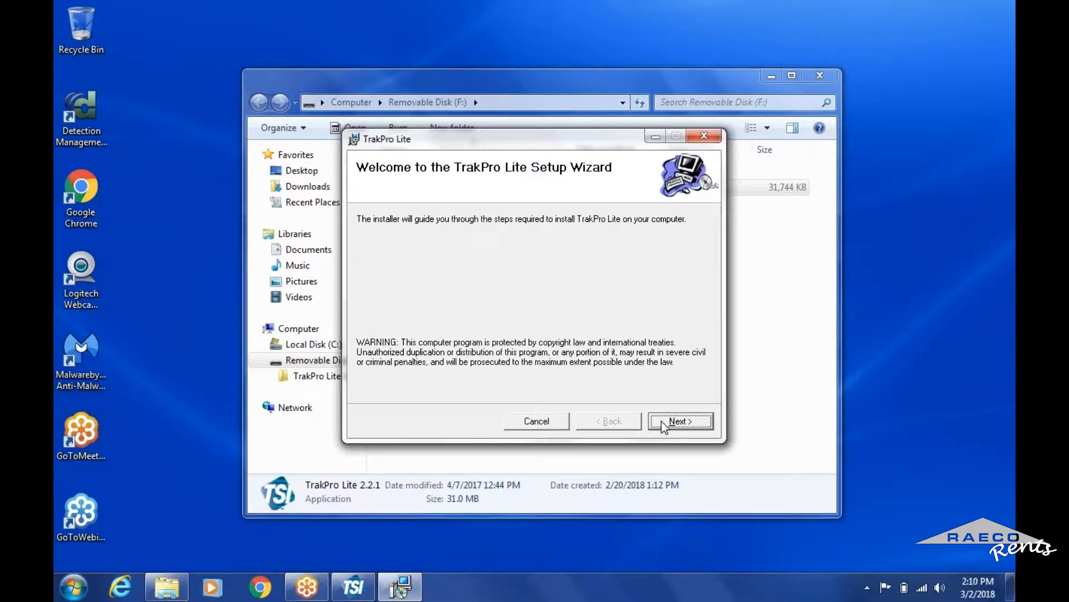
left_click(680, 421)
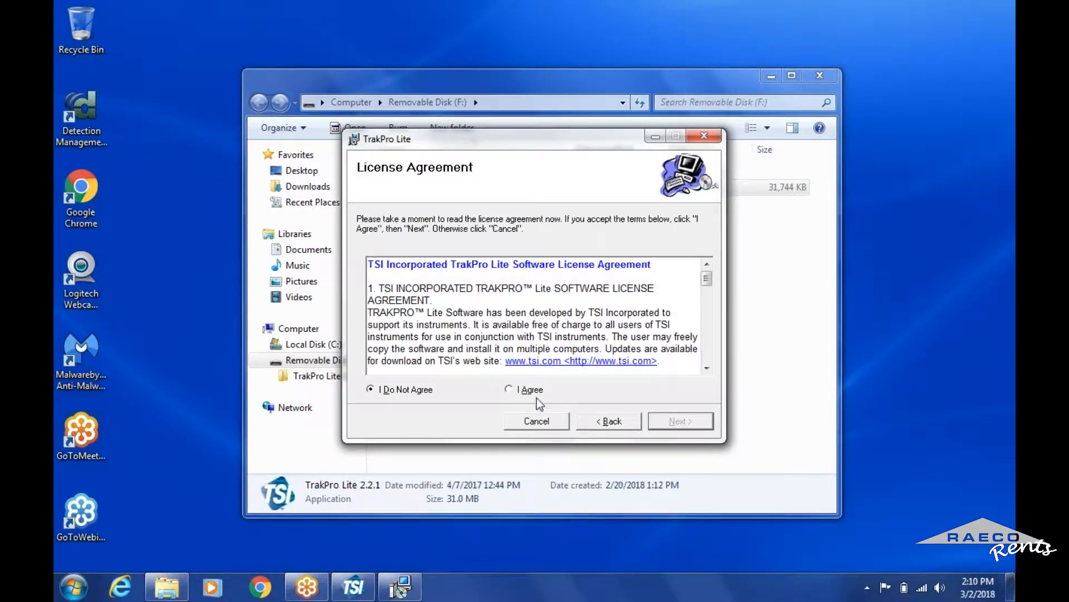
left_click(509, 389)
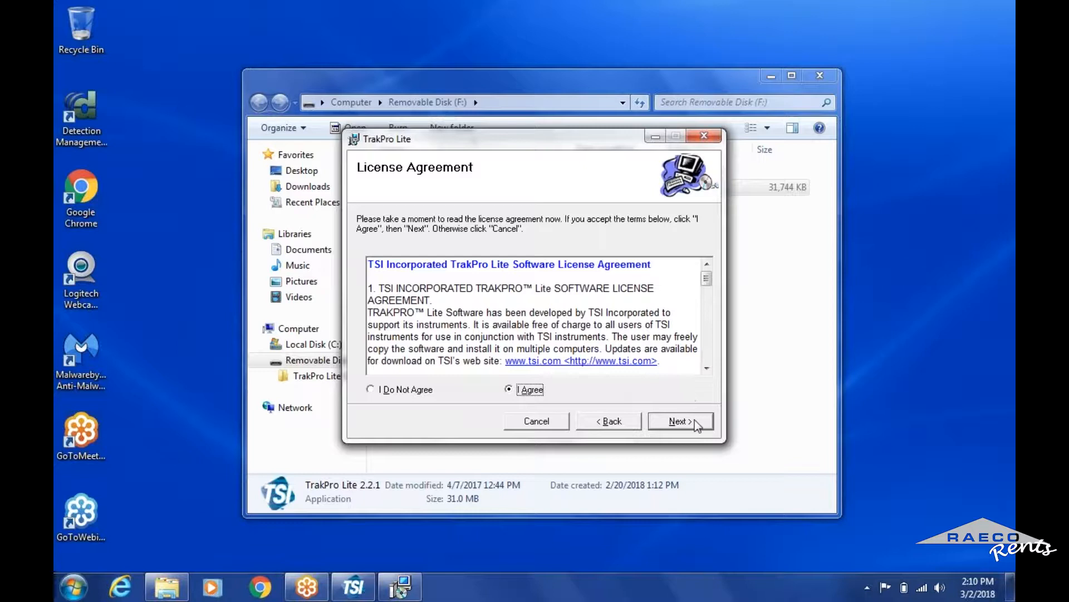
left_click(680, 421)
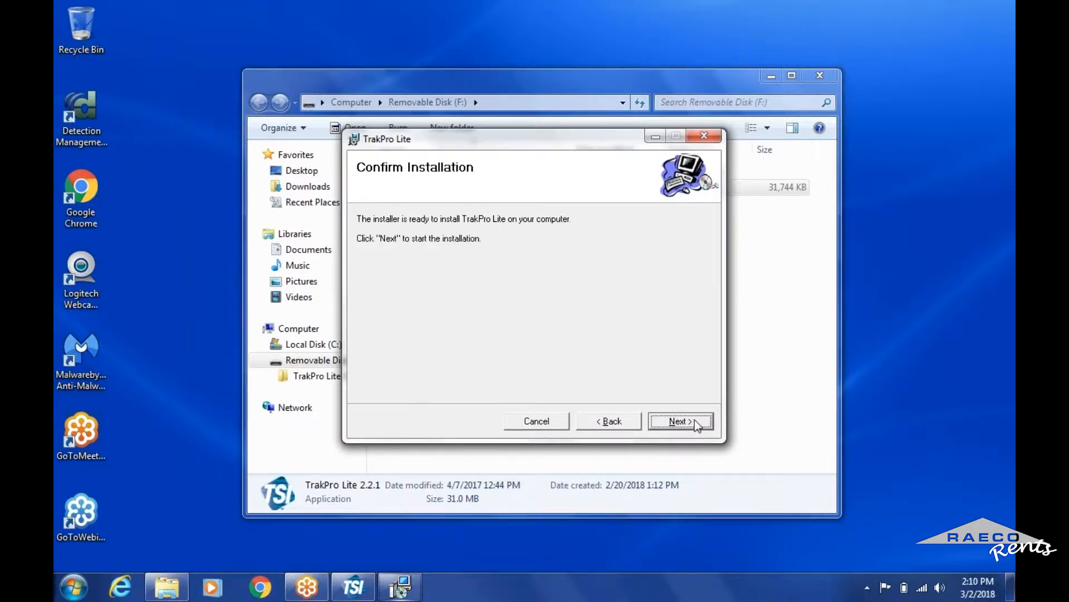
left_click(679, 421)
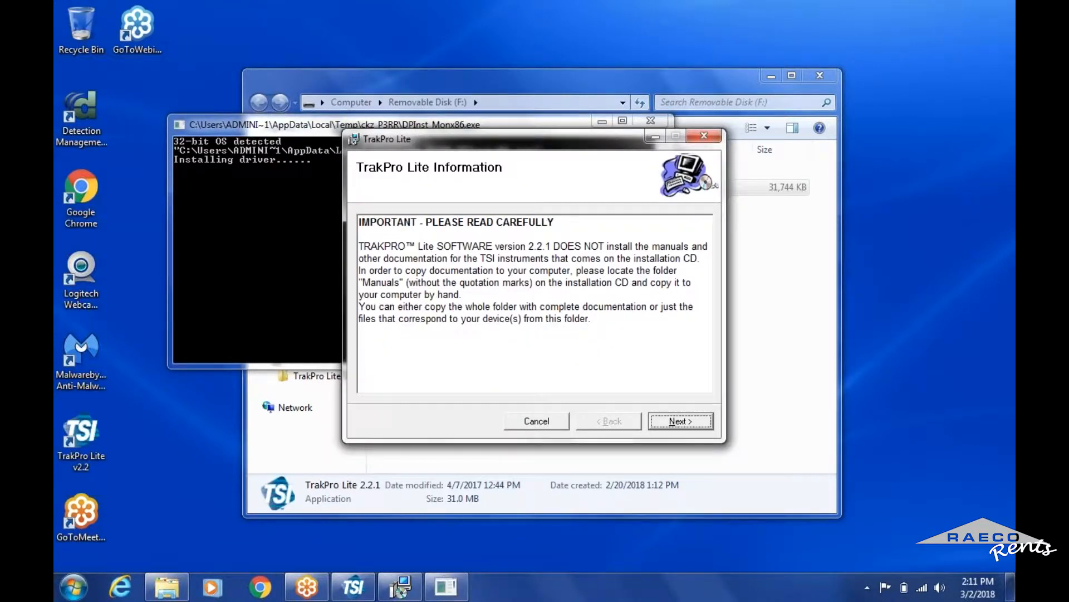
left_click(679, 421)
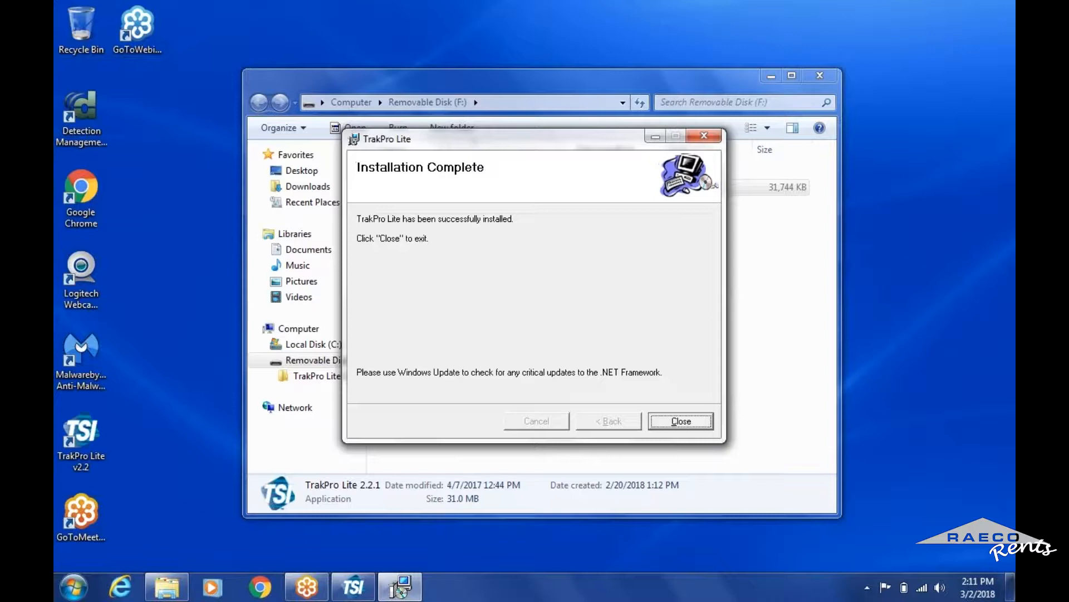
left_click(680, 420)
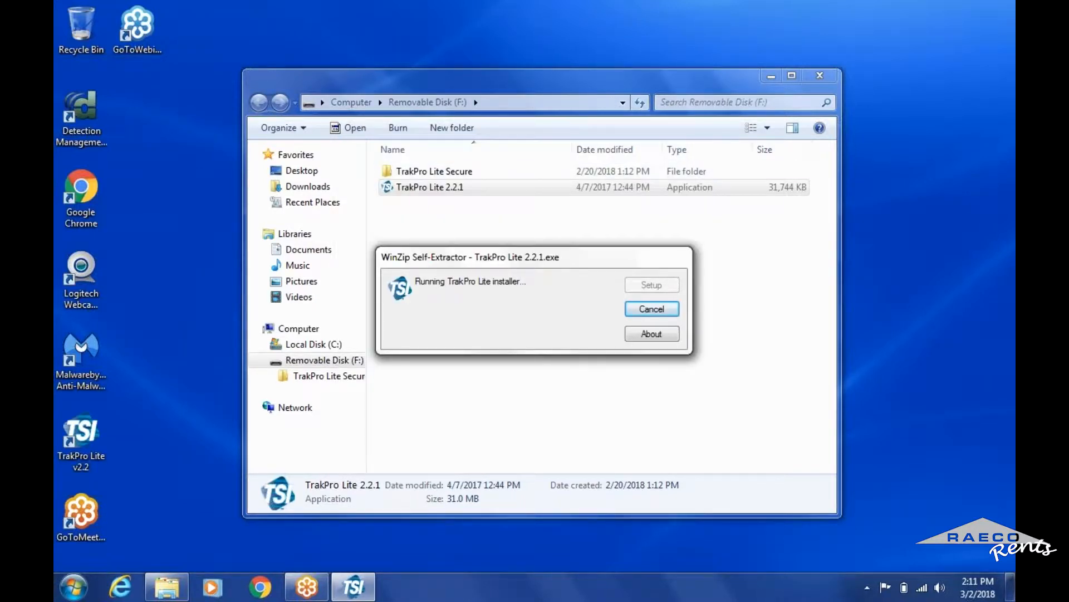
Minimize the drive window and launch TrakPro Lite from its v2.2 desktop shortcut
left_click(650, 309)
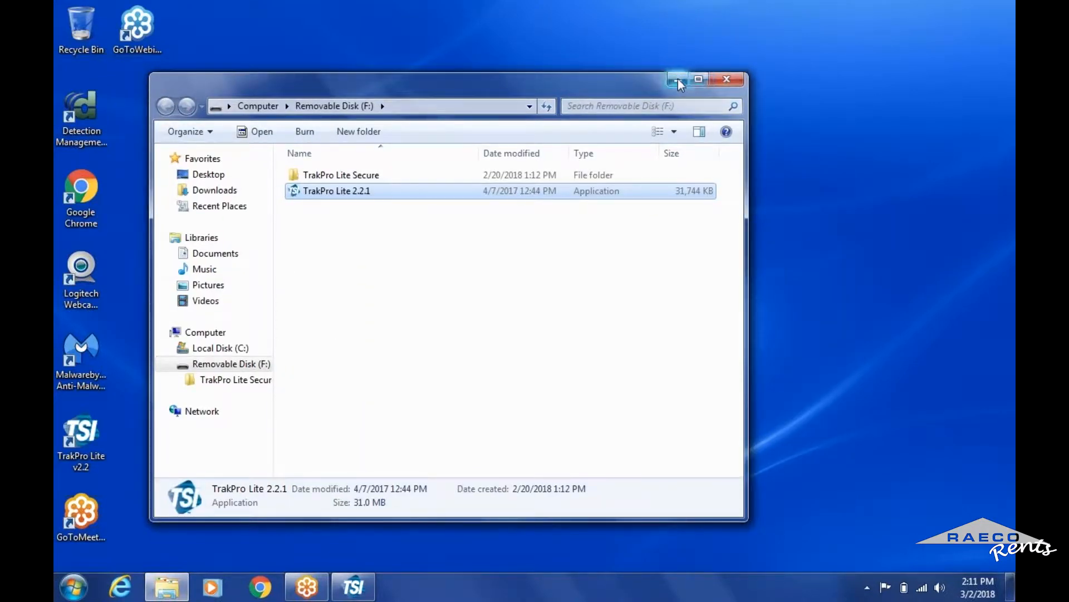
double_click(337, 190)
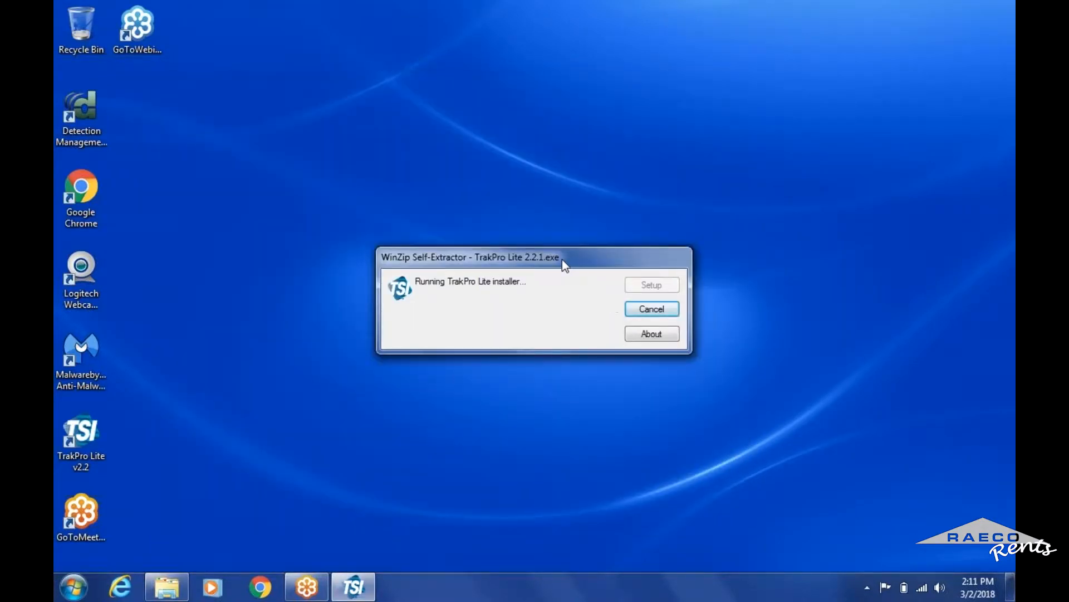
mouse_move(125, 345)
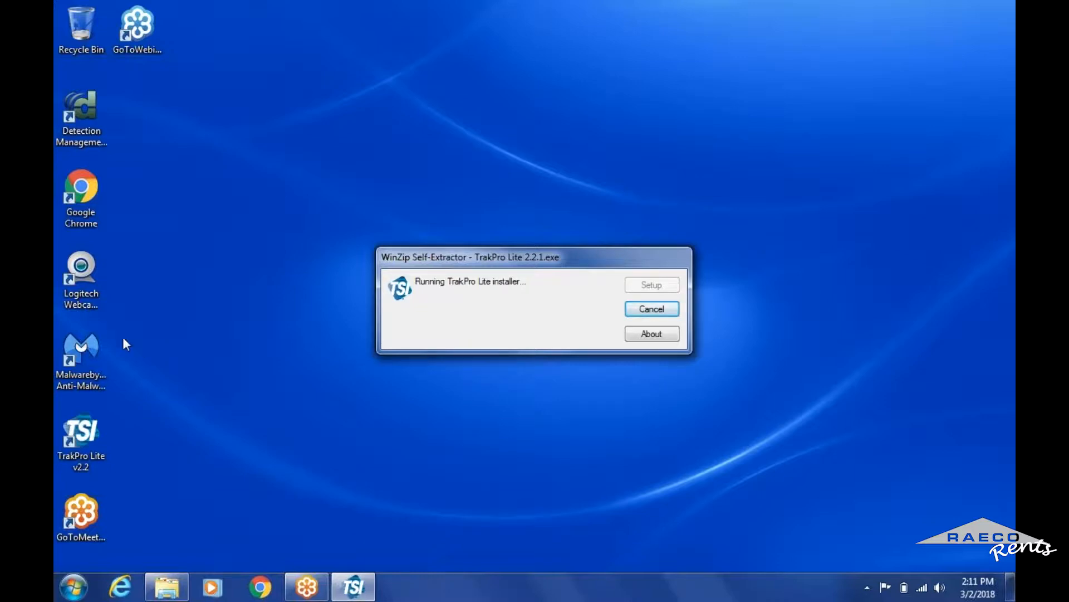
left_click(80, 441)
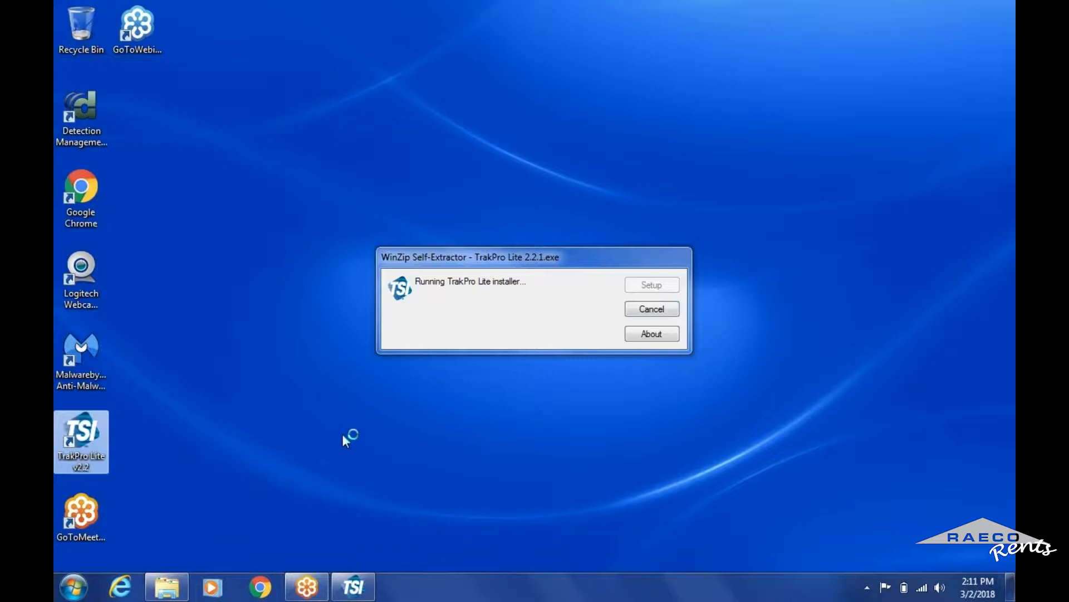
mouse_move(412, 343)
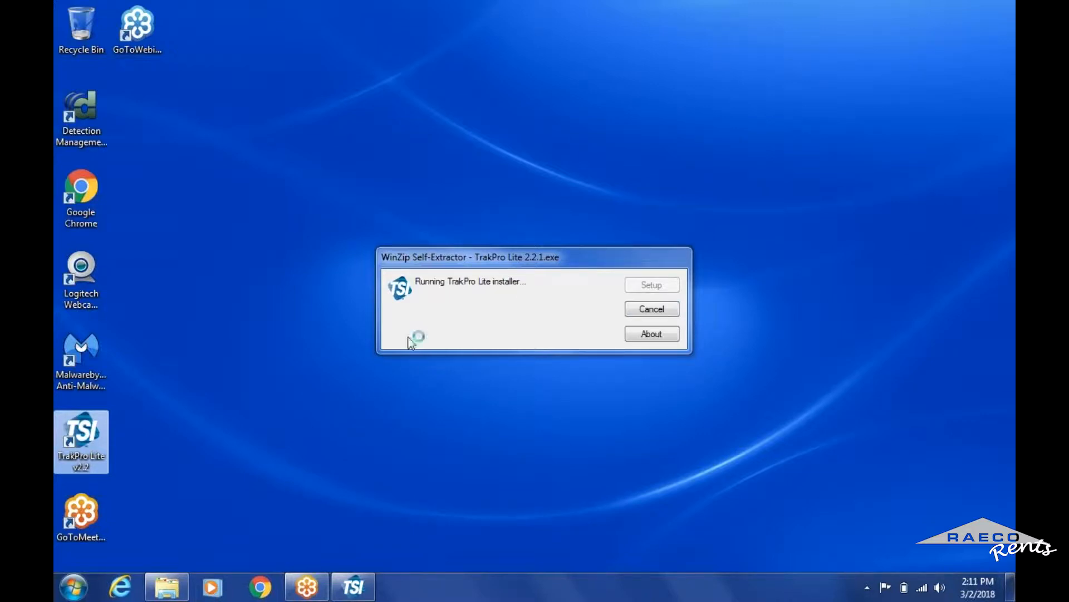
mouse_move(677, 284)
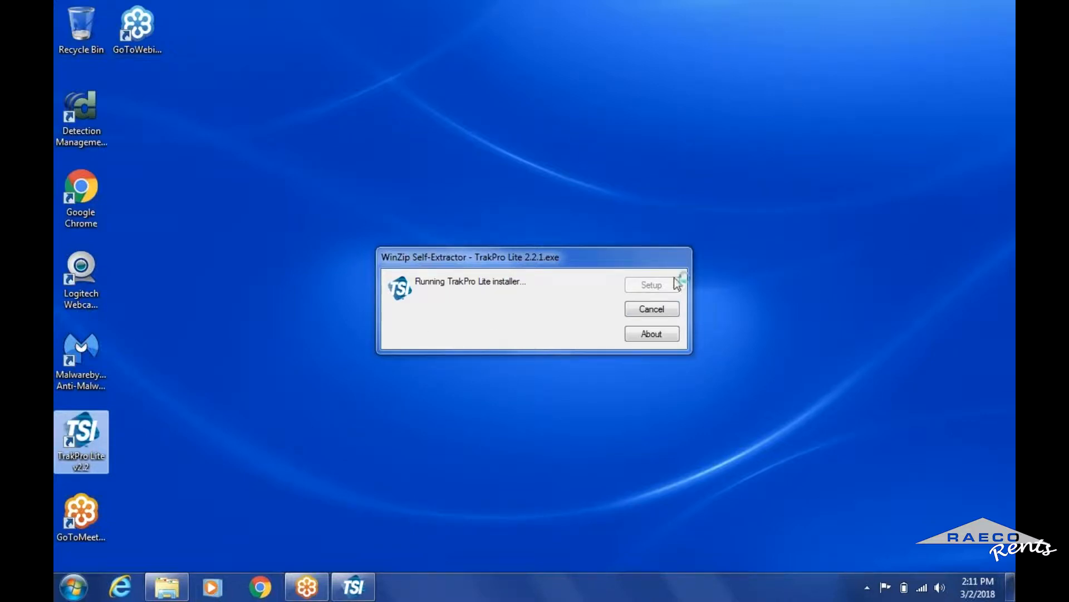
mouse_move(543, 293)
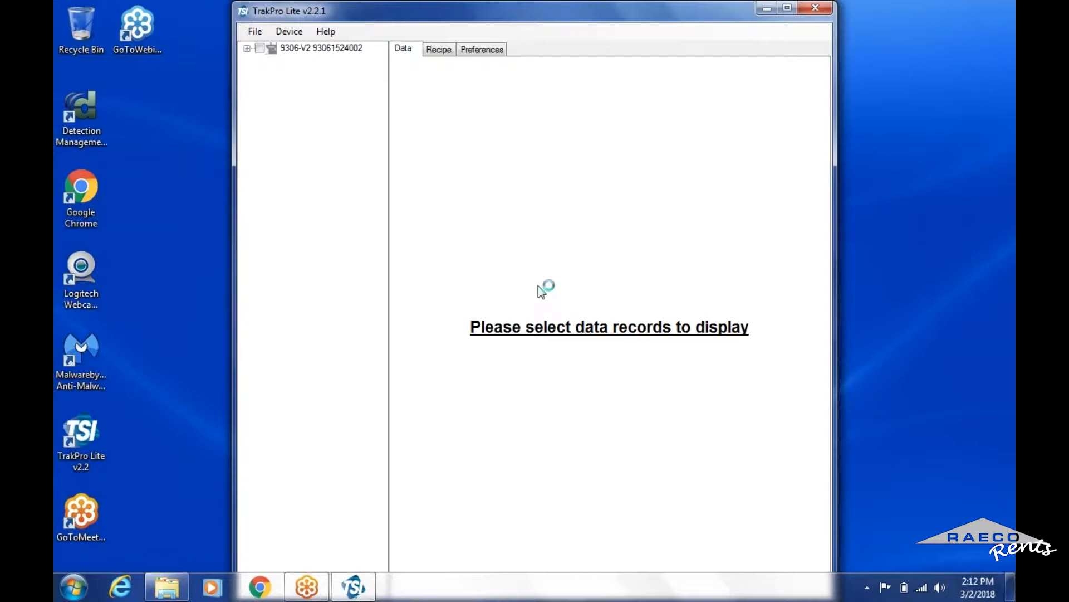
mouse_move(286, 183)
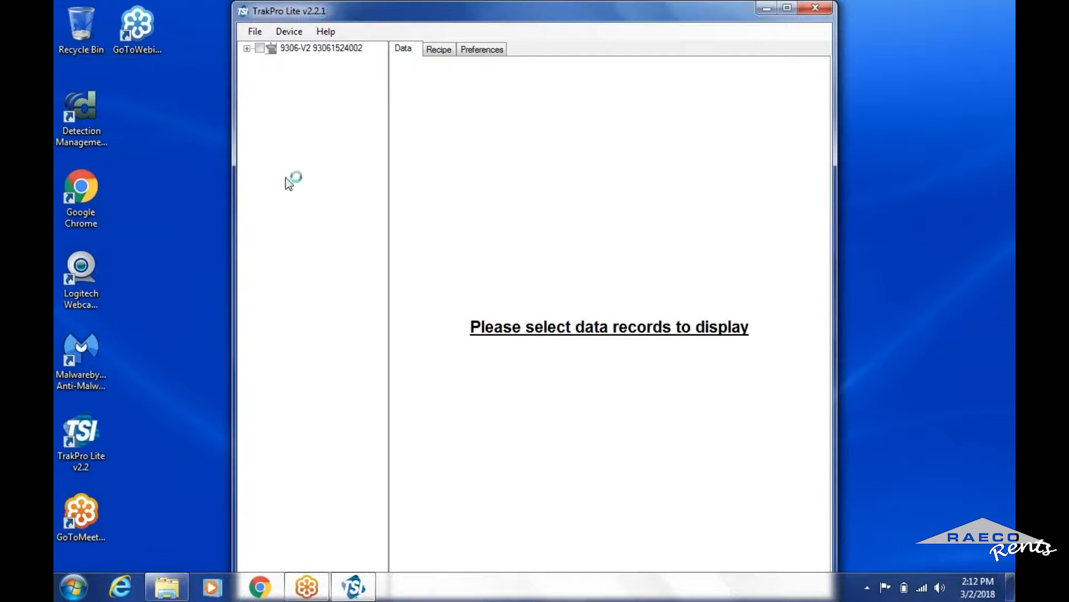
mouse_move(332, 212)
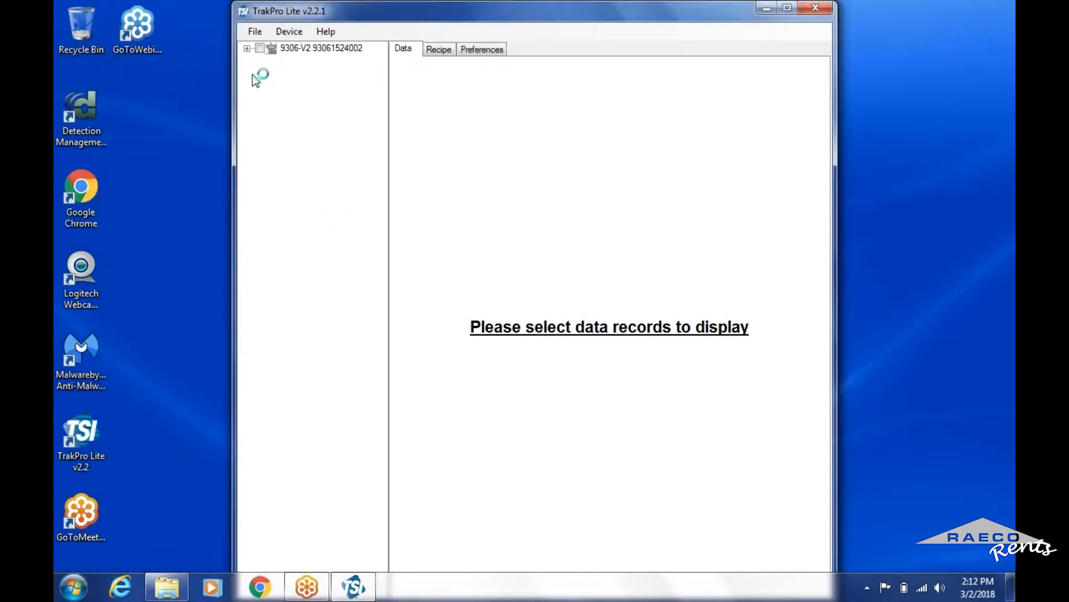
mouse_move(448, 171)
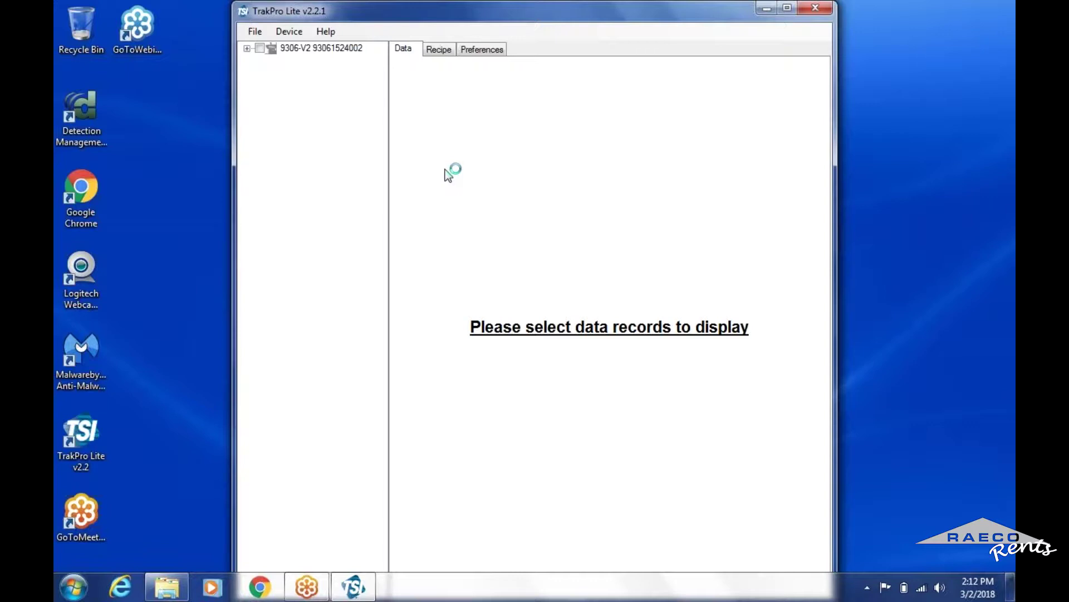
mouse_move(260, 65)
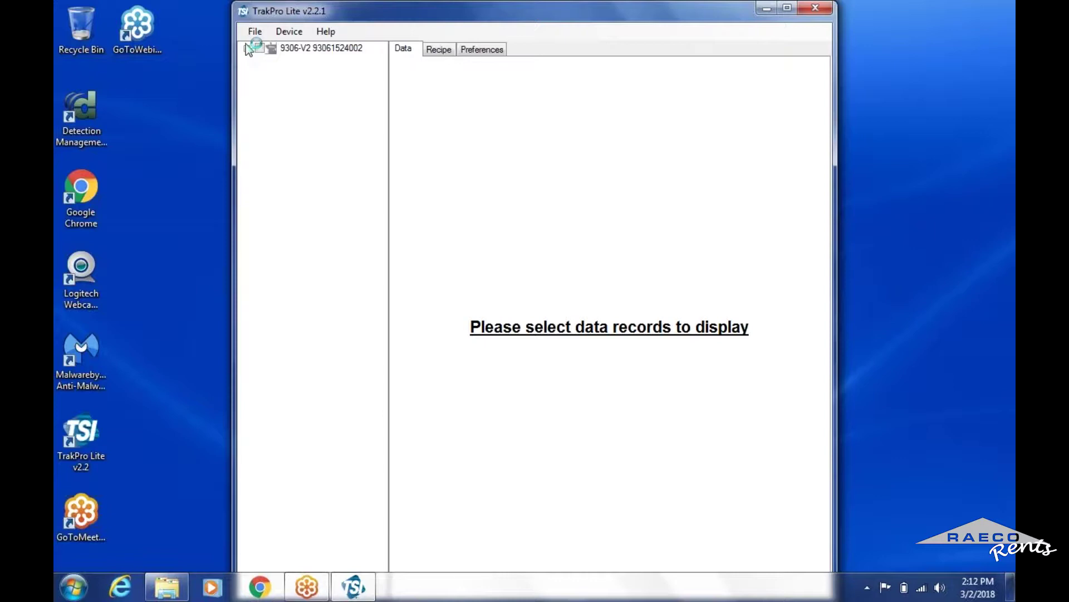
left_click(250, 48)
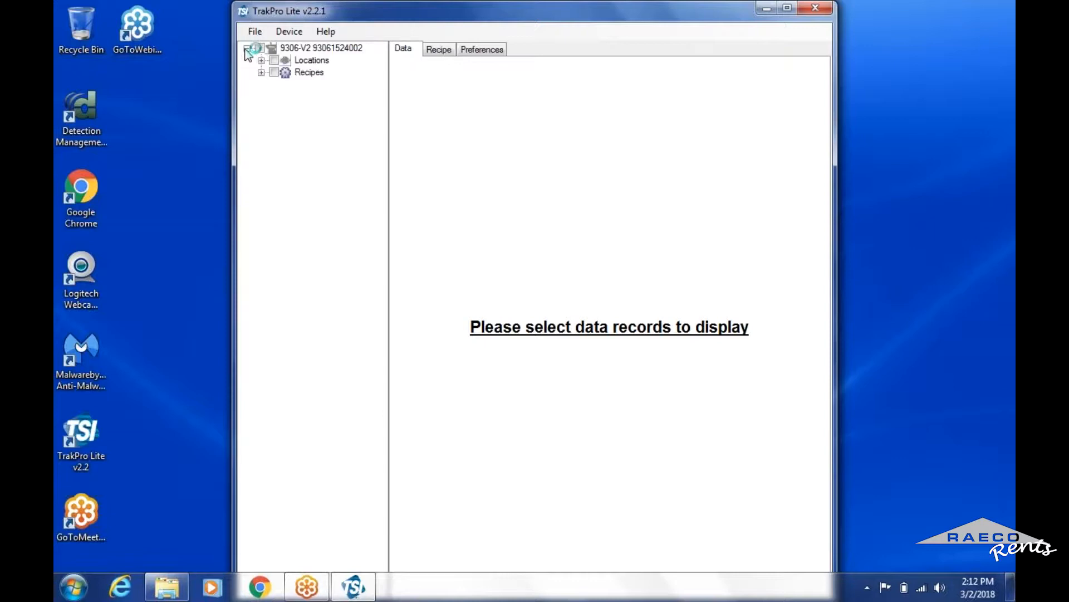
left_click(247, 48)
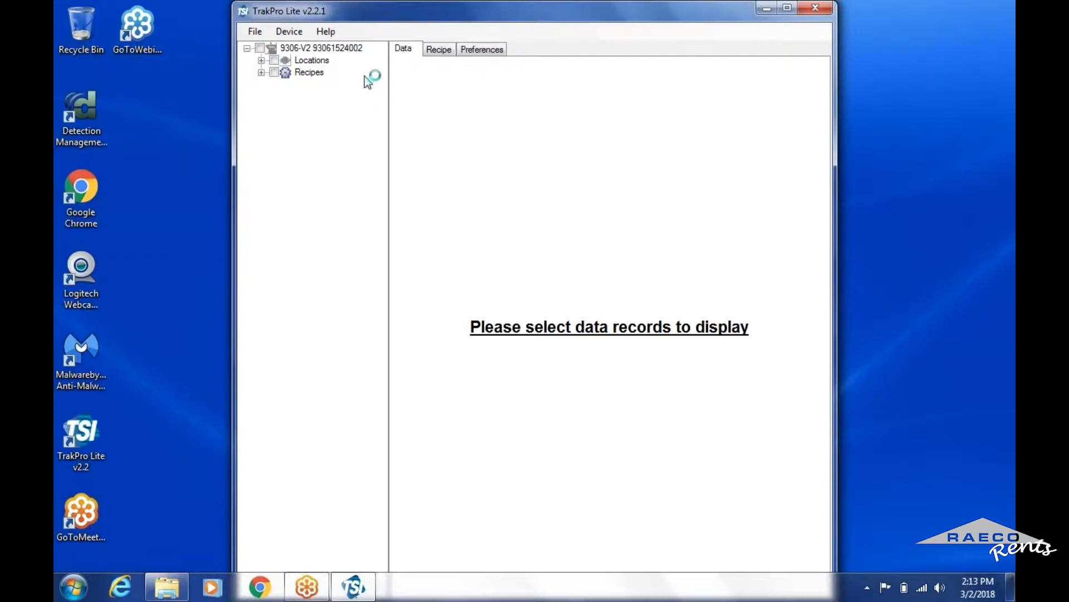
mouse_move(263, 61)
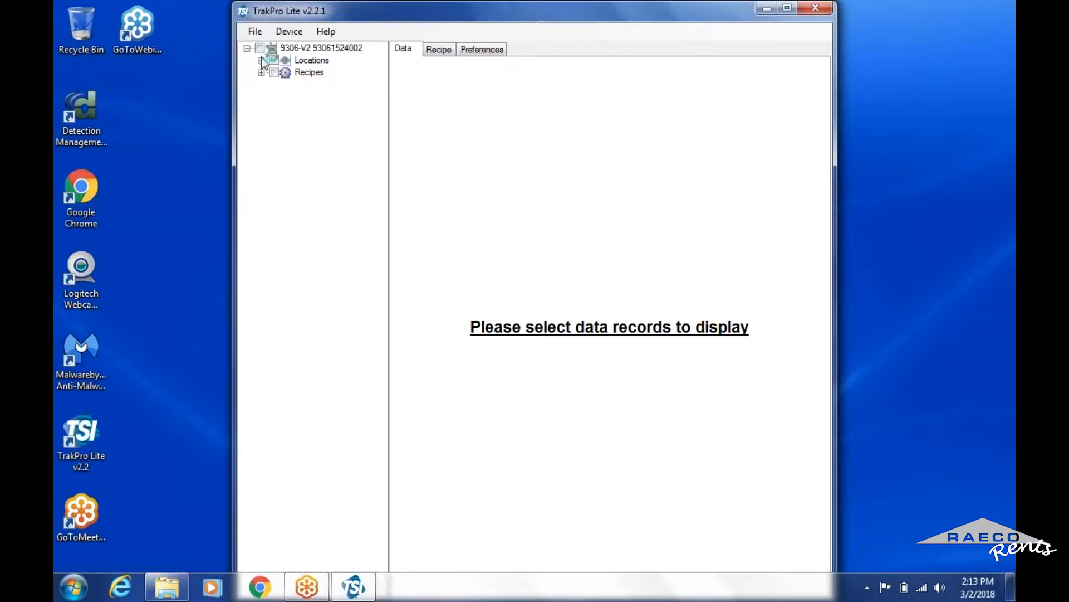
Peek at Locations, then expand Records and check all sample records to load the data report
left_click(261, 60)
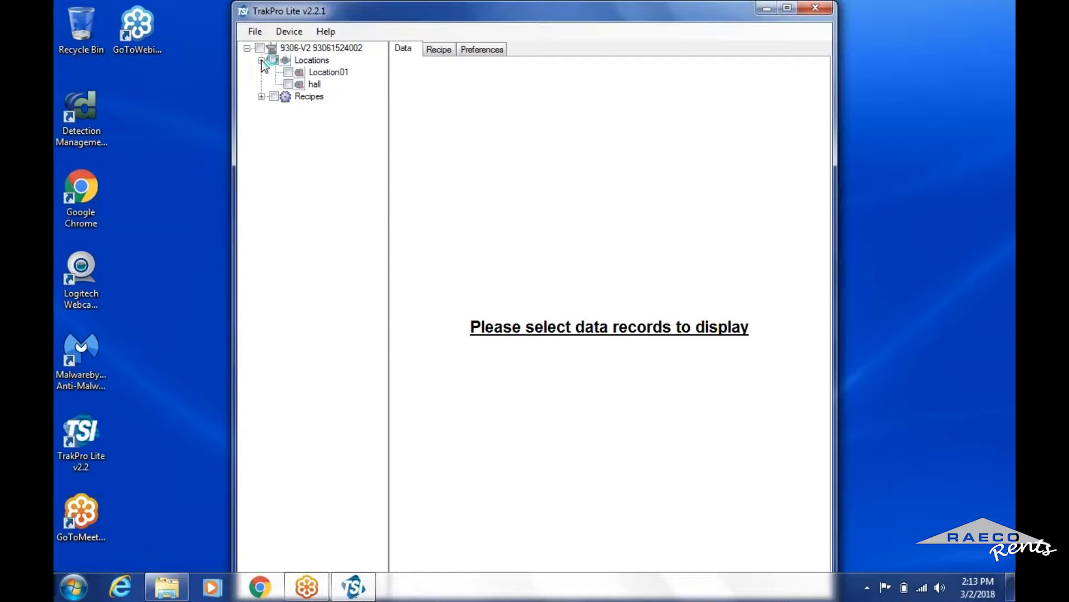
left_click(261, 60)
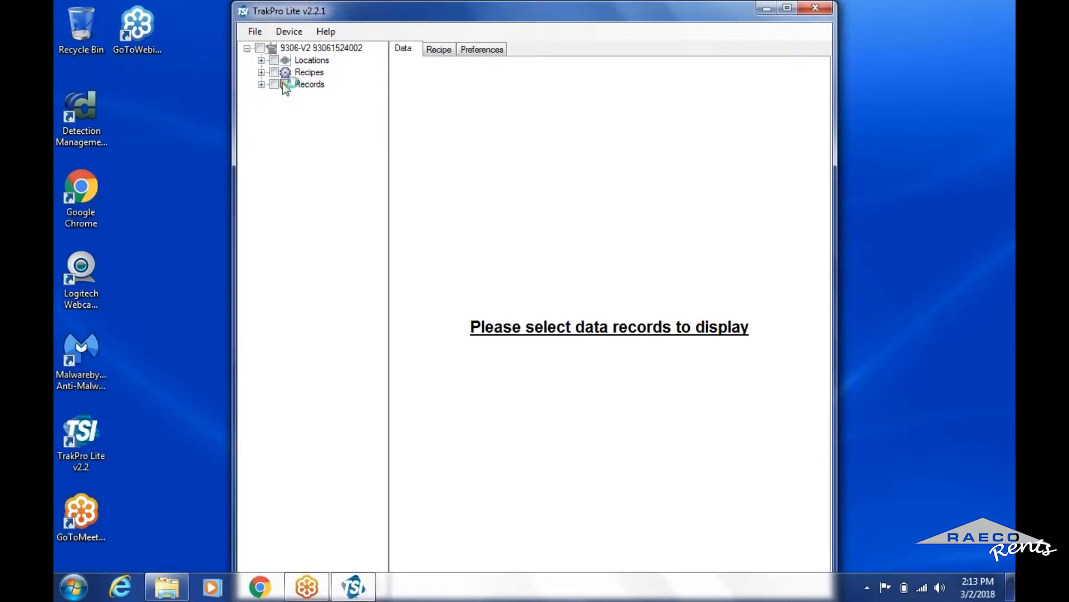
left_click(262, 84)
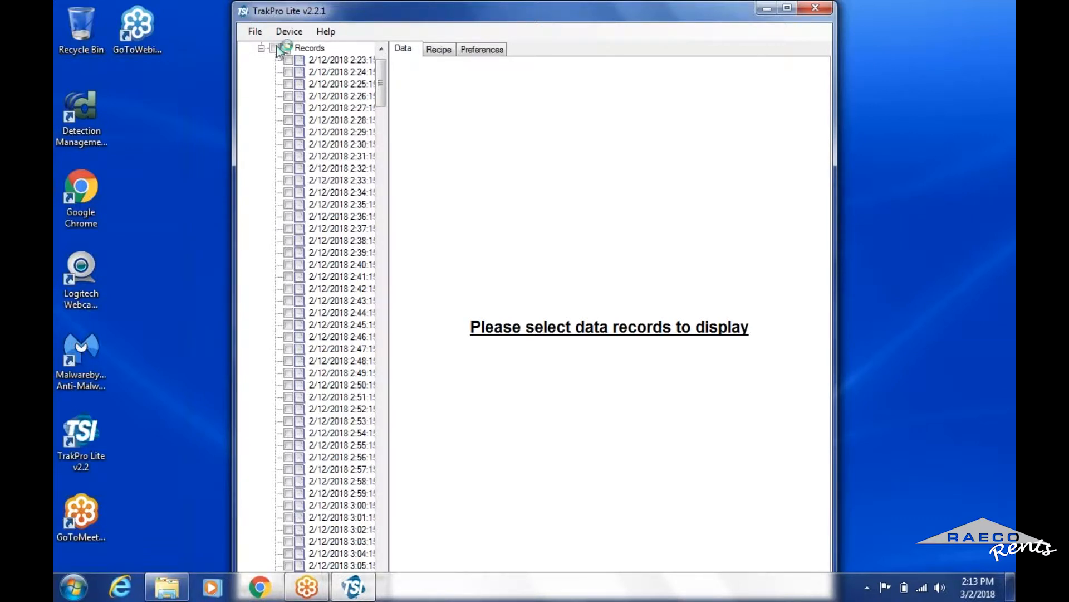
left_click(261, 48)
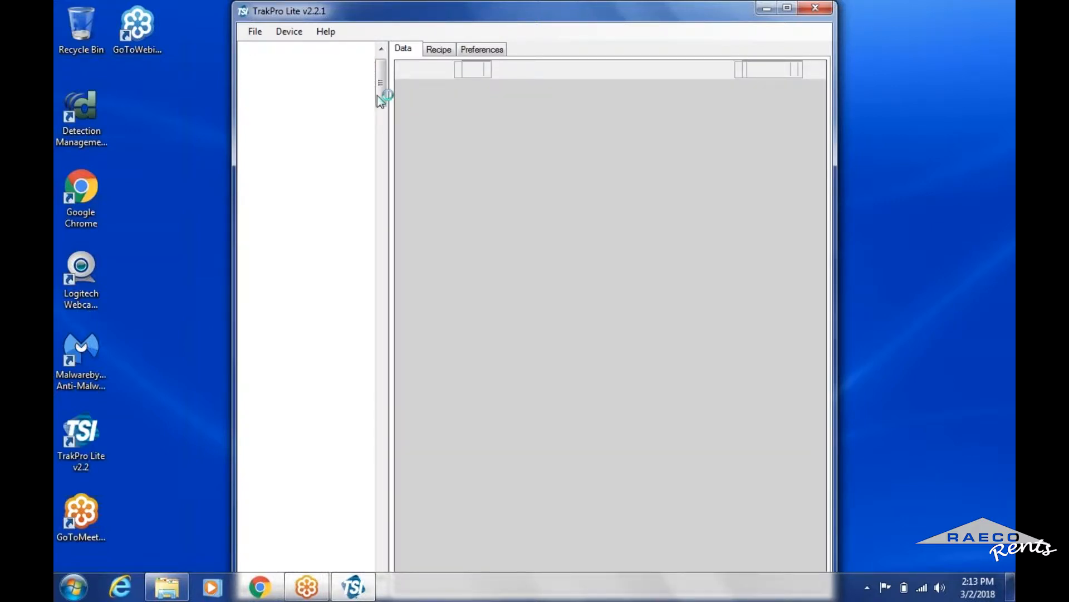
mouse_move(649, 66)
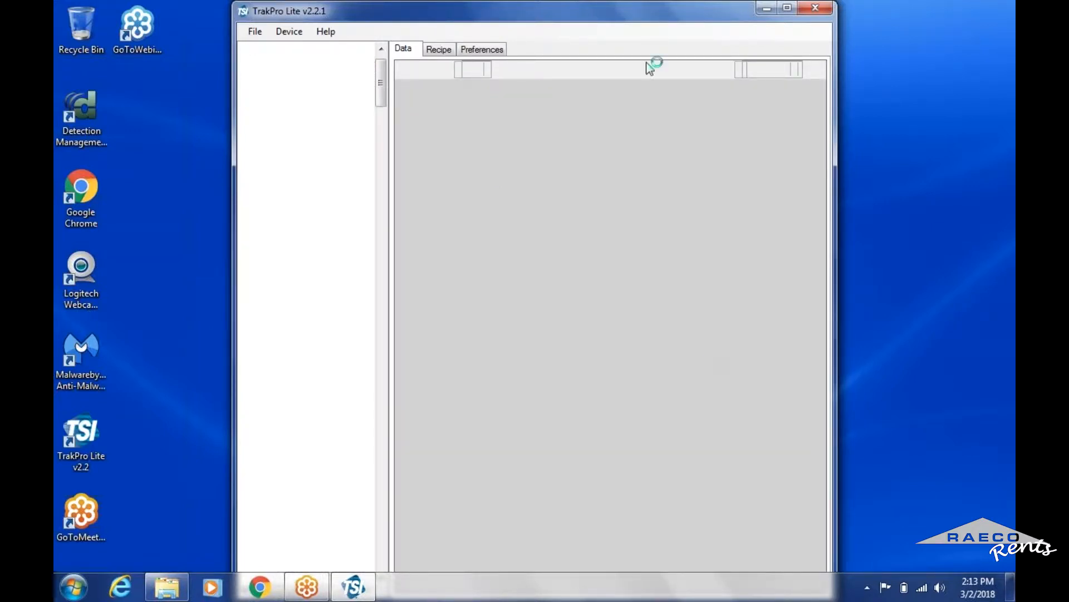
mouse_move(634, 128)
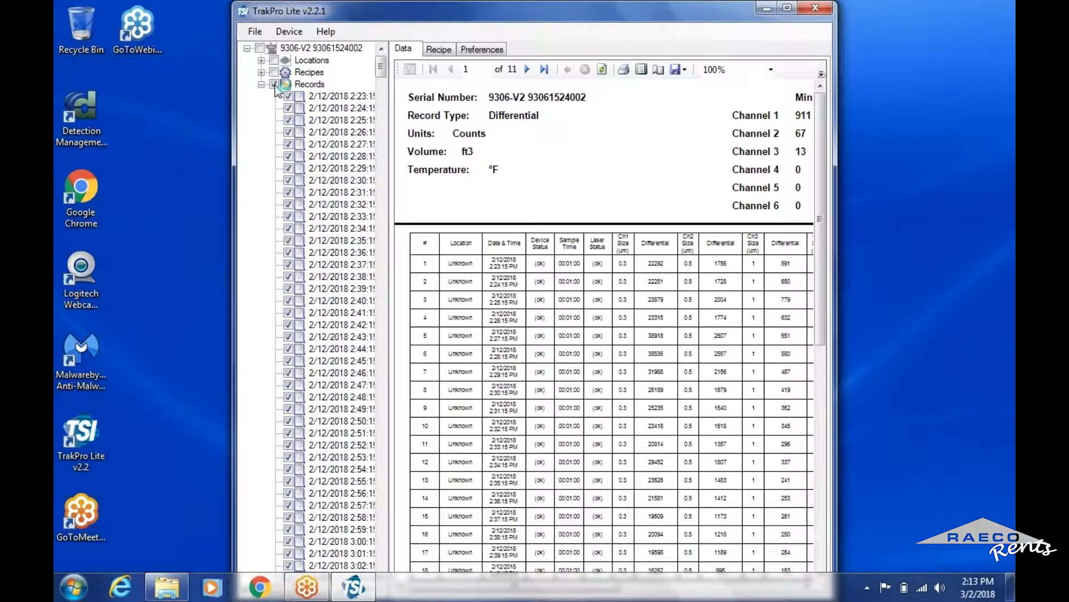
Keep only the 2:34 PM record checked, glance at Recipe and Preferences, and return to the Data report
left_click(273, 83)
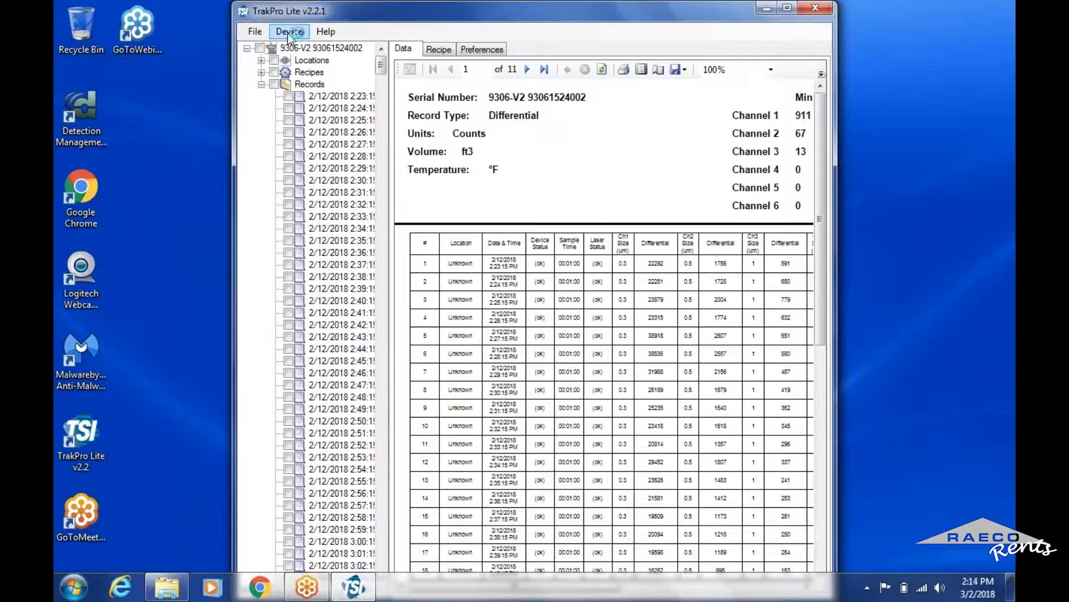
left_click(289, 31)
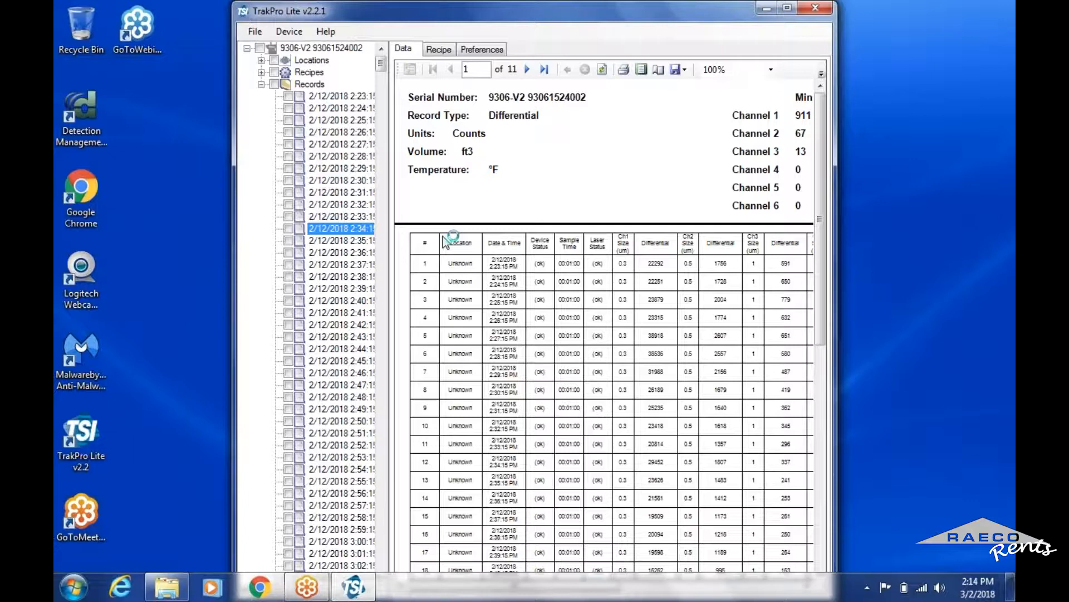
left_click(287, 228)
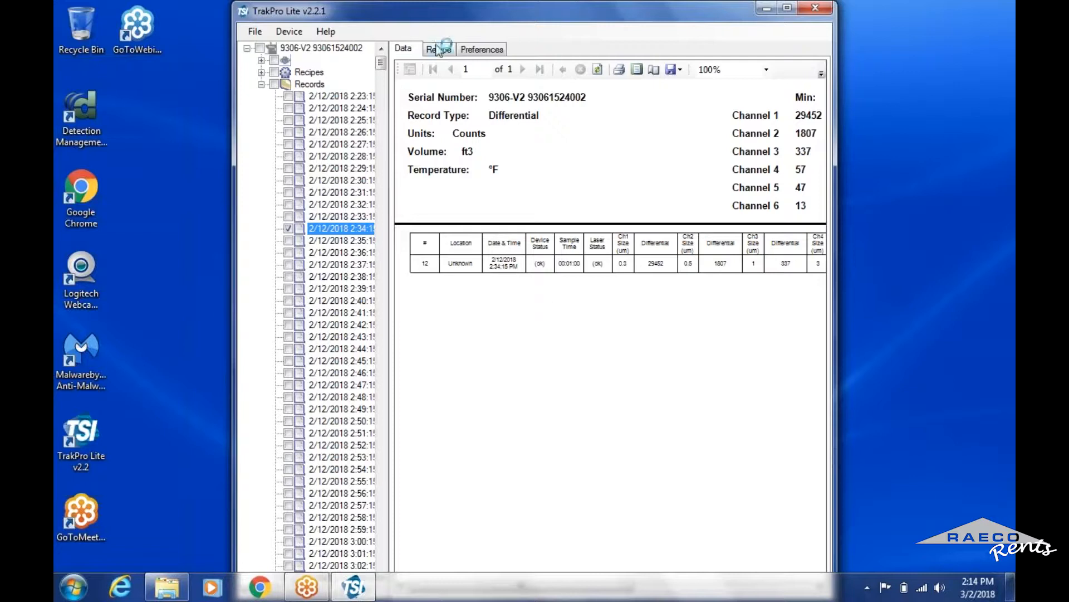
left_click(438, 48)
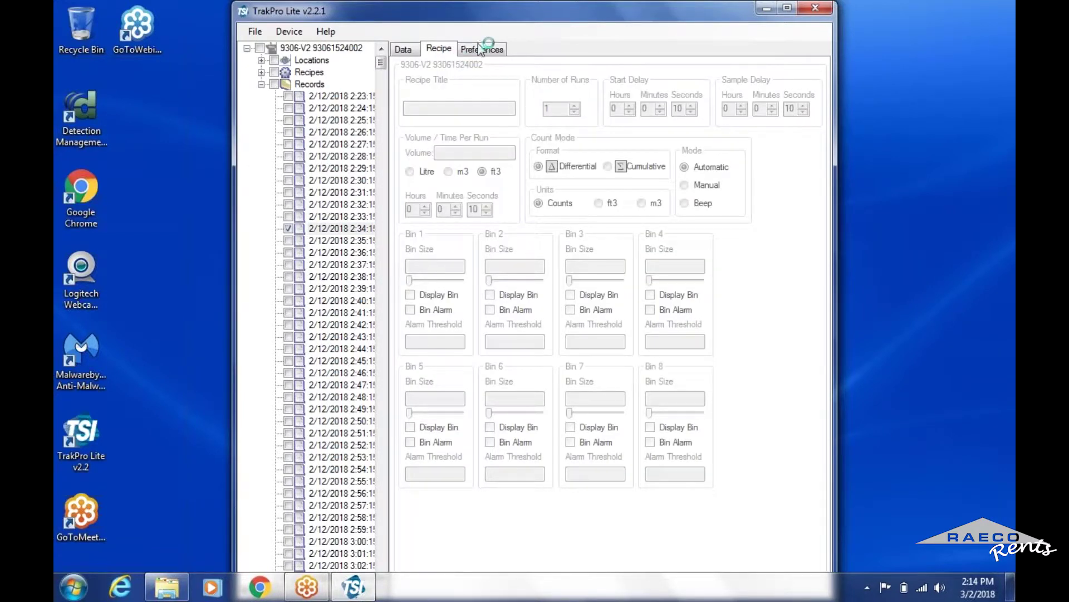
left_click(481, 48)
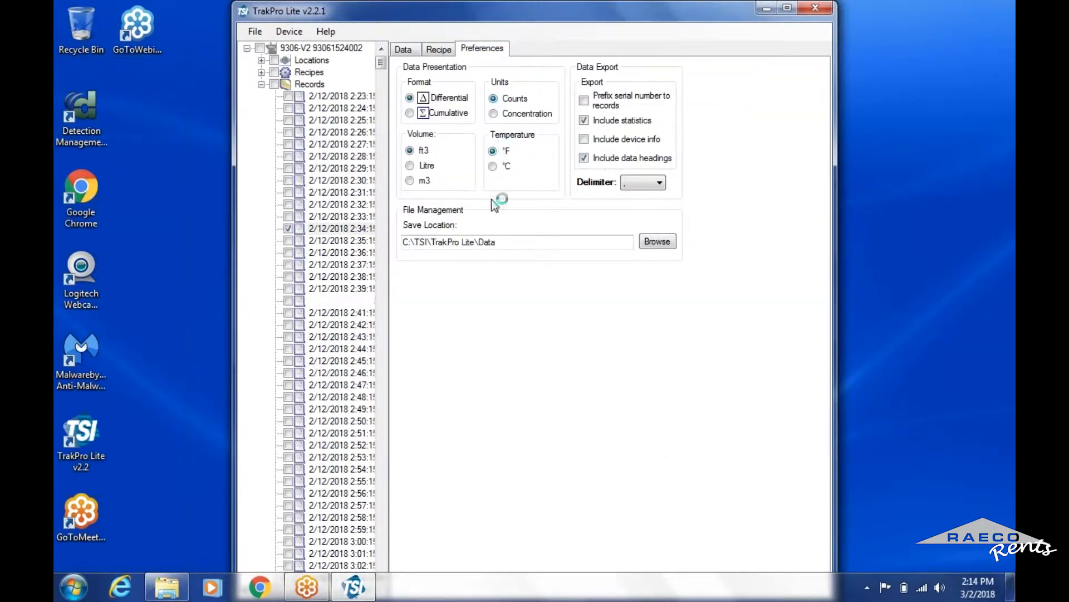
left_click(402, 48)
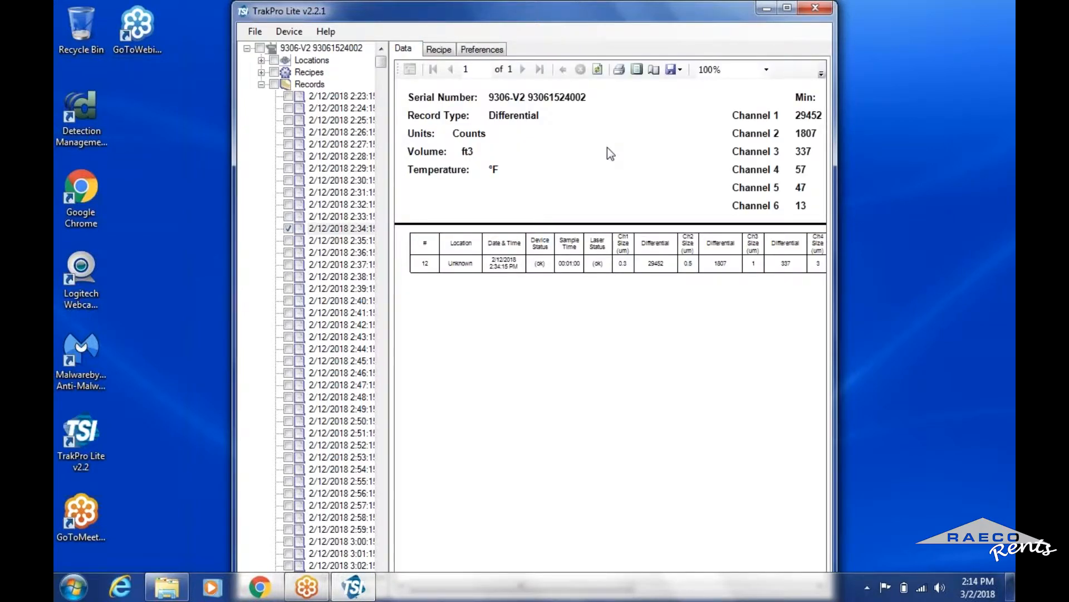
mouse_move(994, 38)
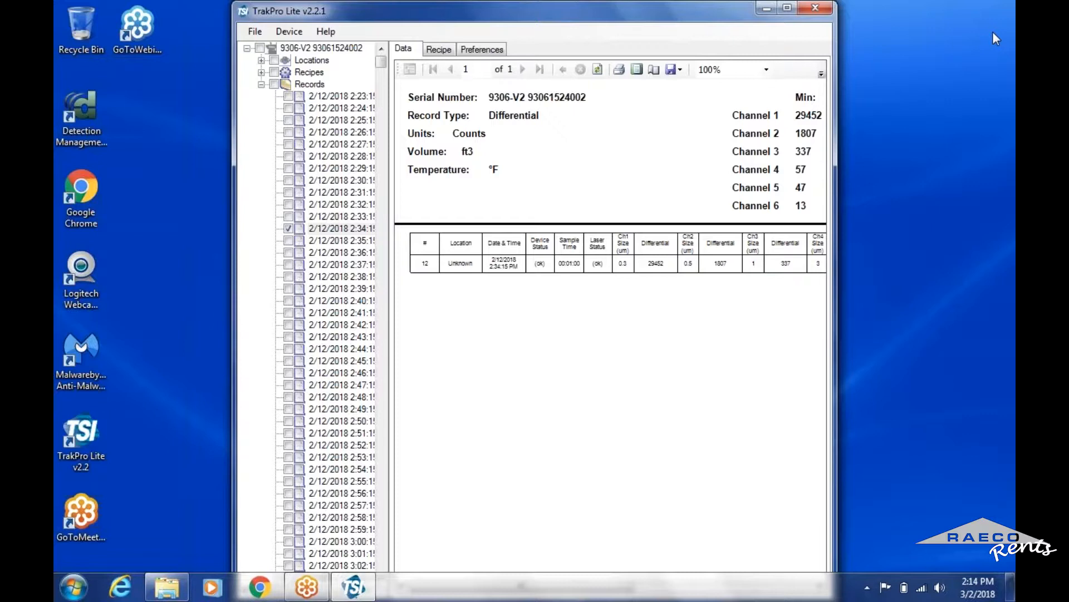
mouse_move(733, 29)
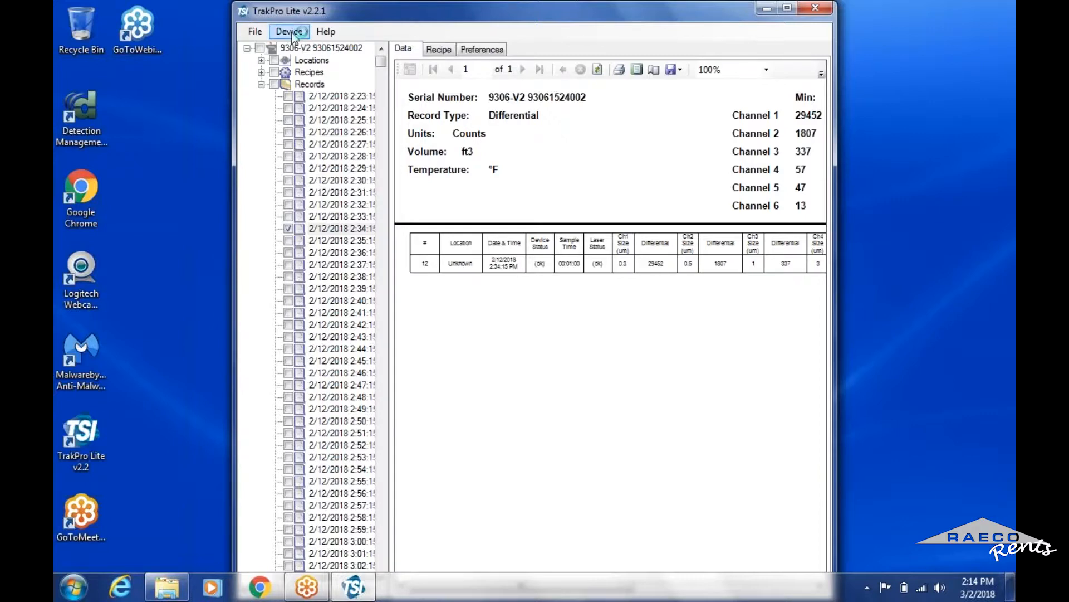
left_click(325, 31)
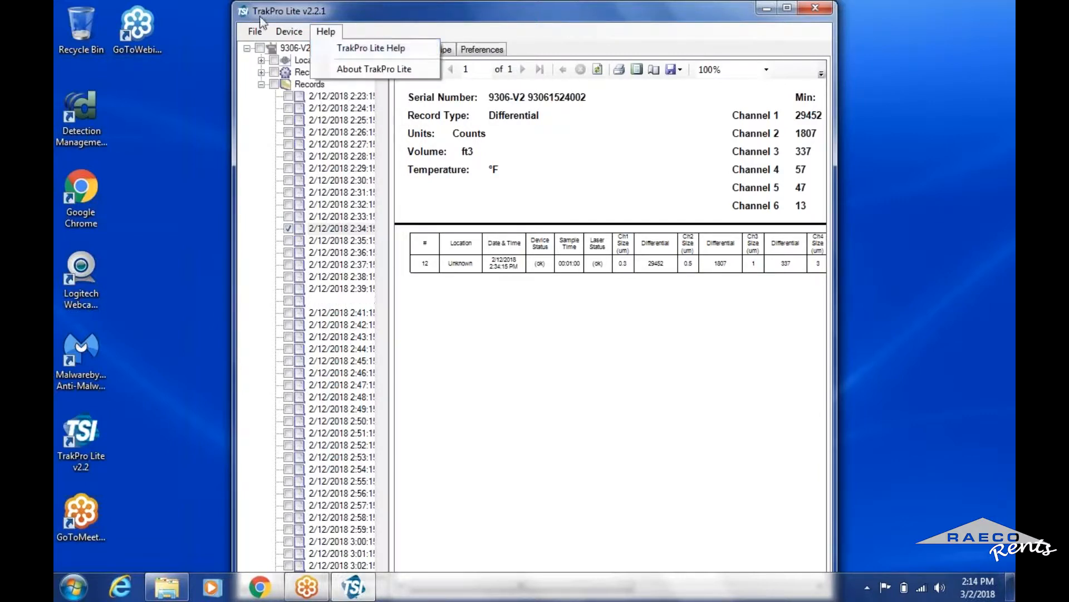
left_click(288, 31)
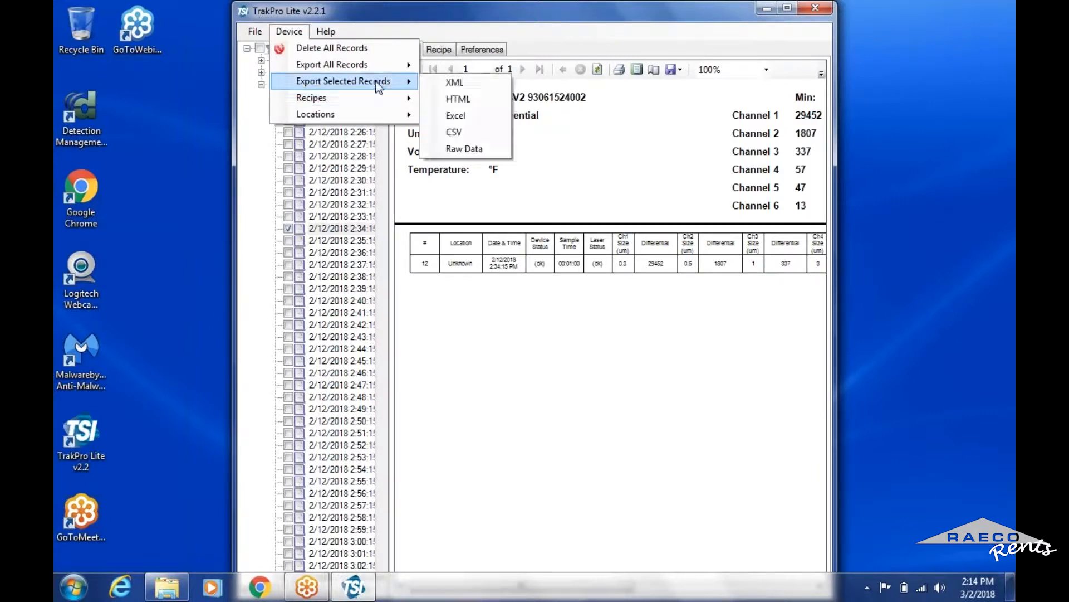
mouse_move(455, 81)
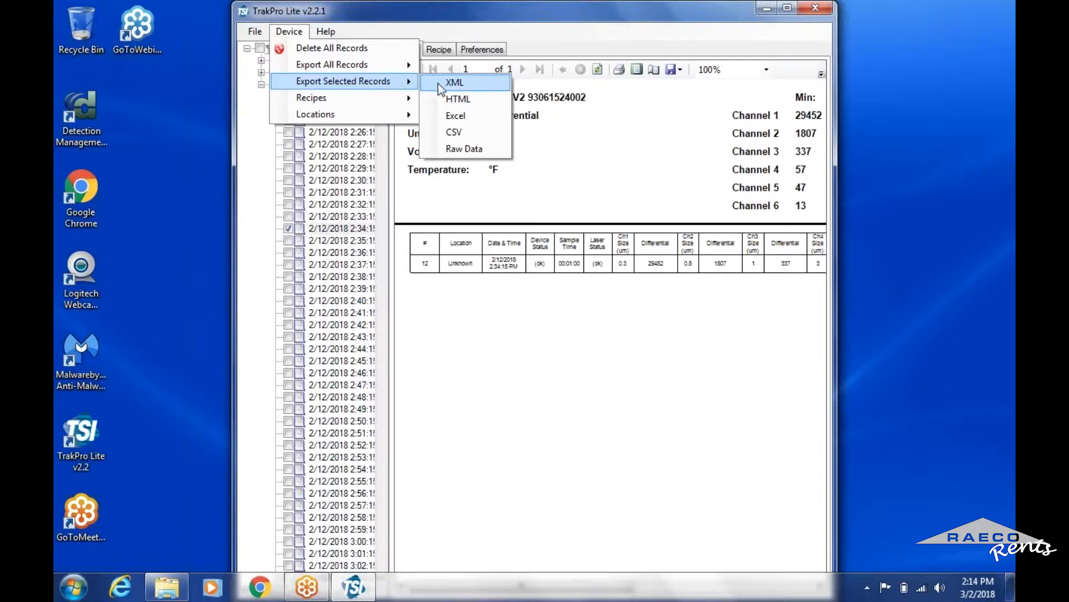
mouse_move(467, 132)
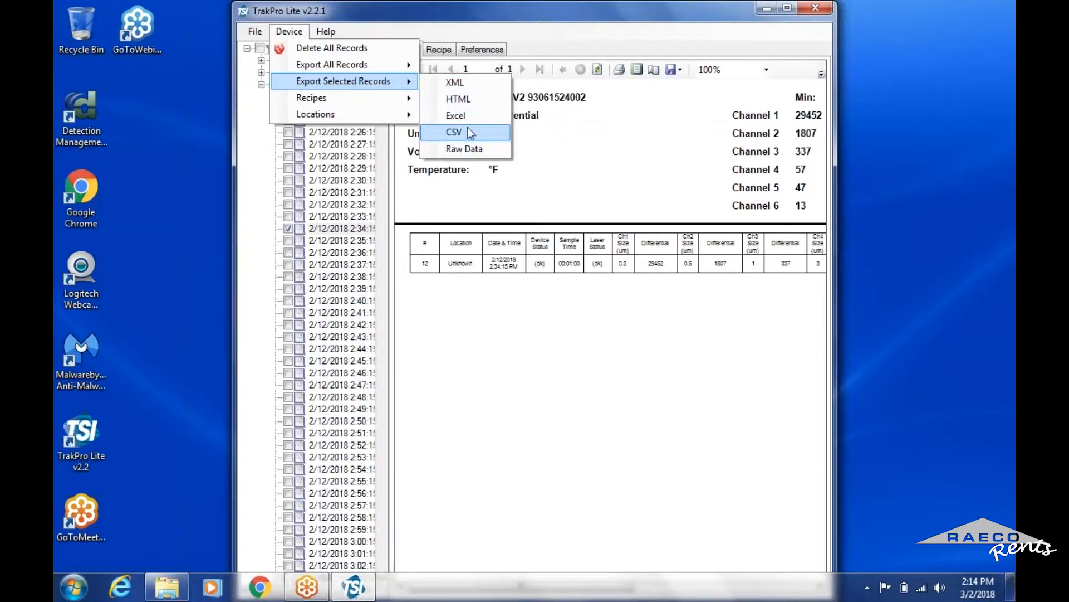
mouse_move(456, 99)
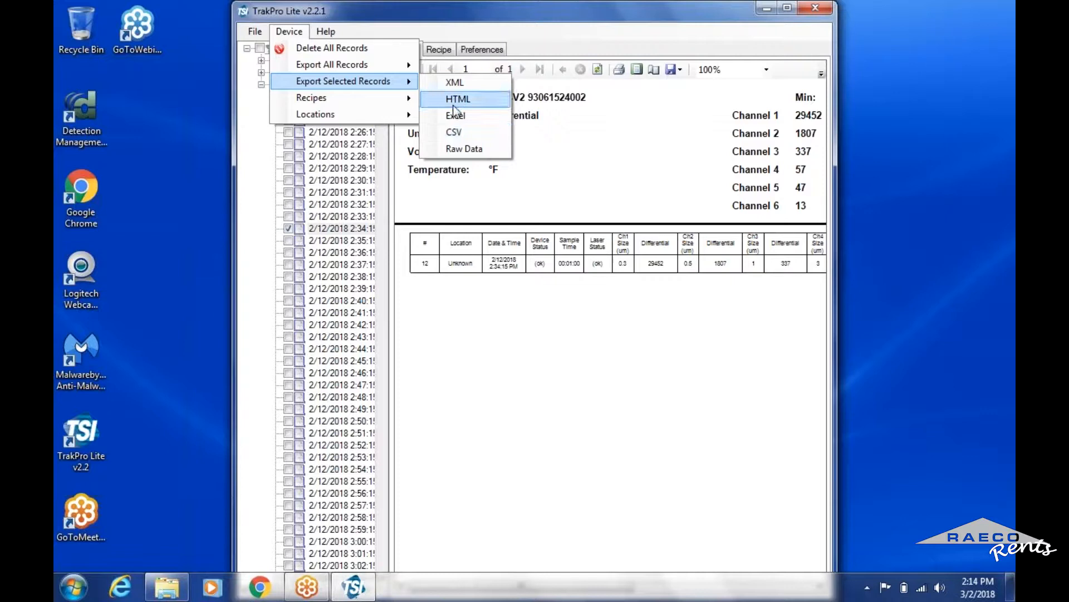
mouse_move(455, 115)
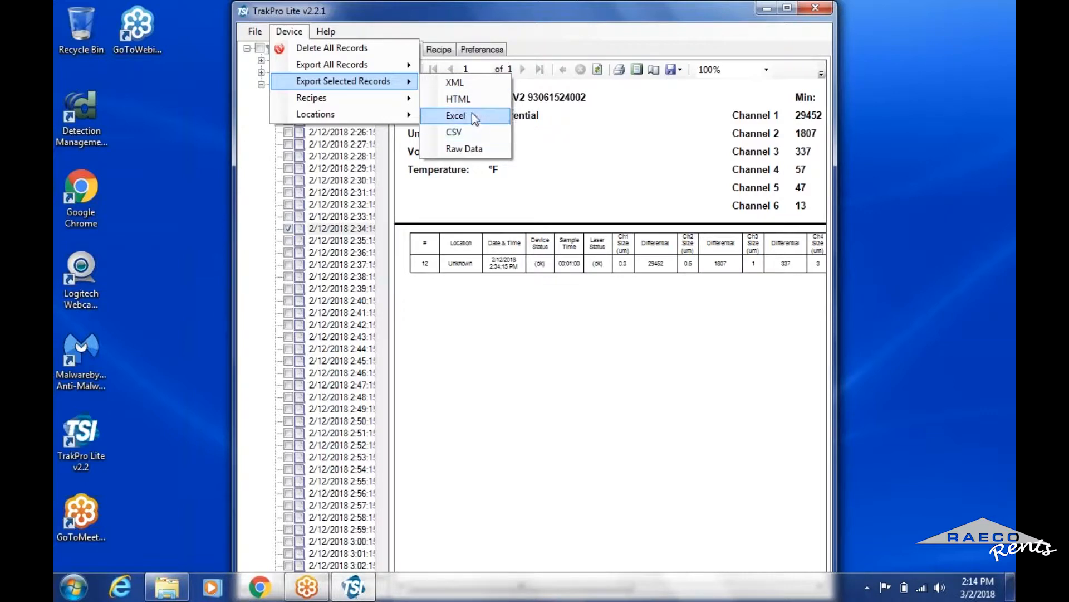
mouse_move(454, 132)
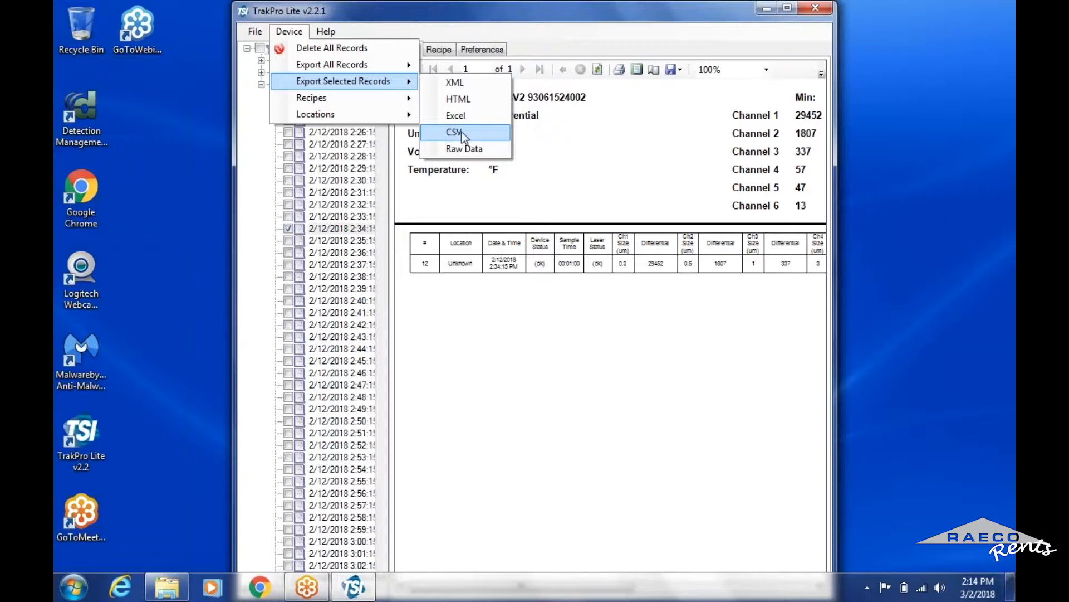
mouse_move(450, 132)
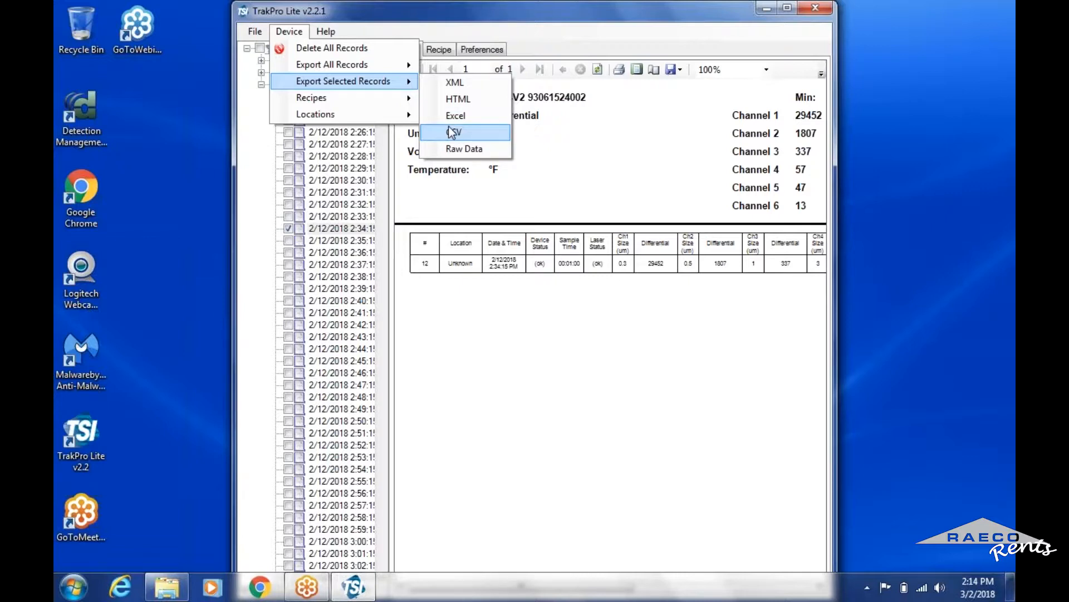
mouse_move(743, 53)
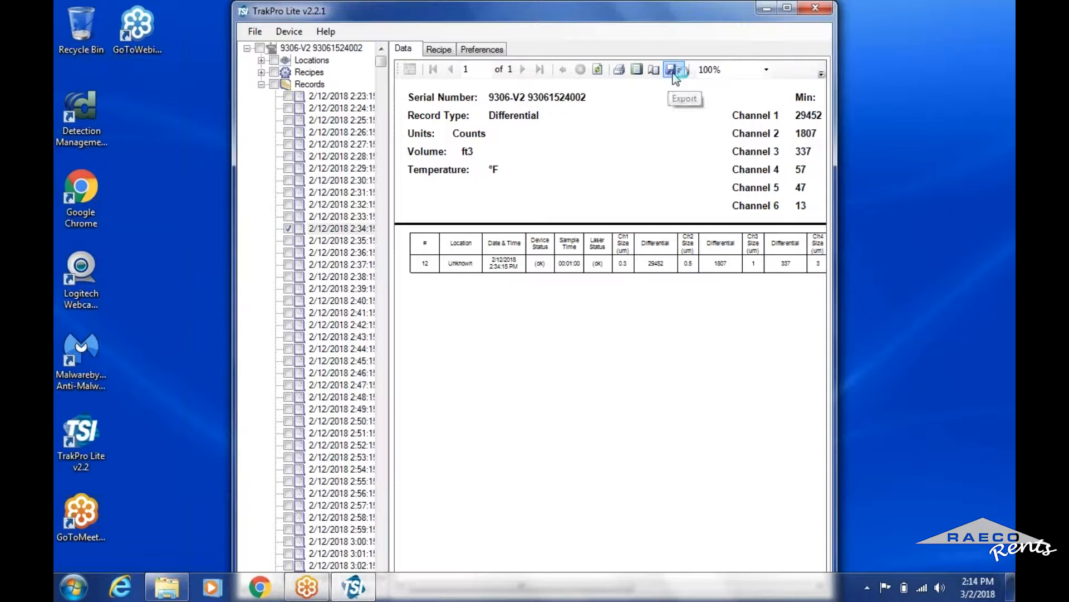
left_click(674, 69)
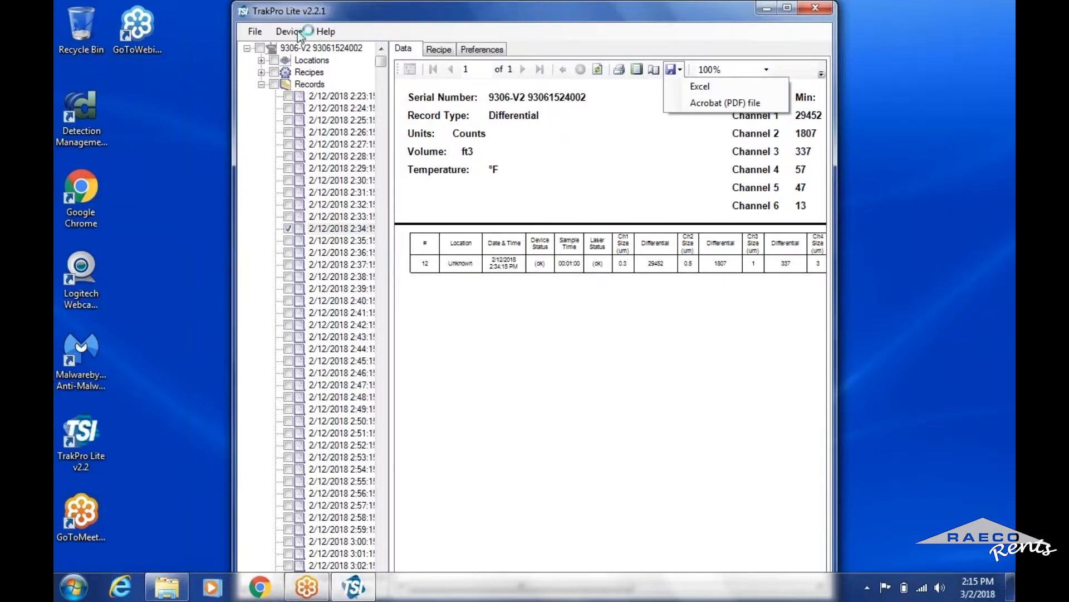
left_click(287, 31)
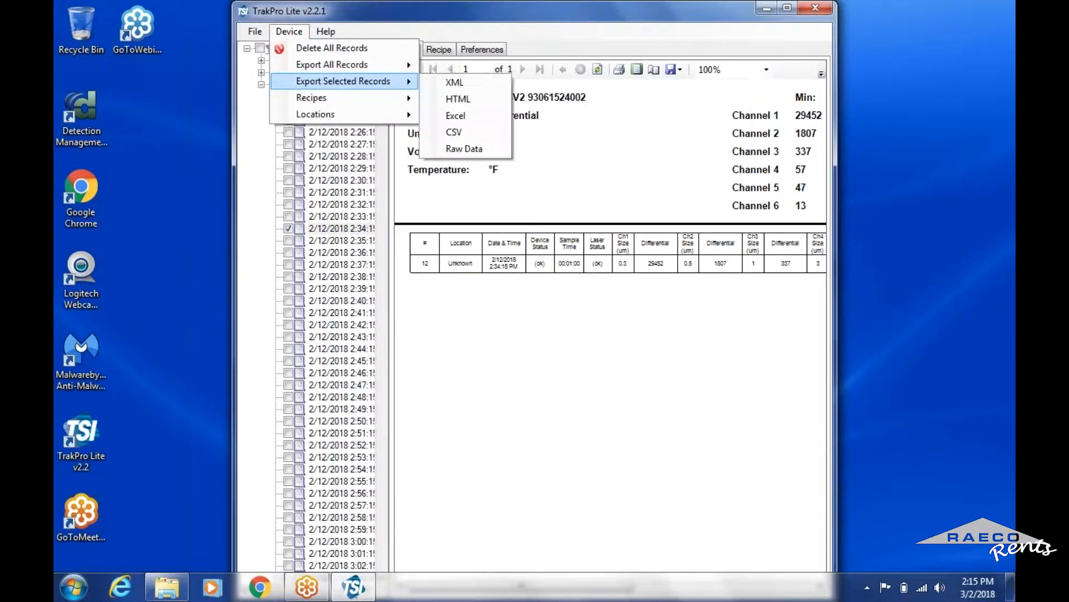
mouse_move(463, 148)
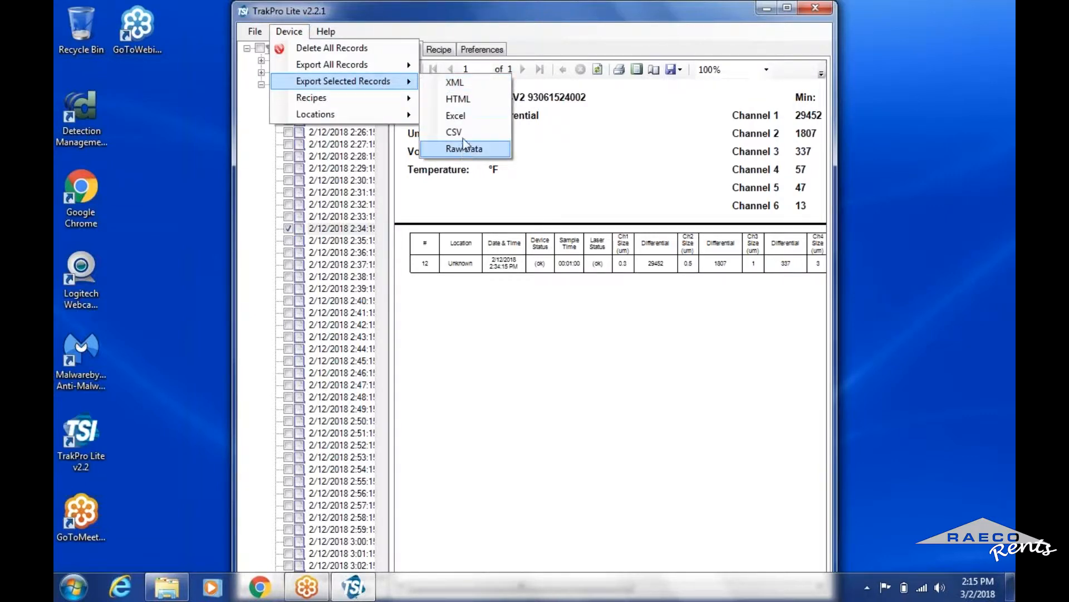
mouse_move(454, 131)
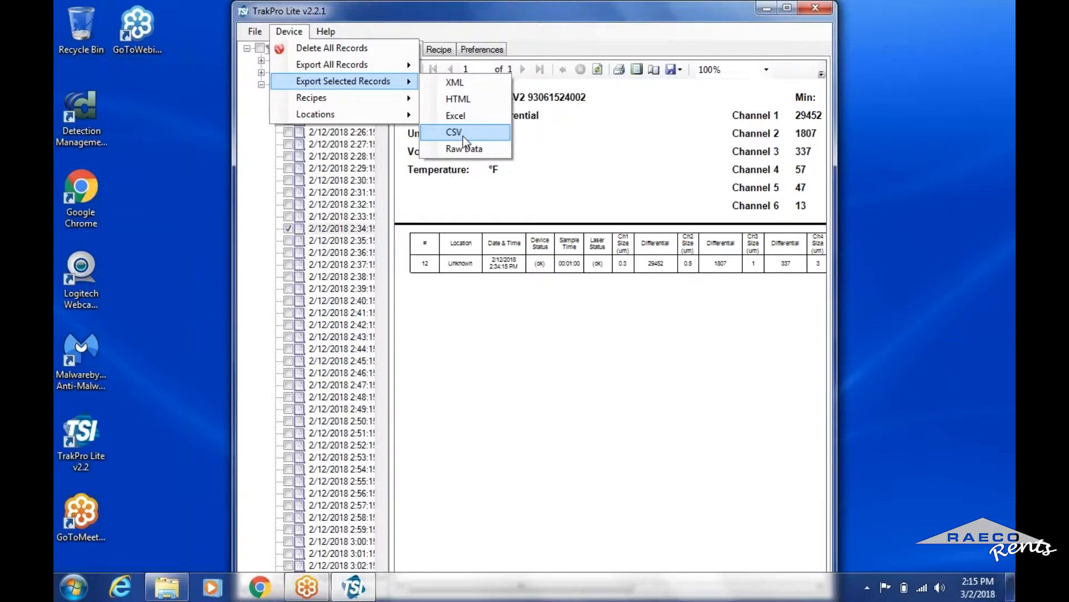
mouse_move(464, 148)
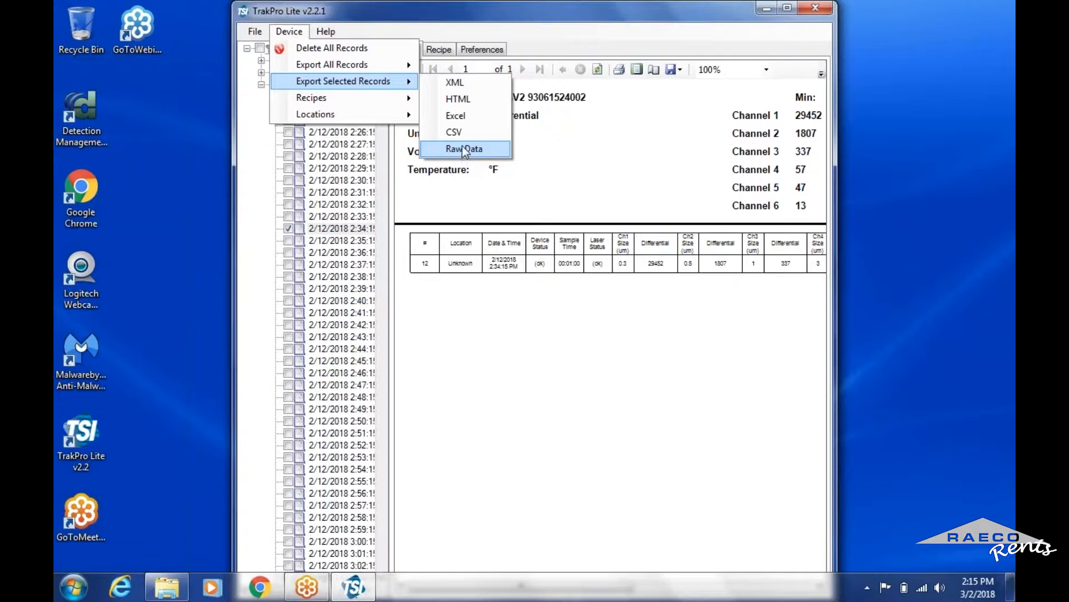
mouse_move(453, 132)
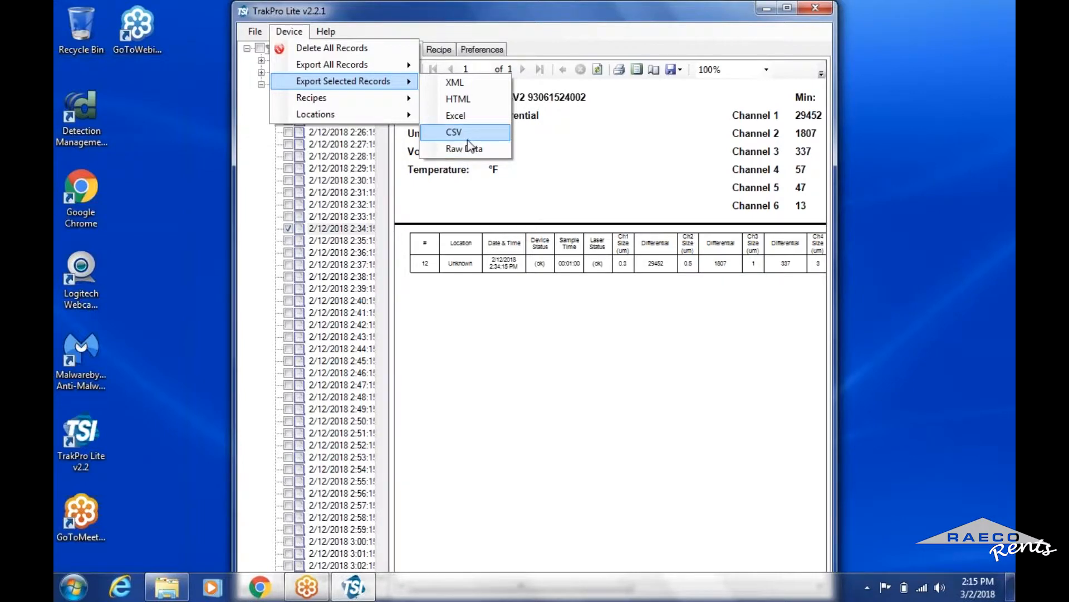
mouse_move(458, 140)
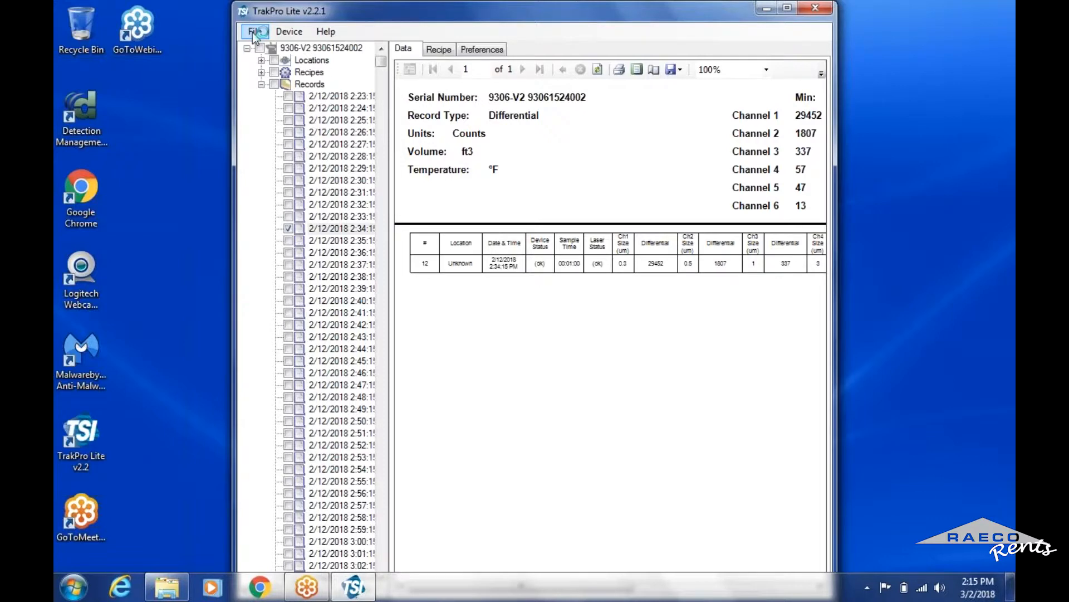
Review the File menu, then show the Export Selected Records format choices under Device
left_click(254, 31)
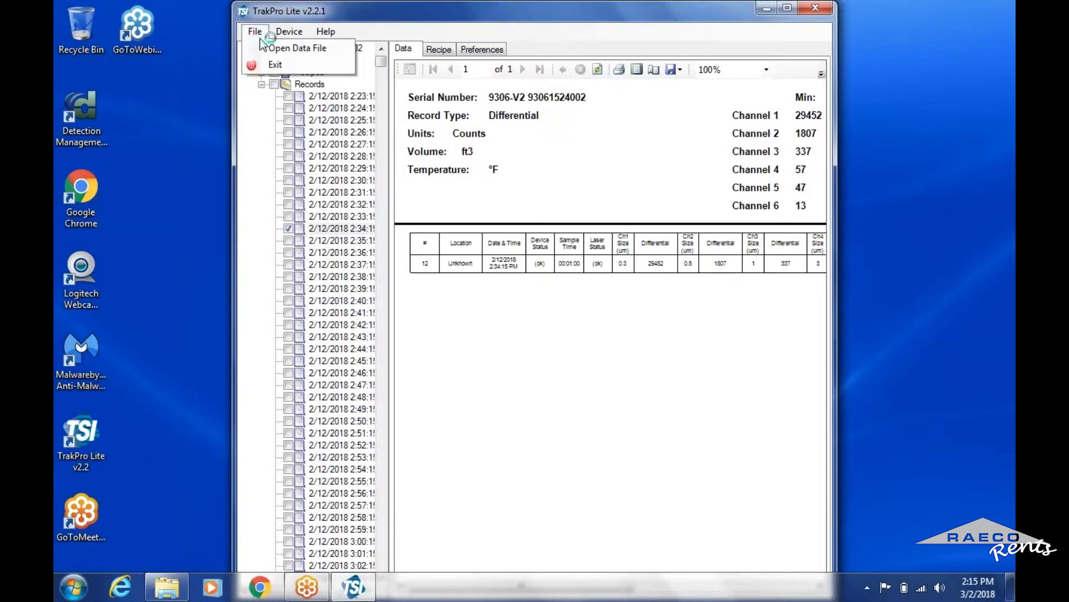
mouse_move(298, 48)
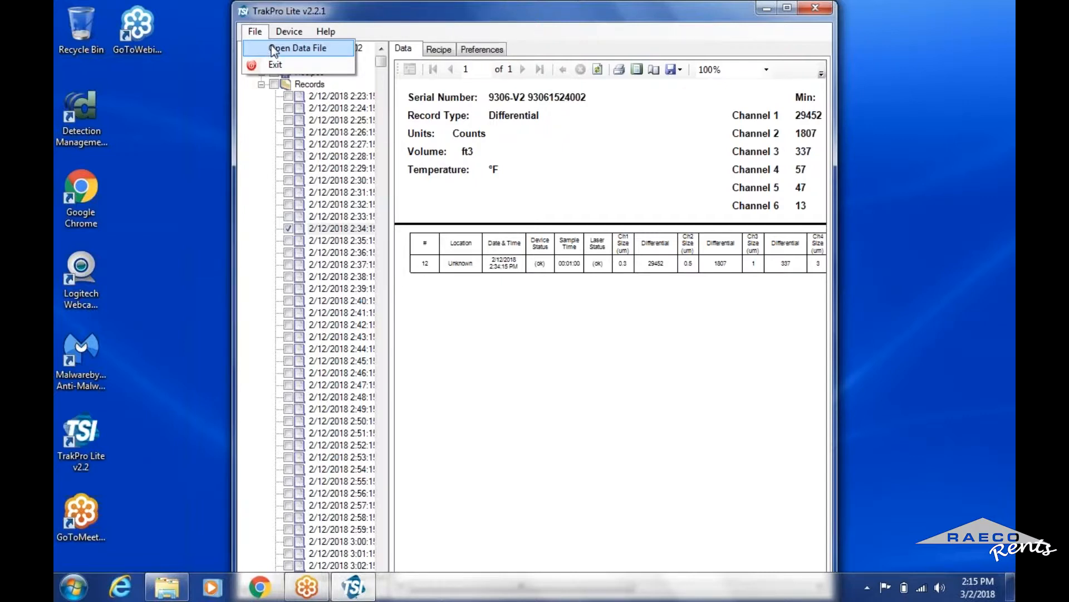
left_click(288, 31)
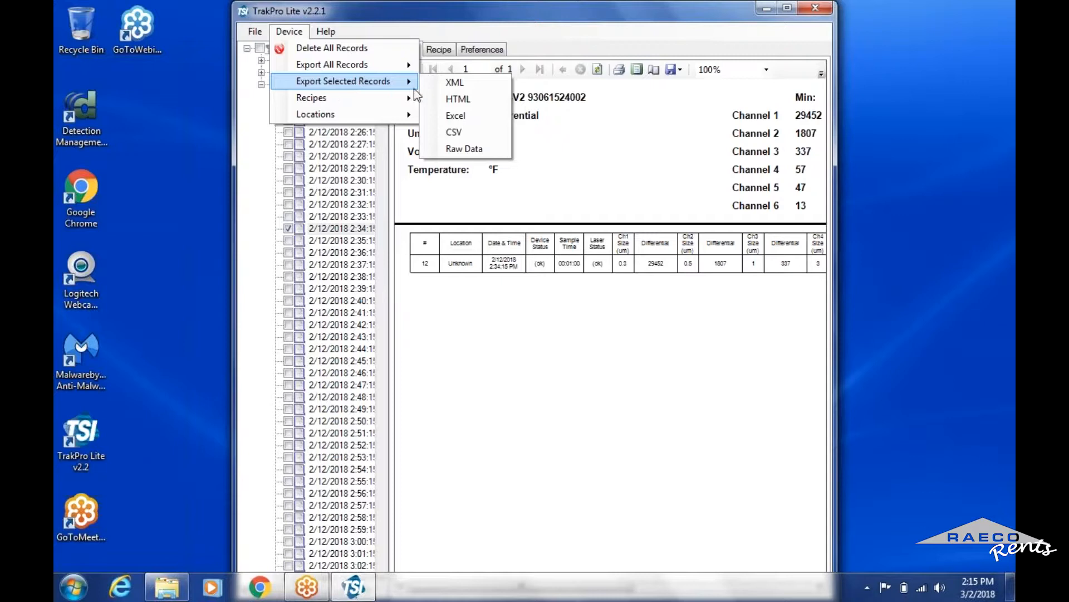
mouse_move(454, 131)
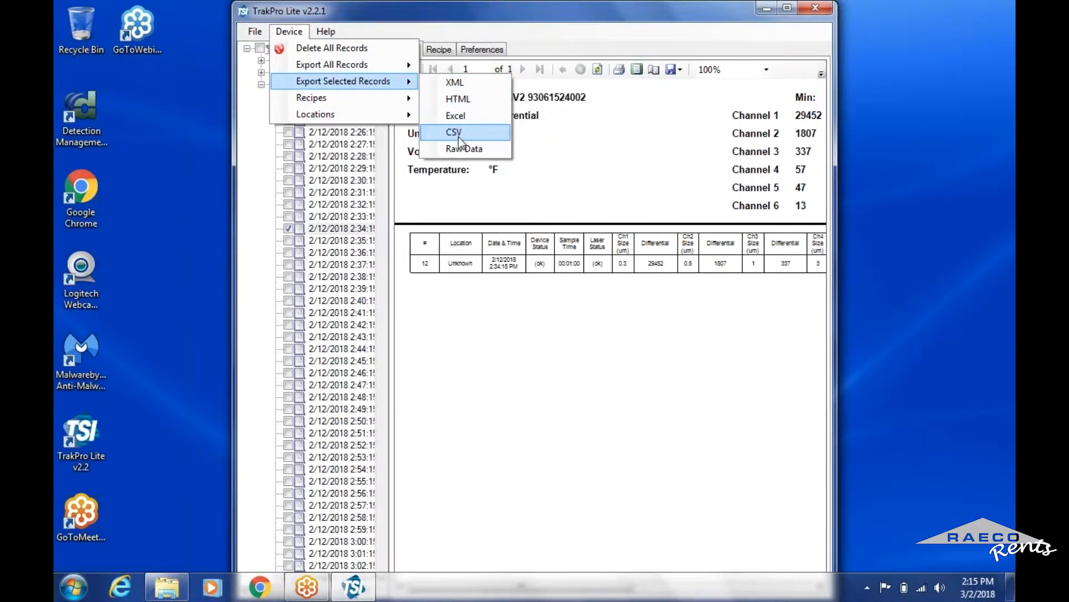
Export the 2:34 PM record as a delimited CSV file into Documents under its default name
left_click(454, 132)
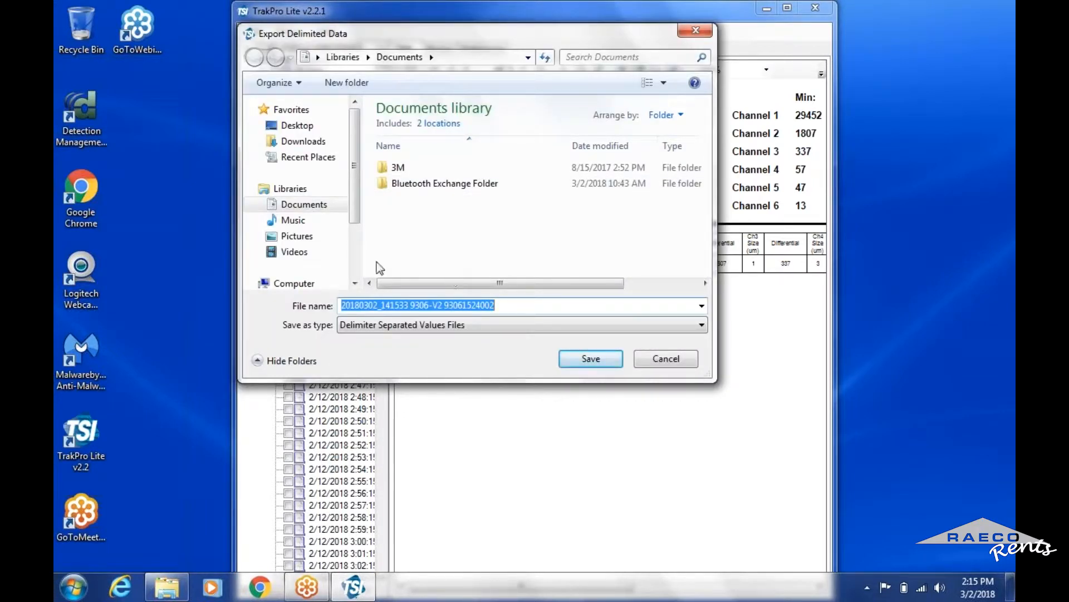
scroll("down", 3)
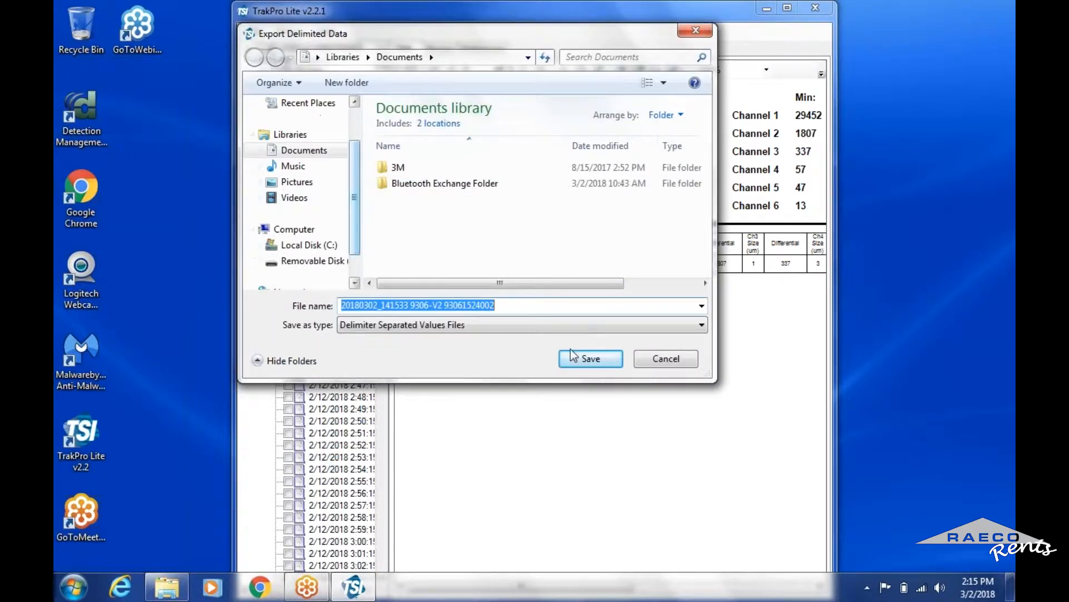
mouse_move(591, 358)
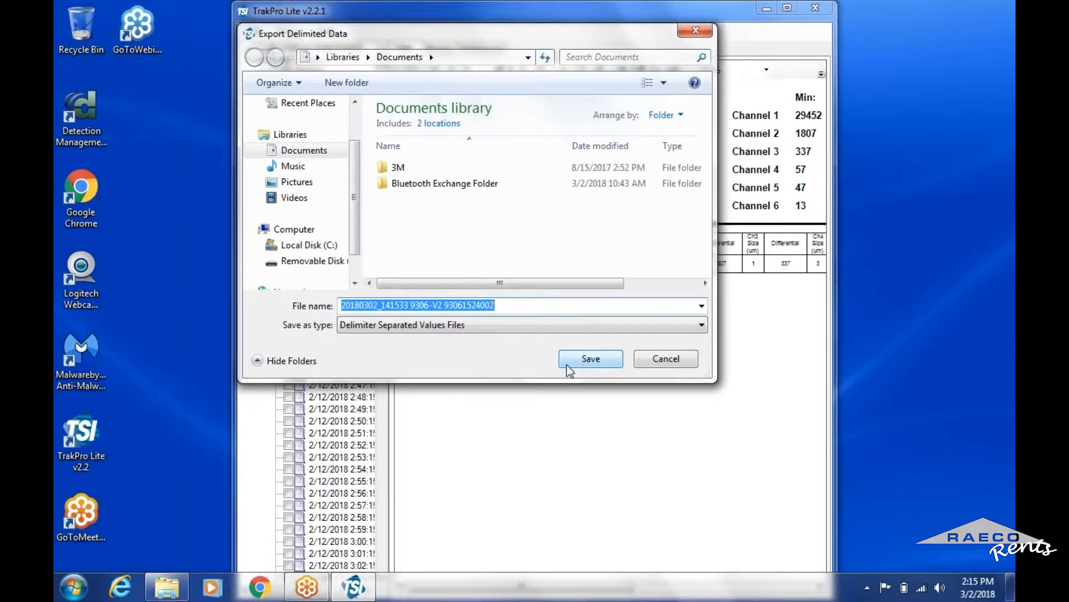
left_click(591, 358)
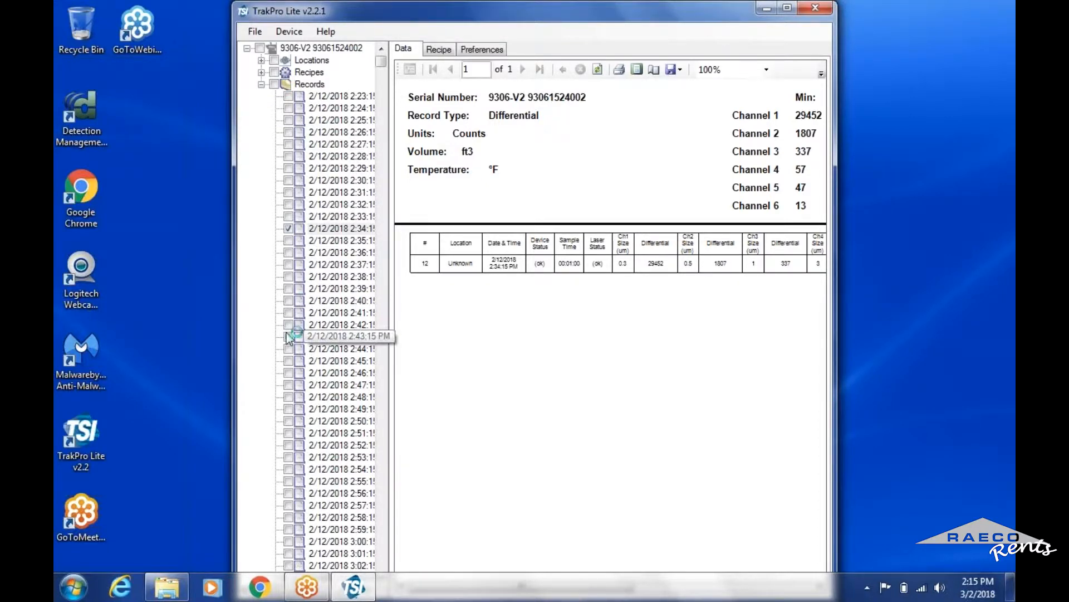
Check the 2:43 and 2:39 PM records alongside 2:34, then close TrakPro Lite
left_click(287, 336)
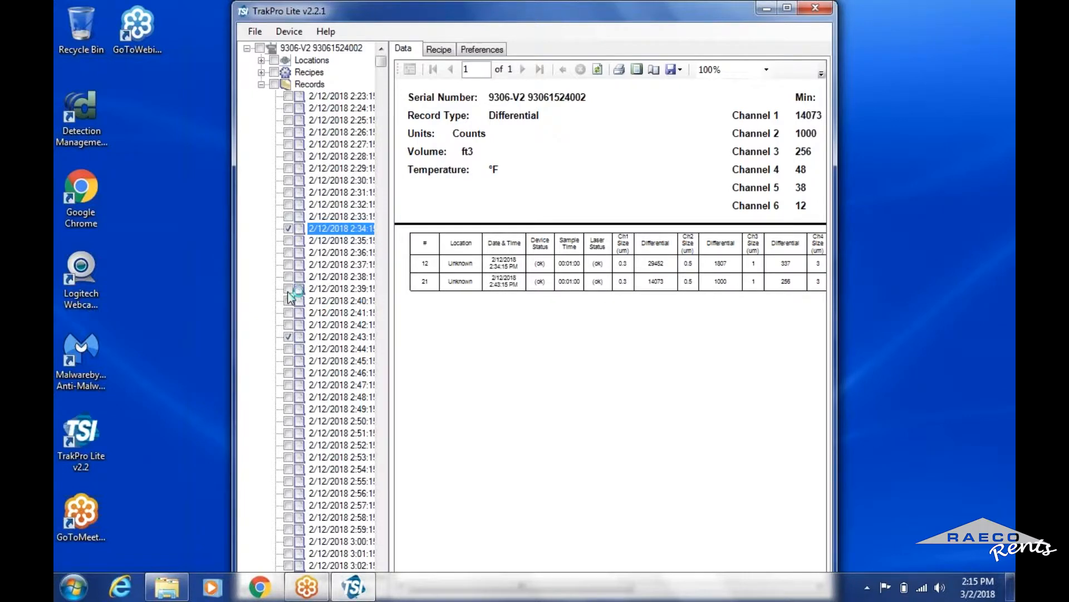
left_click(288, 289)
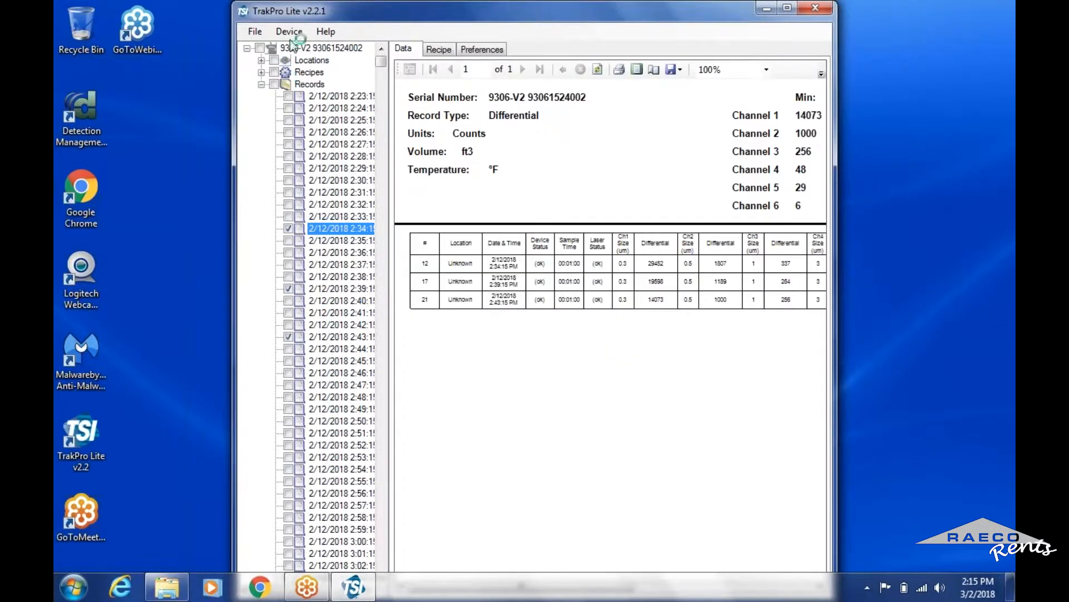
left_click(288, 31)
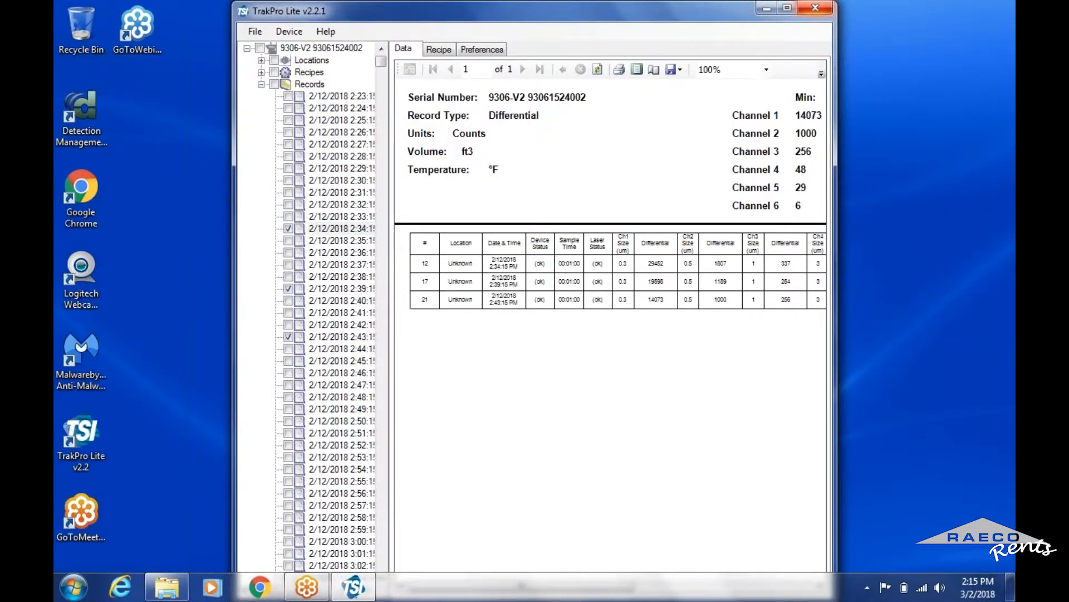
left_click(814, 8)
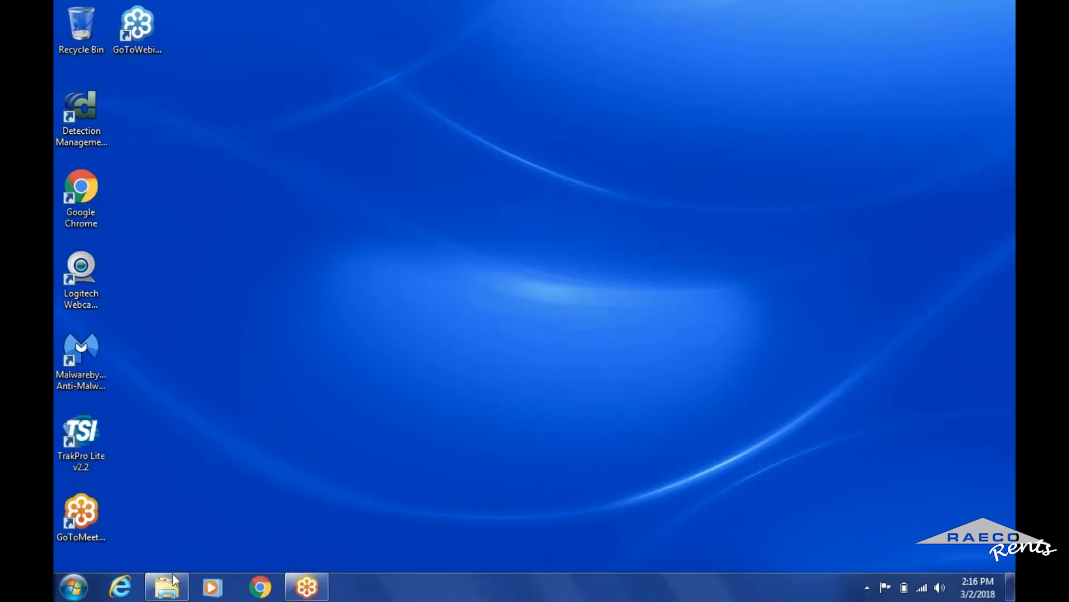
Open the TrakPro Lite Secure folder on Removable Disk (F:) and launch its autorun setup
left_click(166, 587)
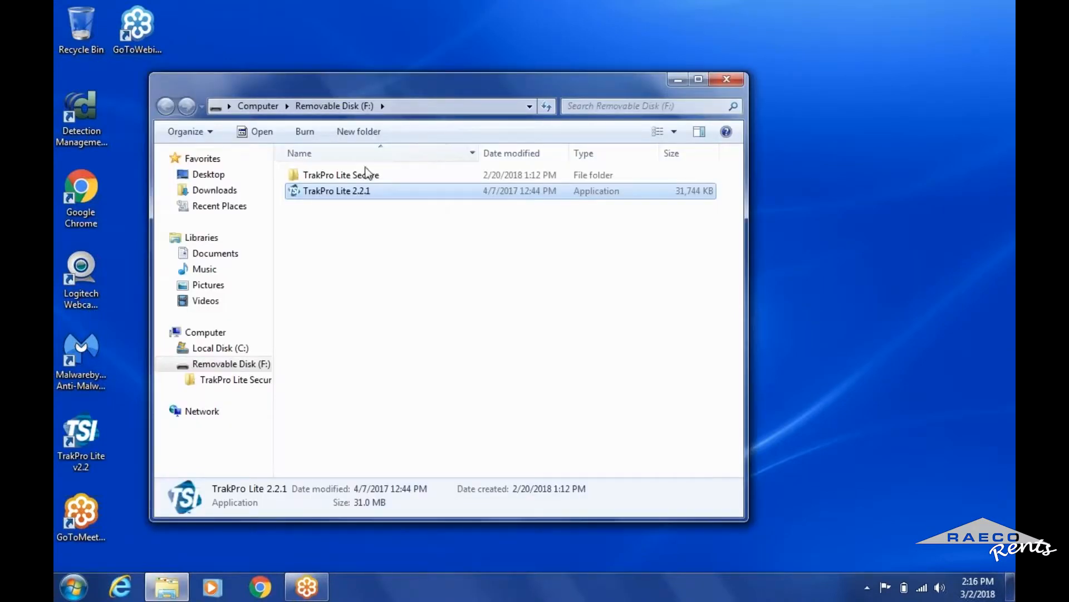
double_click(341, 175)
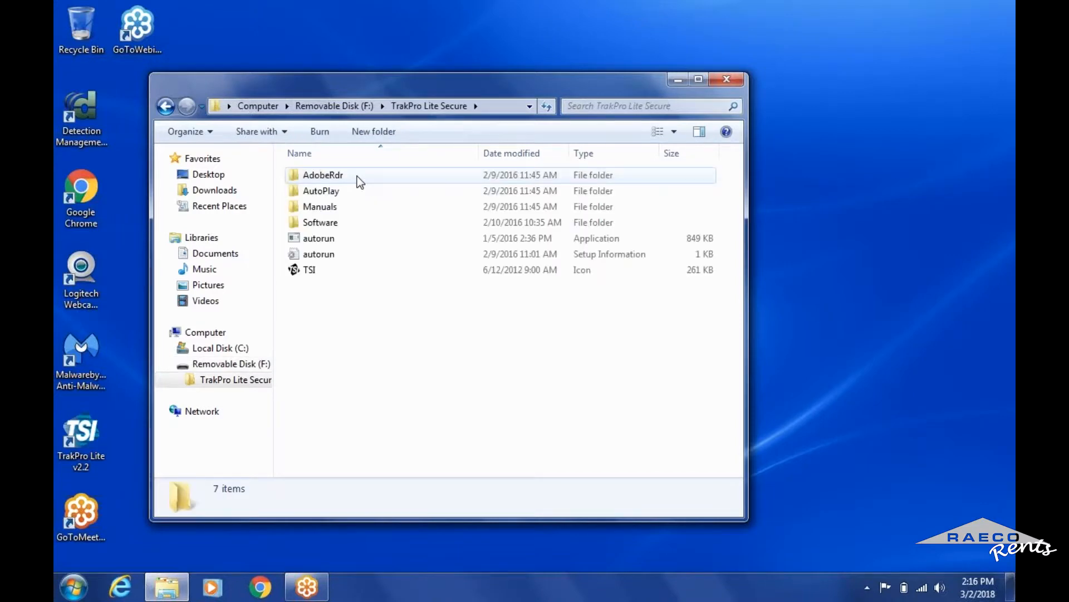
left_click(319, 238)
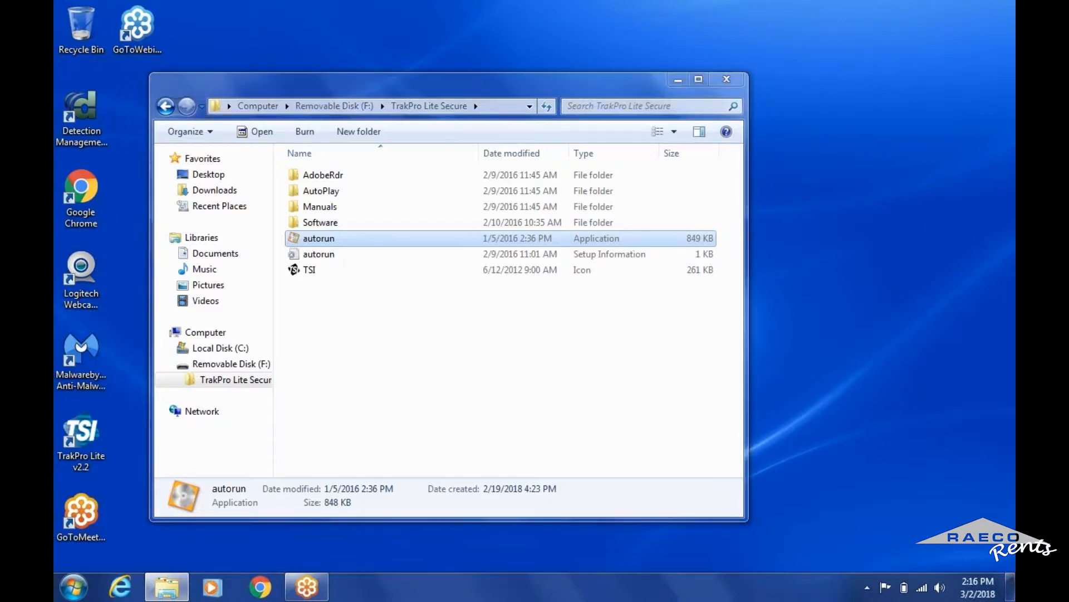
double_click(318, 239)
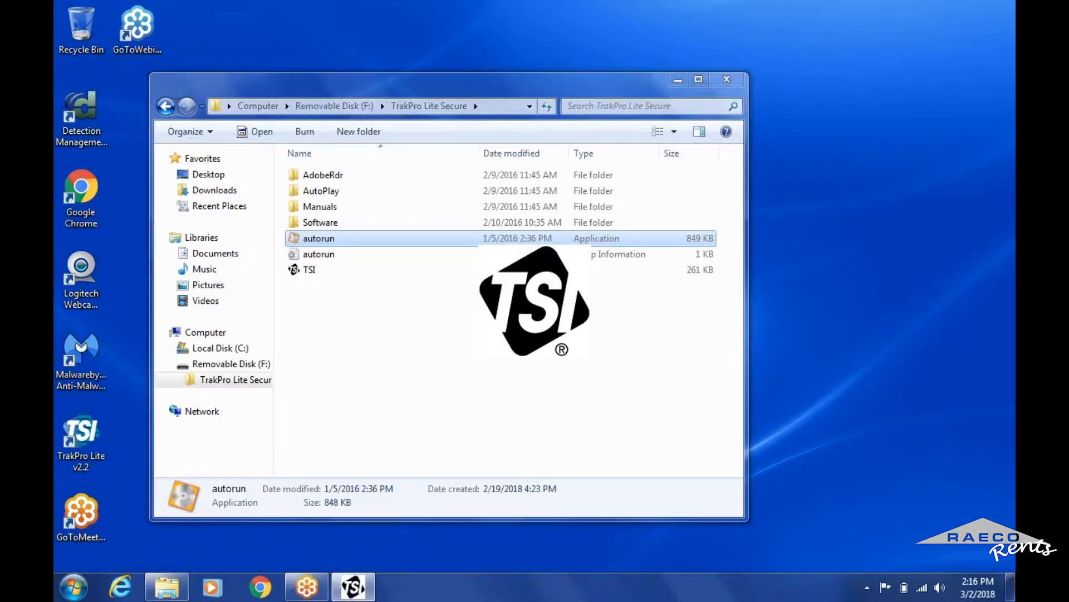
double_click(318, 238)
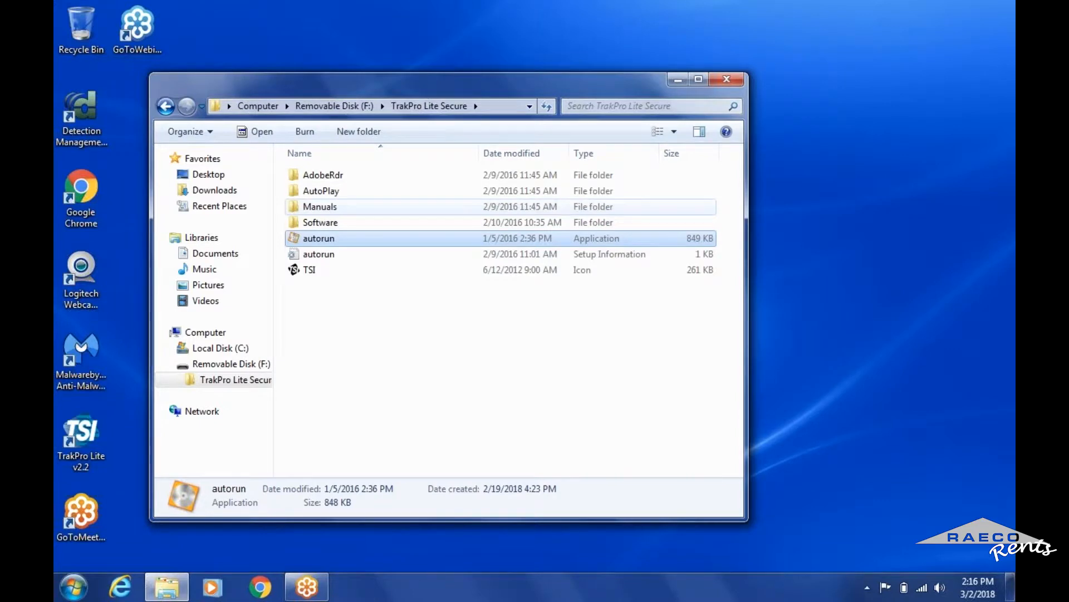
Launch the TrakPro Lite Secure setup and start the TSIUSBDriverSetup prerequisite install
double_click(319, 238)
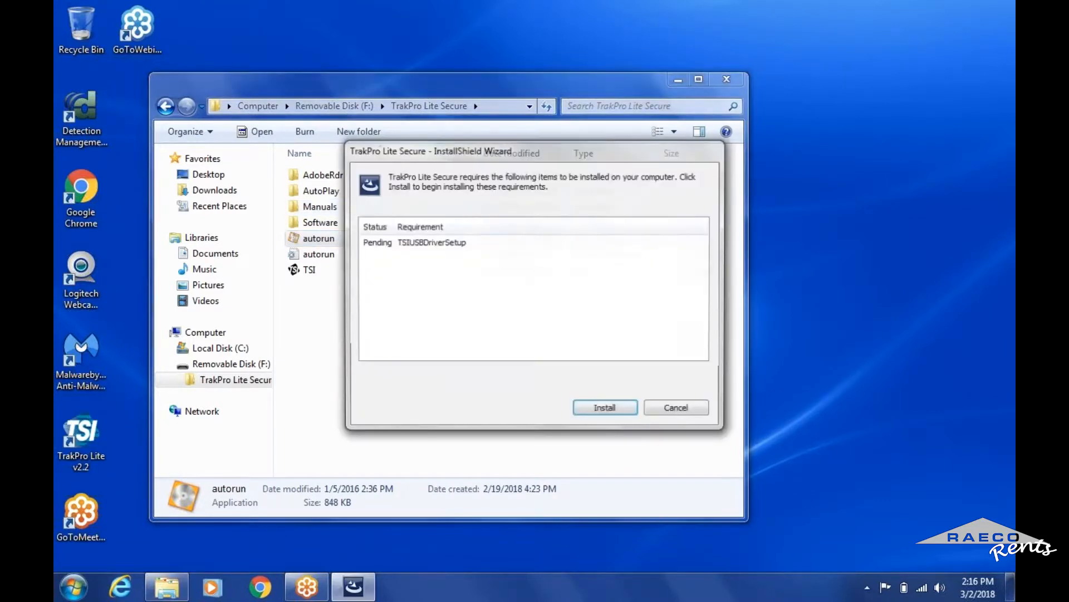
left_click(605, 408)
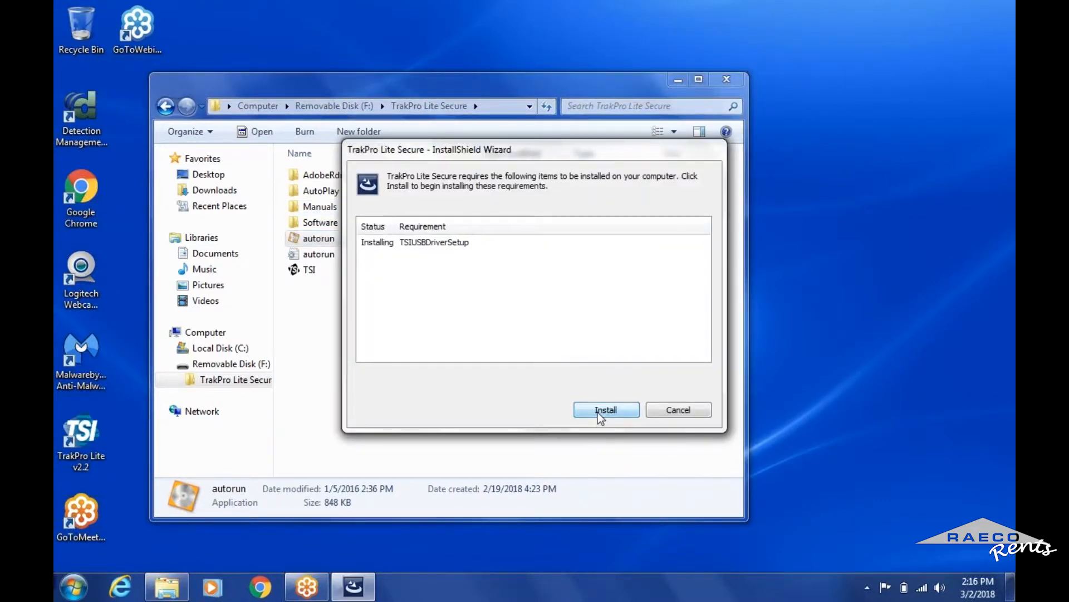
left_click(605, 409)
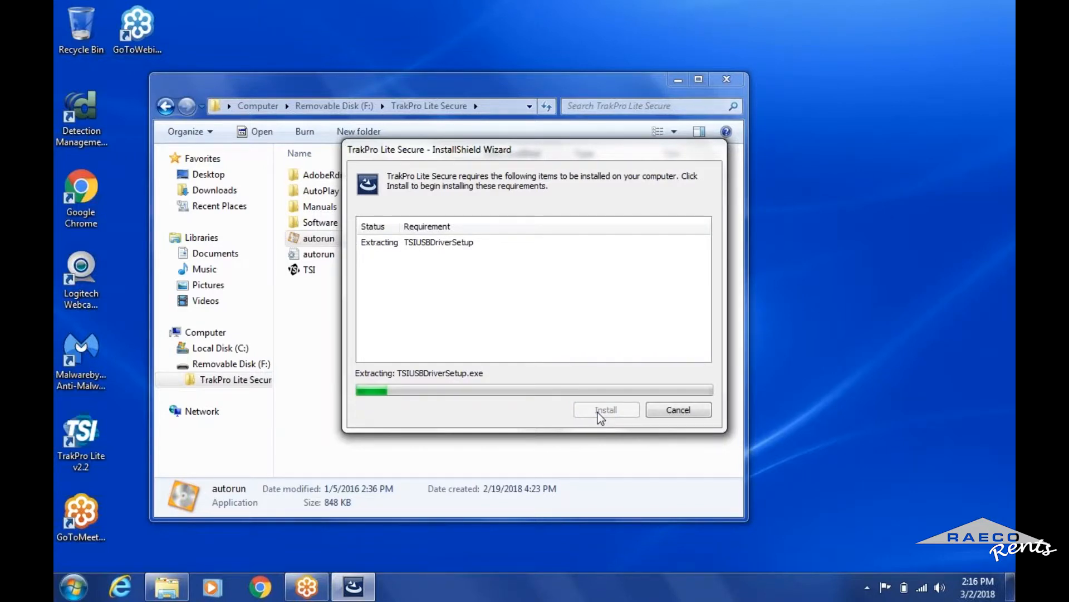
left_click(604, 409)
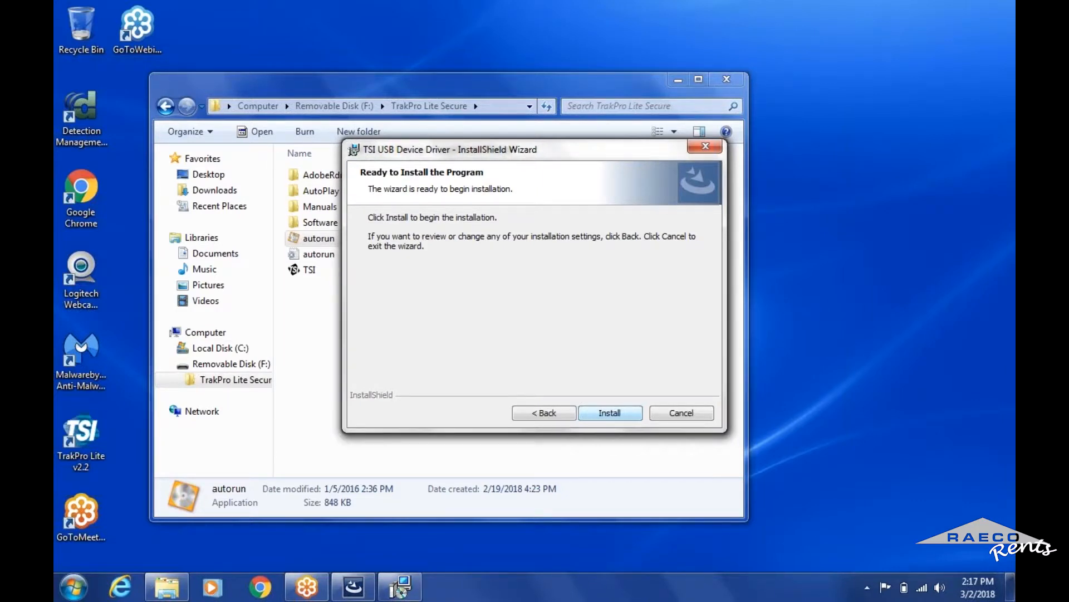
Install the TSI USB Device Driver, allowing both Windows Security driver prompts, and finish the driver wizard
left_click(609, 413)
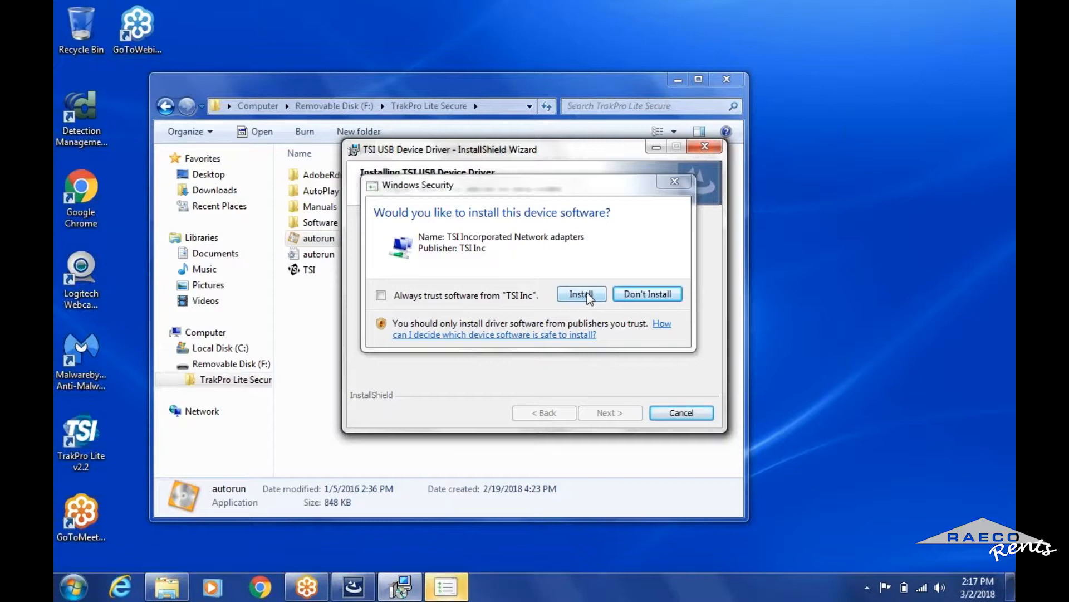
left_click(581, 294)
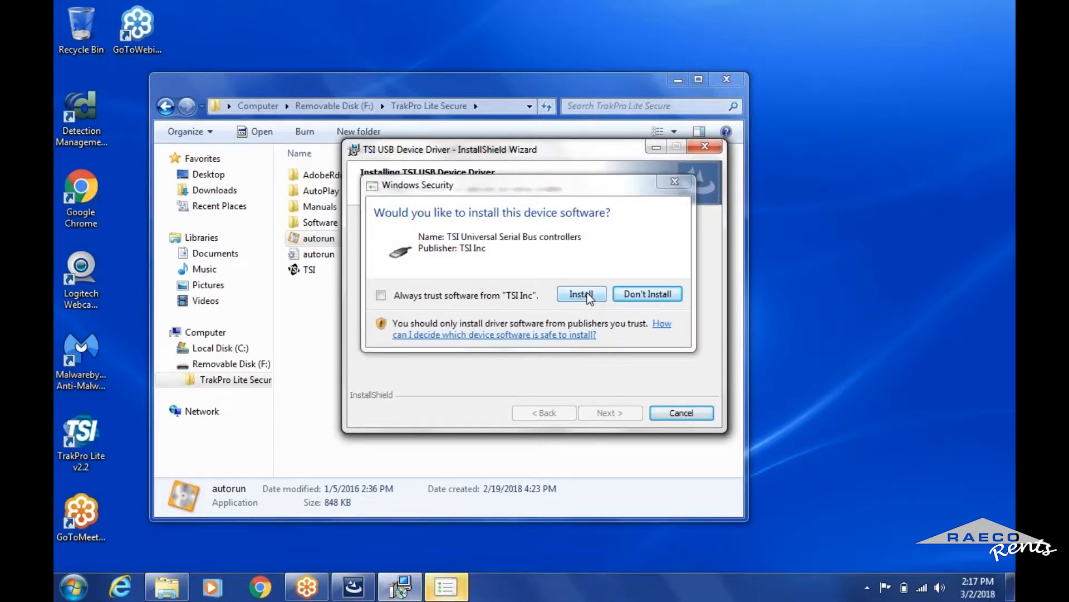
left_click(580, 293)
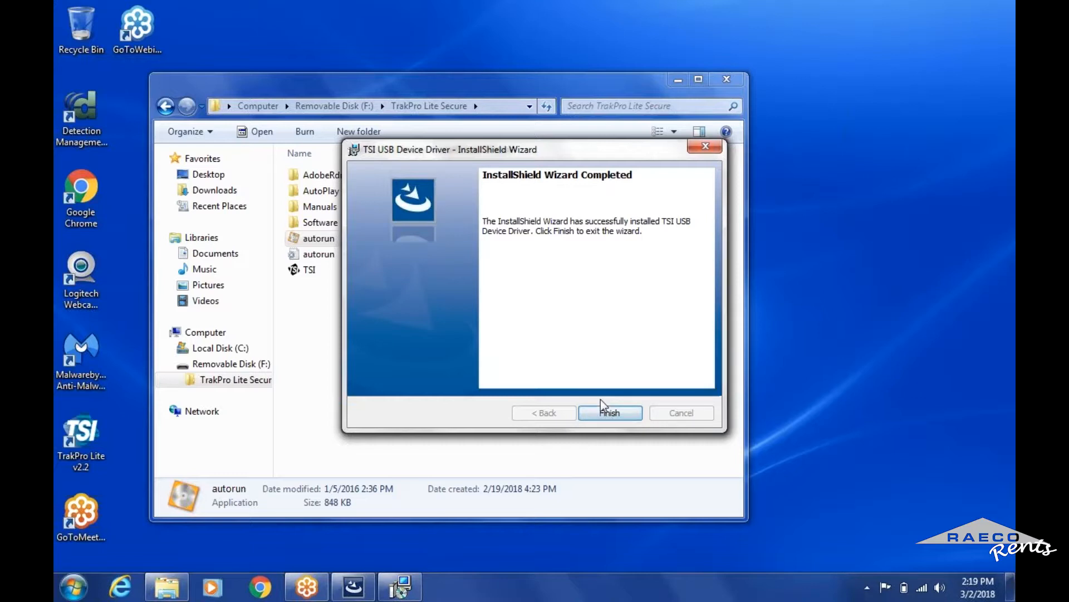
left_click(609, 412)
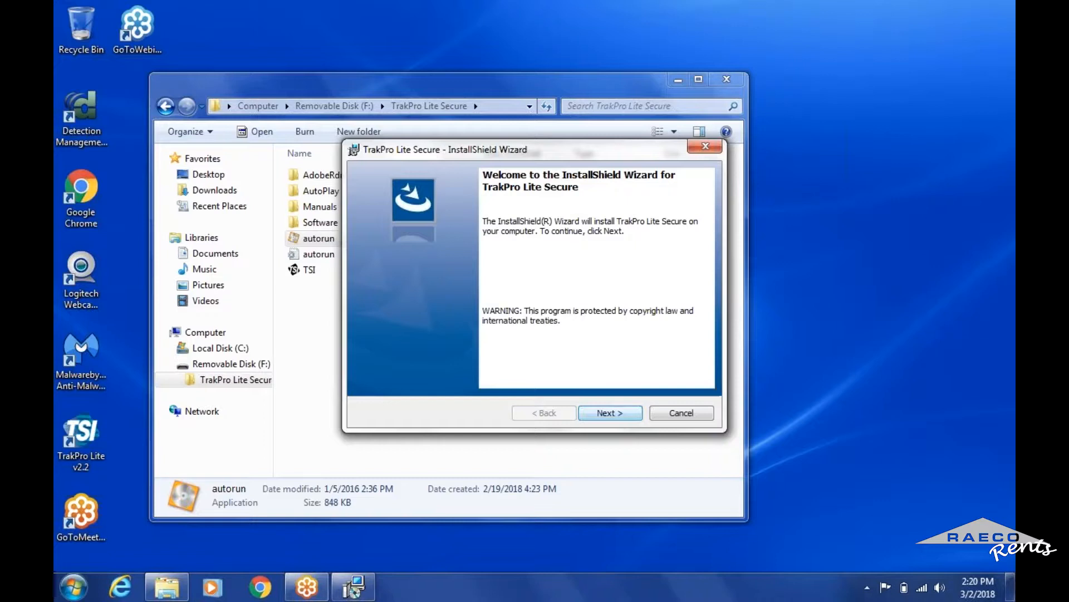
Accept the license agreement, install TrakPro Lite Secure with a desktop shortcut, and finish the wizard
left_click(609, 413)
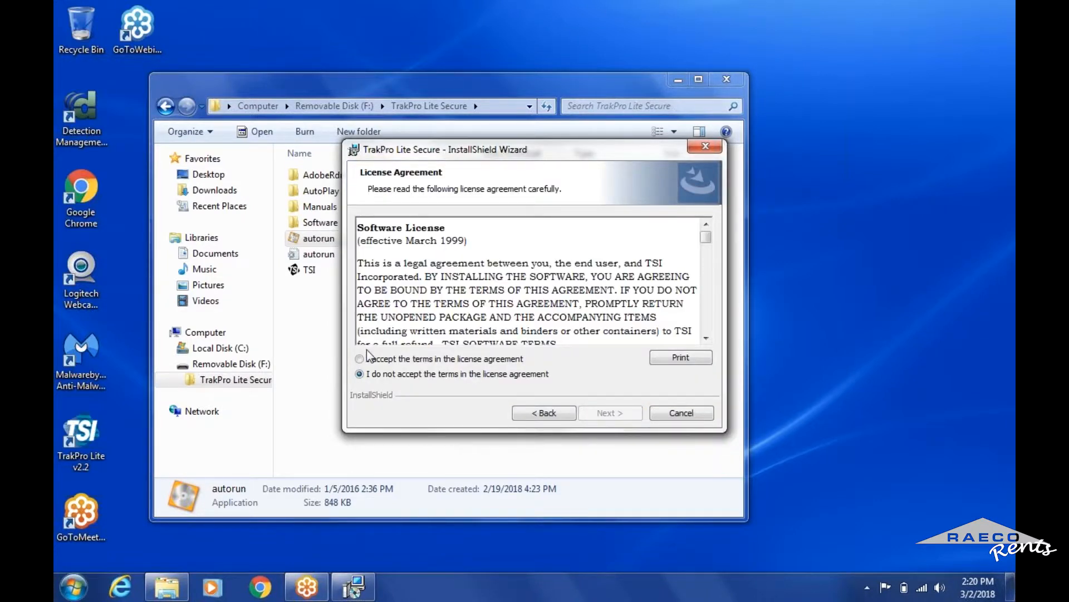
left_click(360, 358)
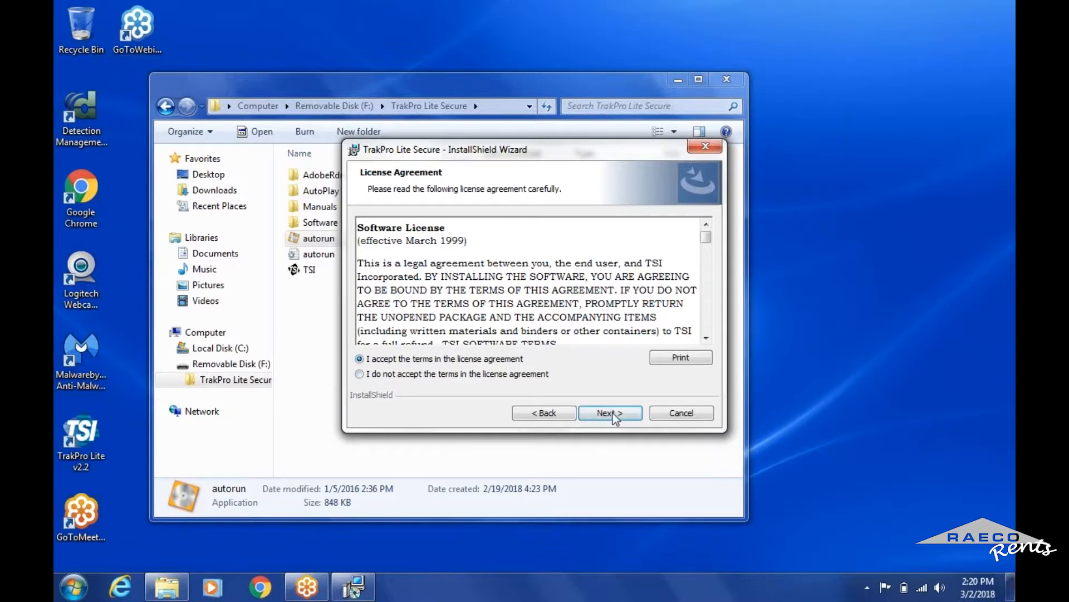
left_click(610, 412)
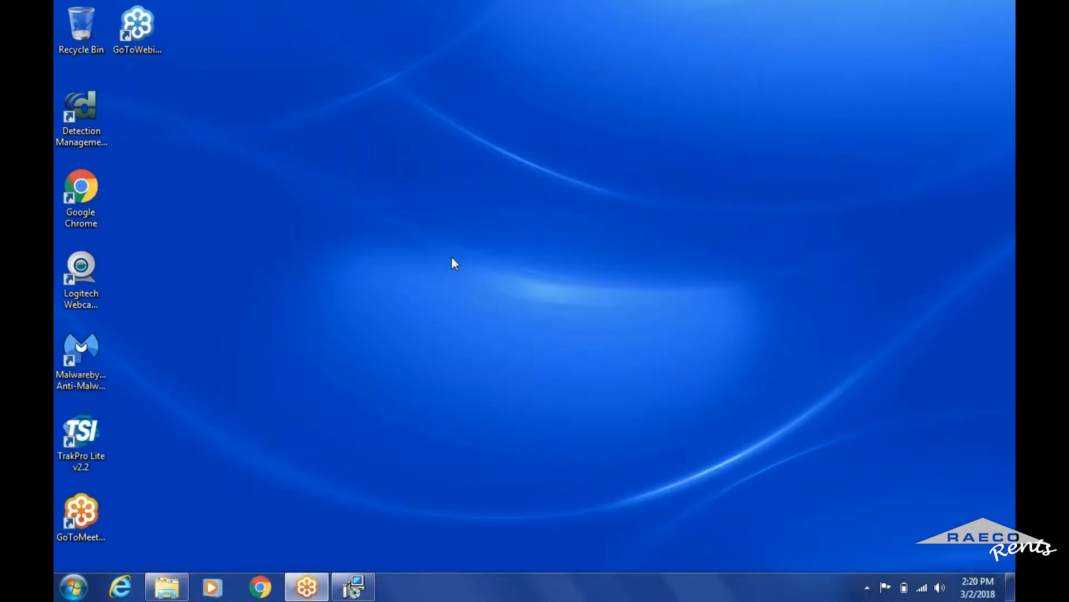
left_click(353, 586)
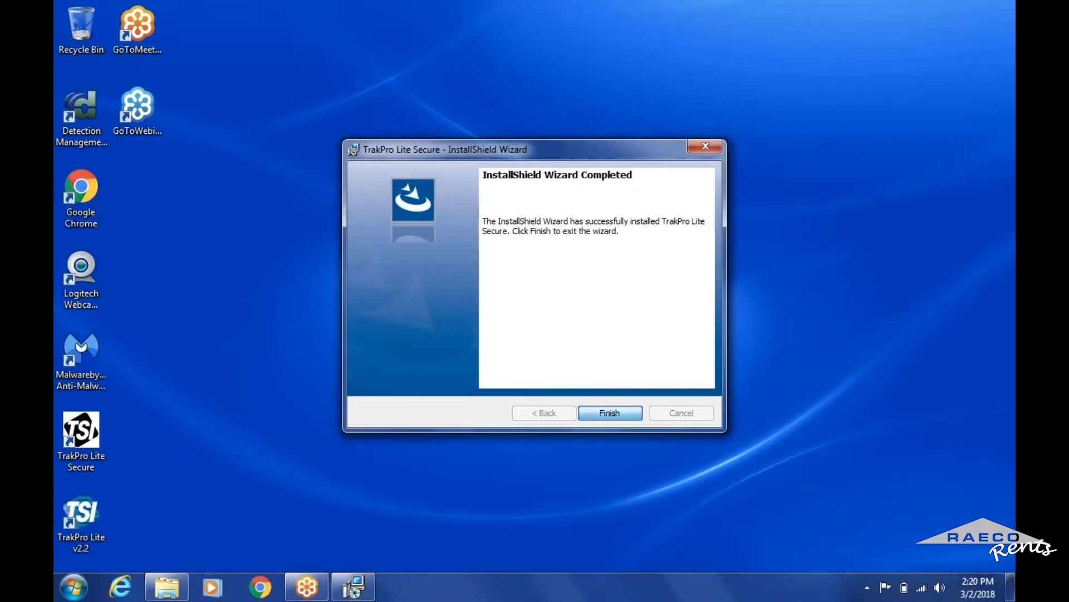
left_click(608, 412)
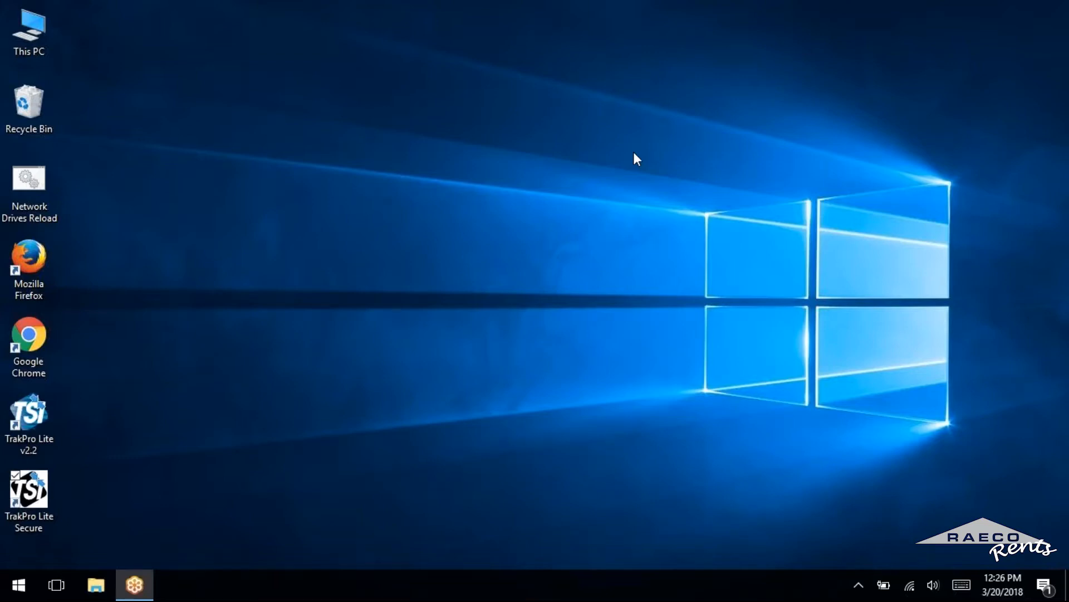
mouse_move(7, 476)
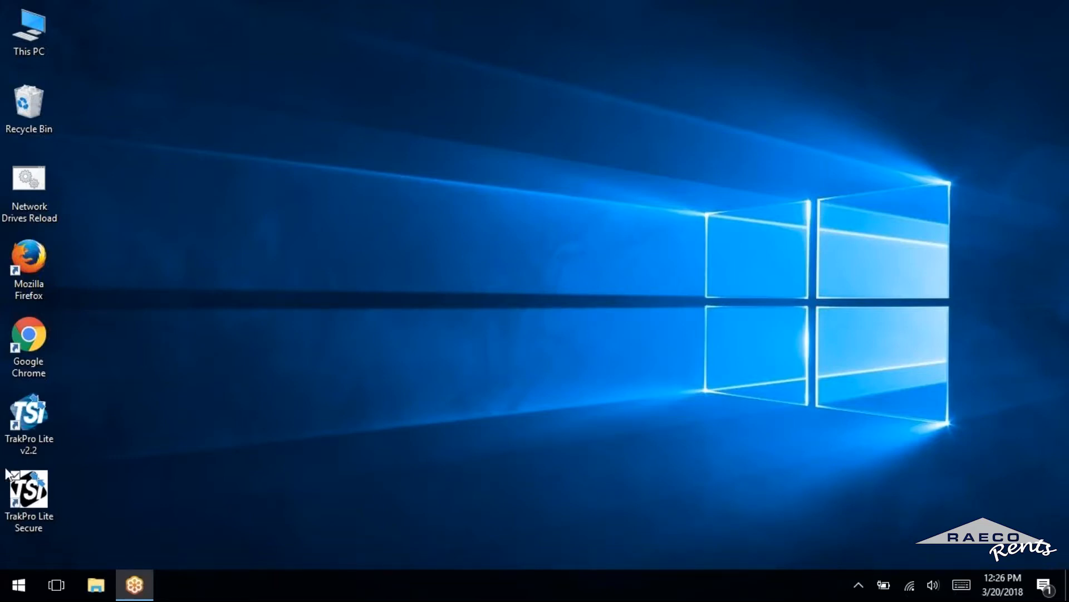
Launch TrakPro Lite Secure from its desktop shortcut and agree to create the SuperUser account
left_click(29, 498)
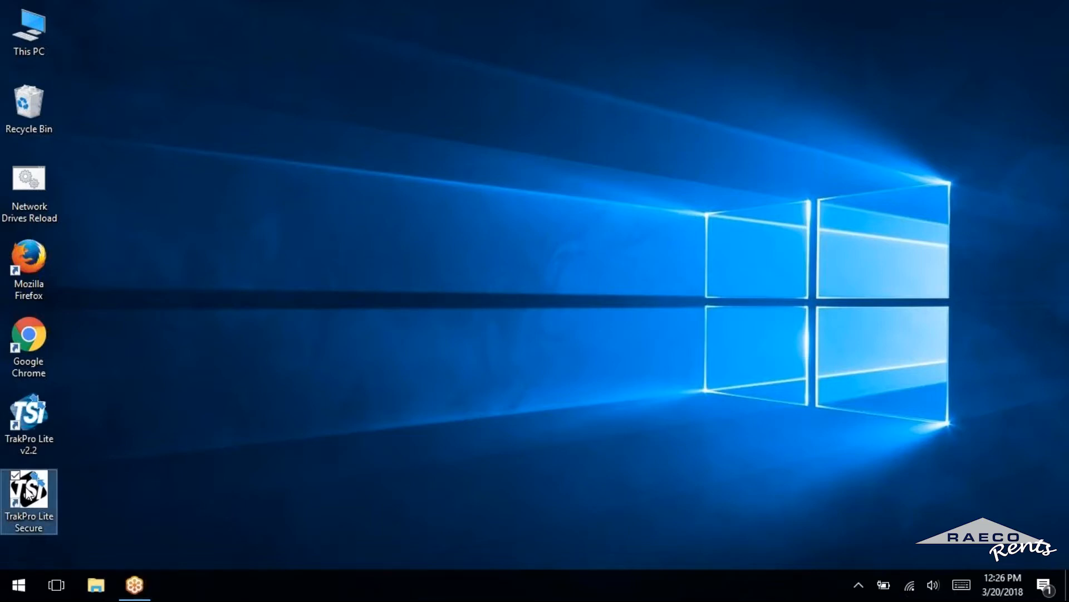
left_click(29, 415)
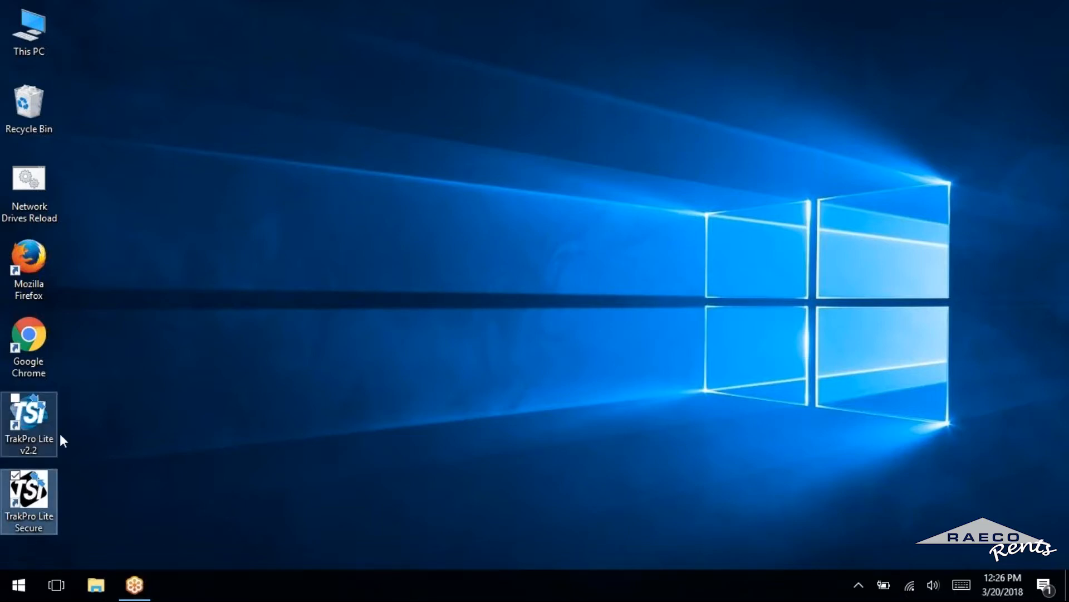
double_click(29, 492)
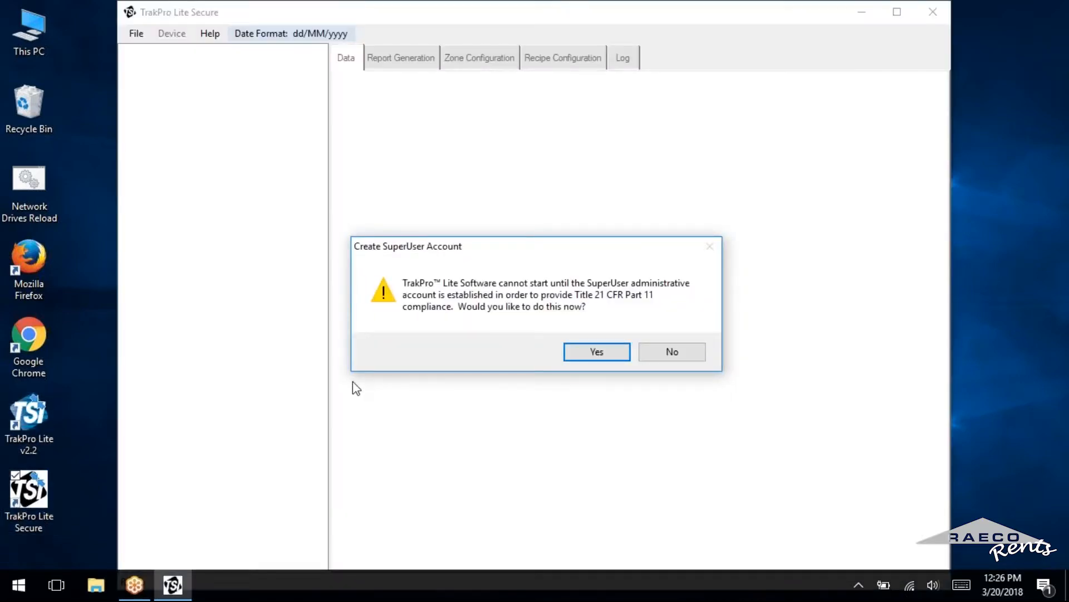
mouse_move(793, 242)
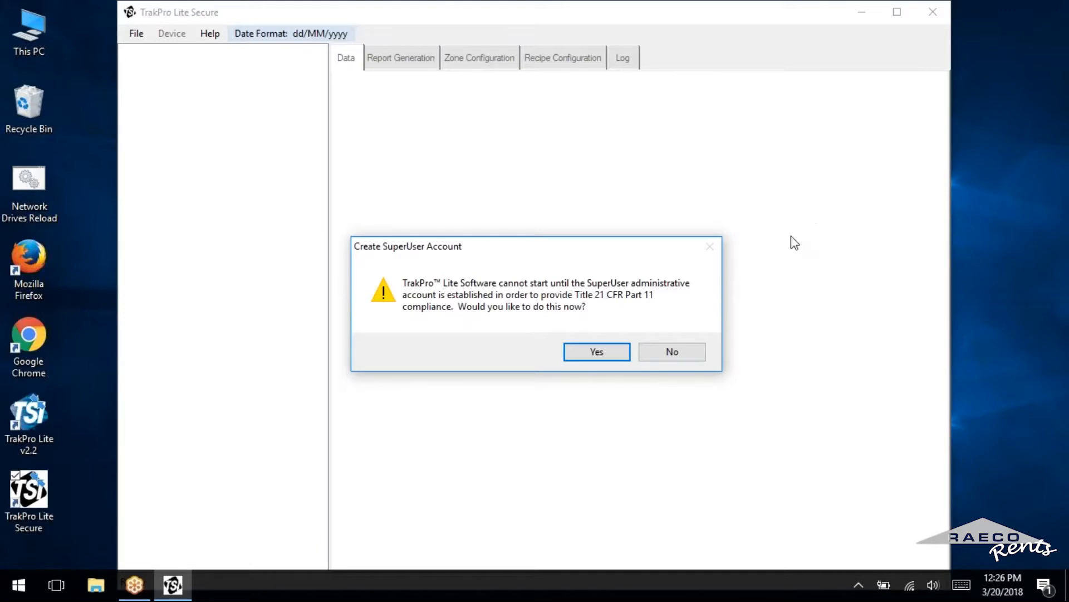
mouse_move(618, 294)
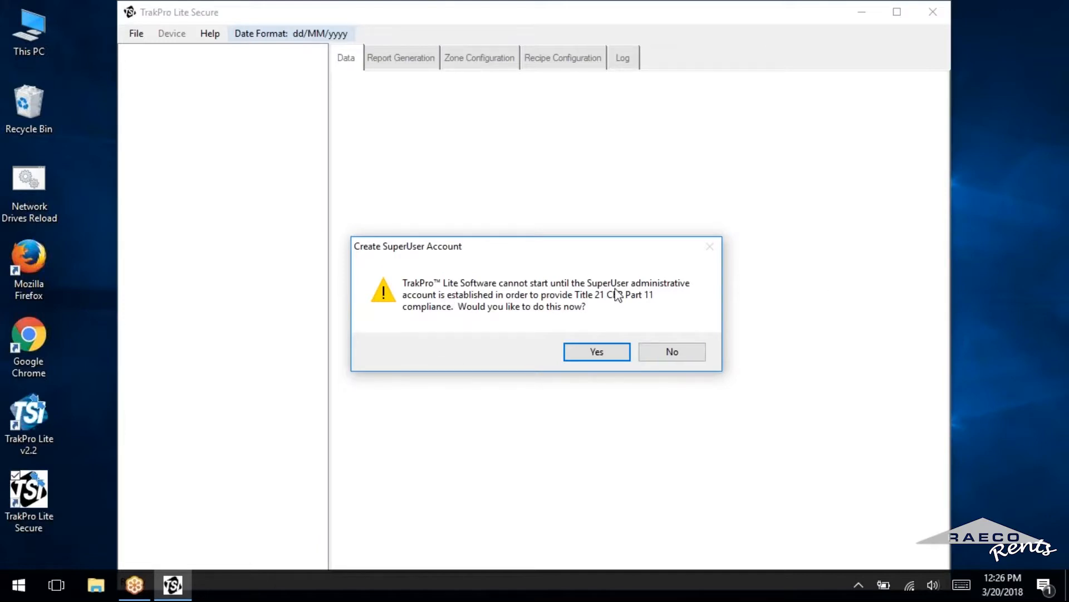
mouse_move(570, 302)
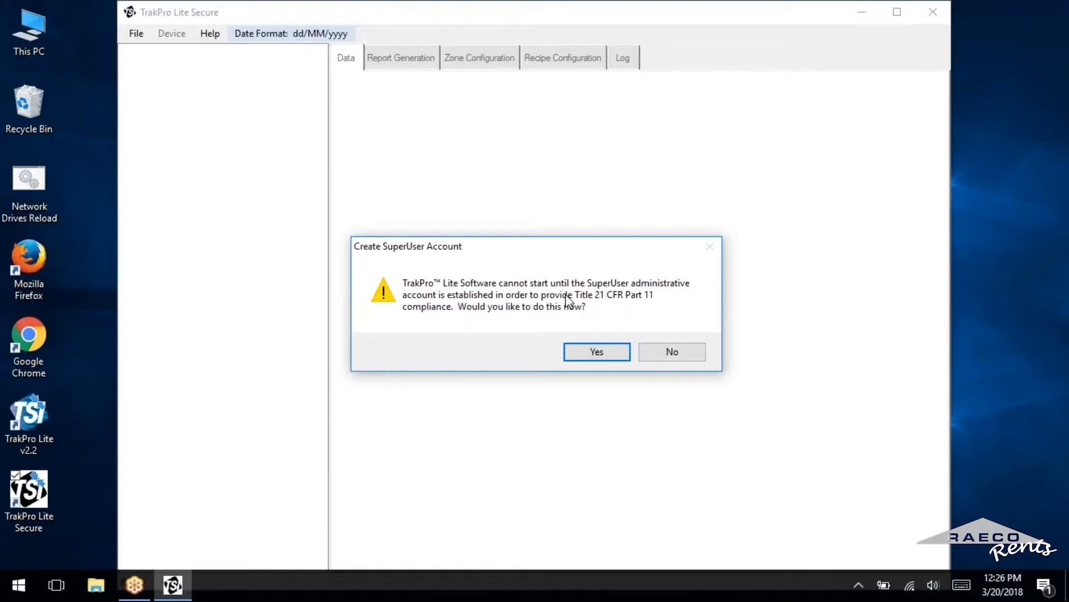
mouse_move(624, 303)
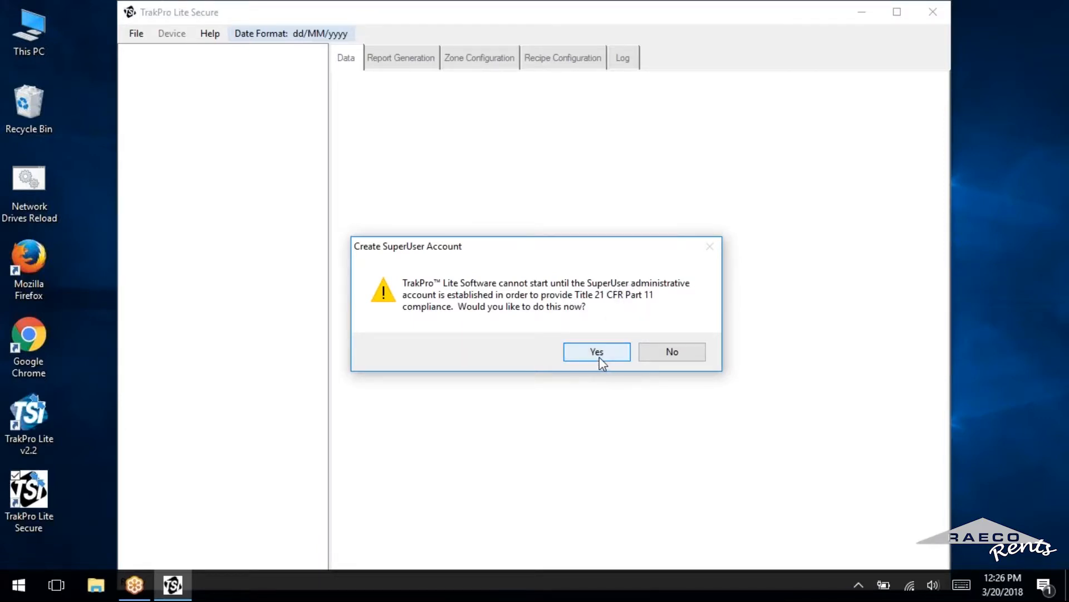
left_click(596, 351)
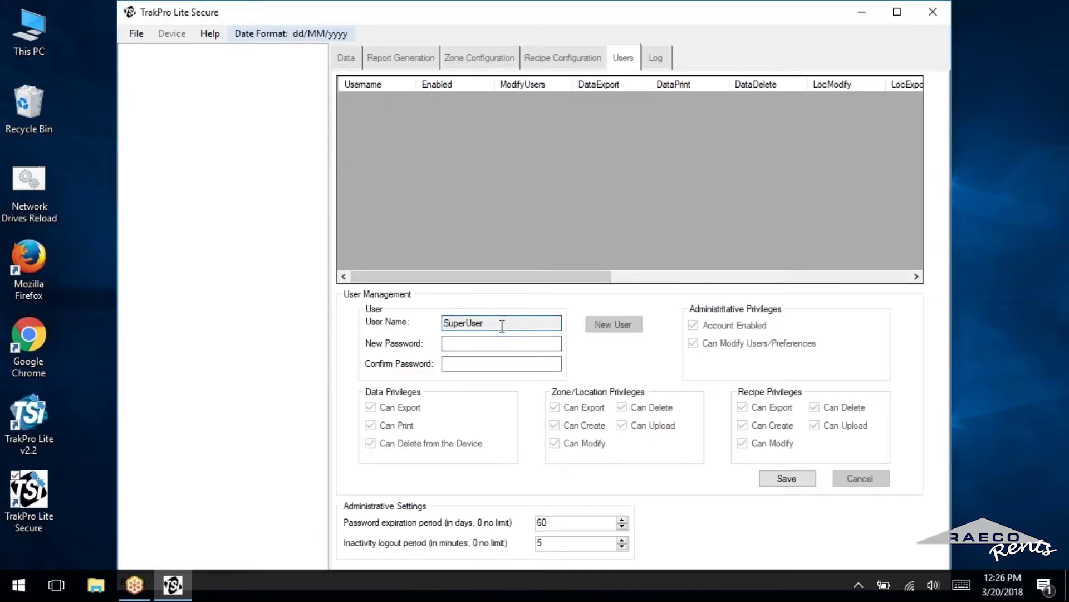
Enter a password for the SuperUser account
left_click(501, 342)
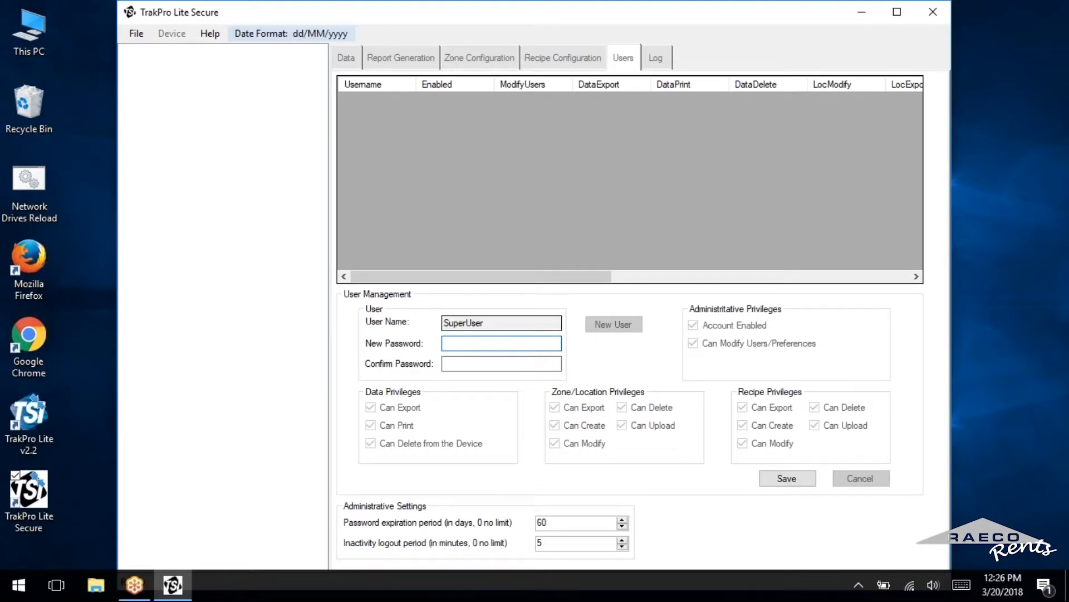
triple_click(502, 322)
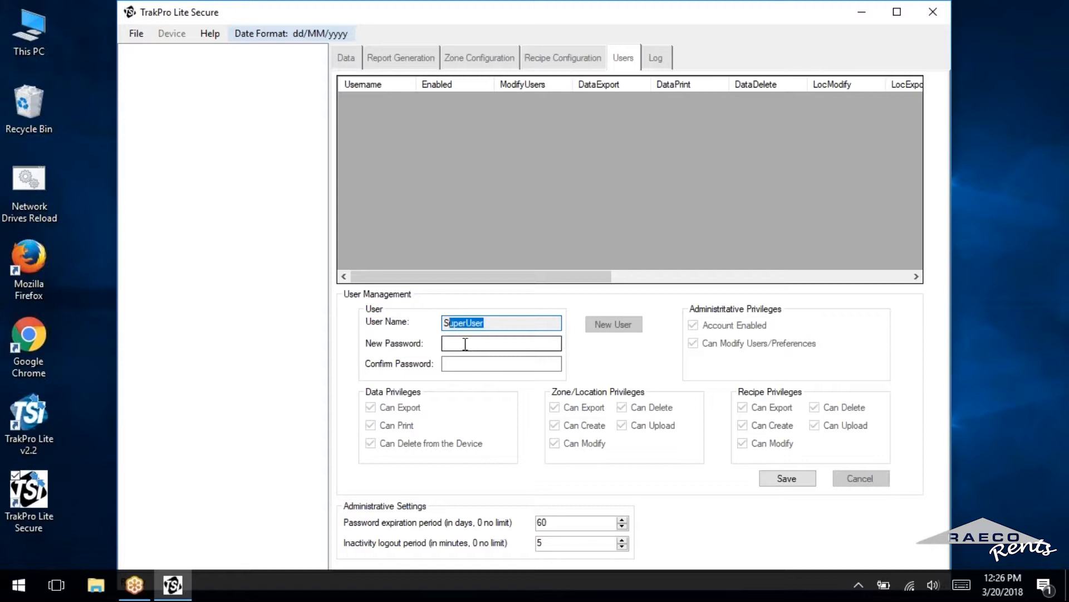
left_click(501, 342)
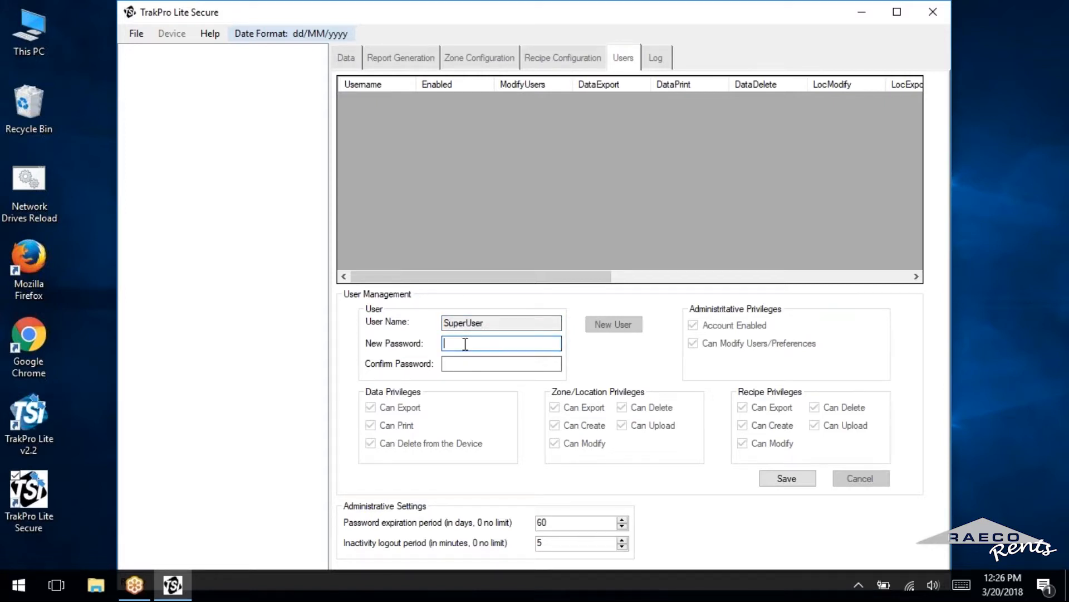
type("****")
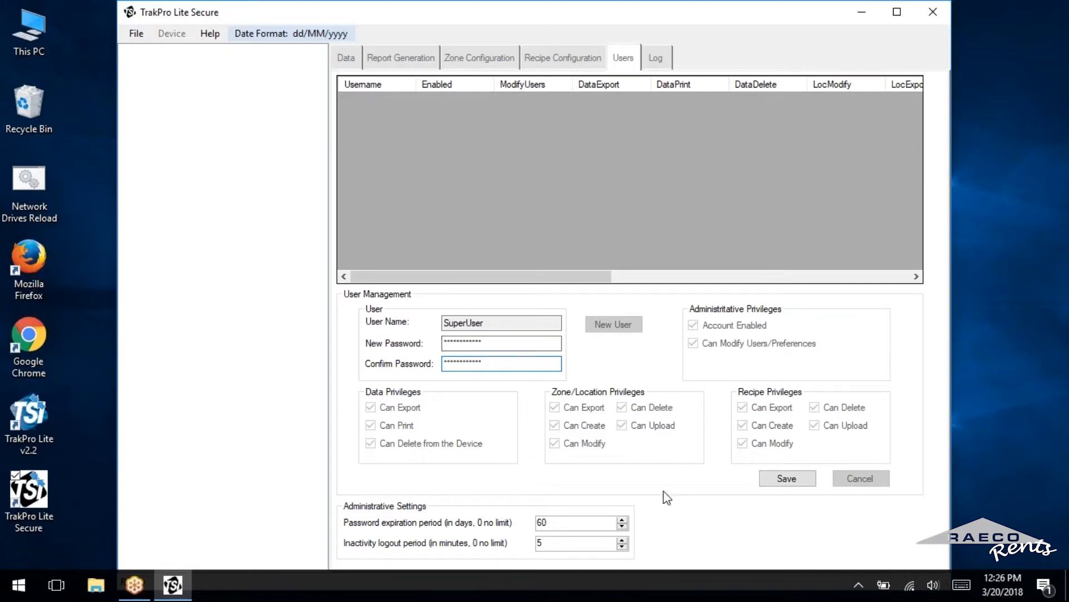
Set password expiration and inactivity logout to 0 and save the SuperUser account
triple_click(578, 522)
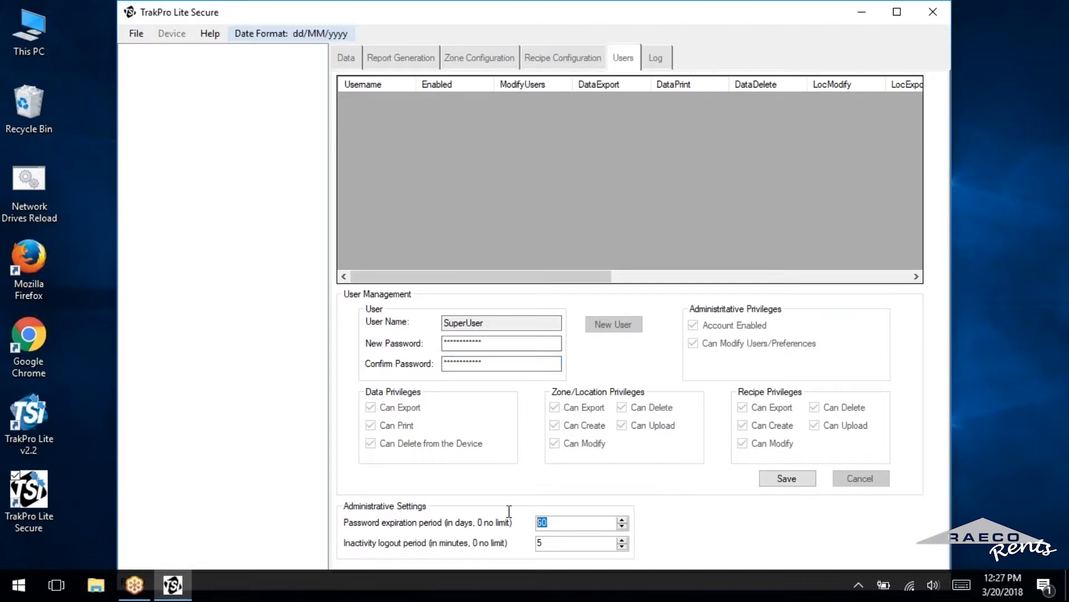
type("0")
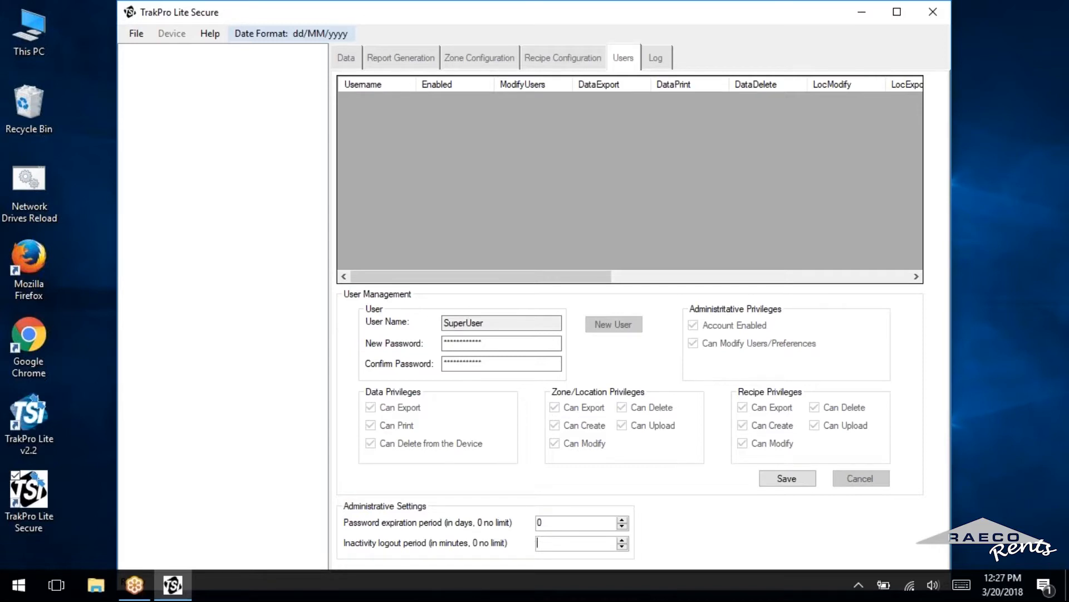
type("0")
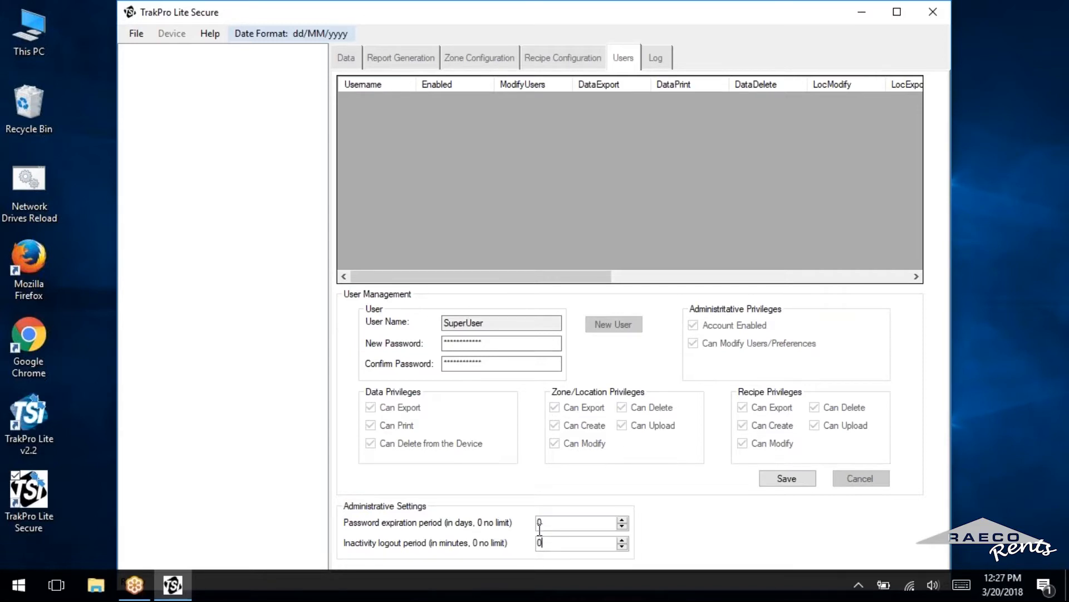
mouse_move(654, 493)
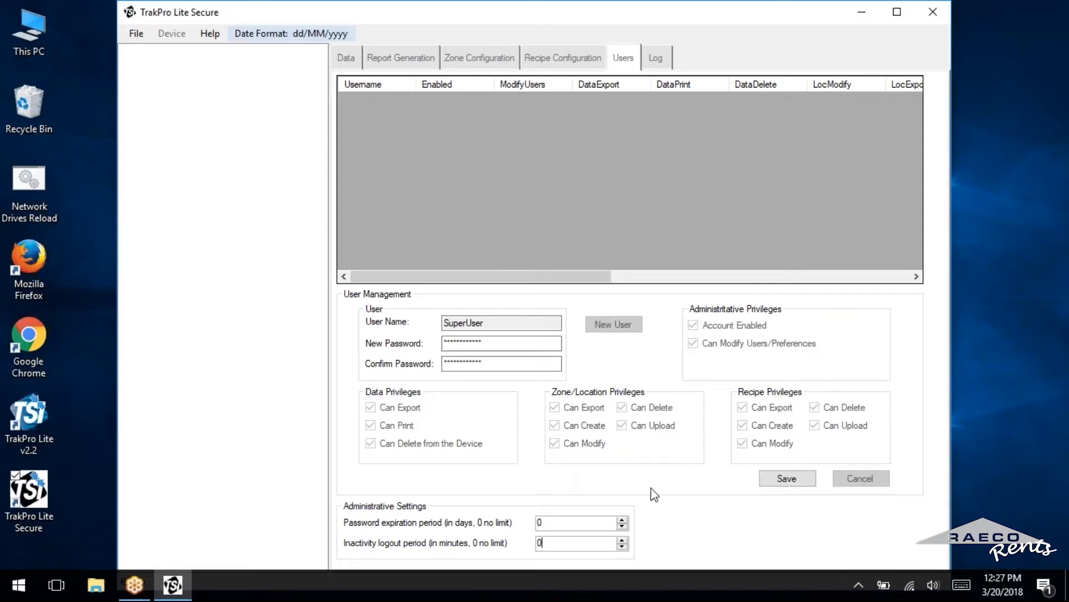
left_click(501, 342)
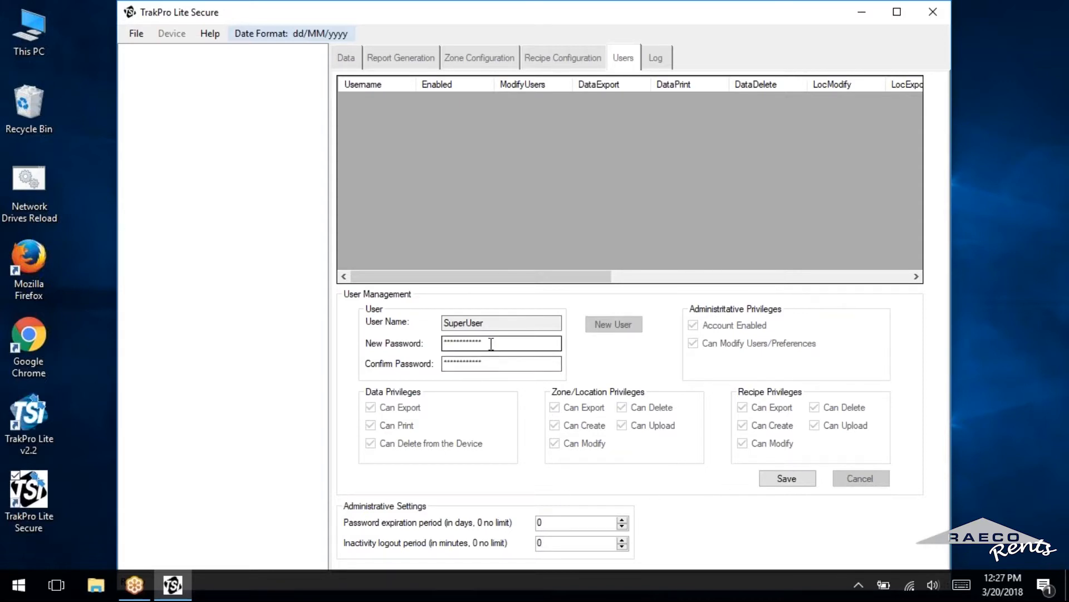
mouse_move(788, 477)
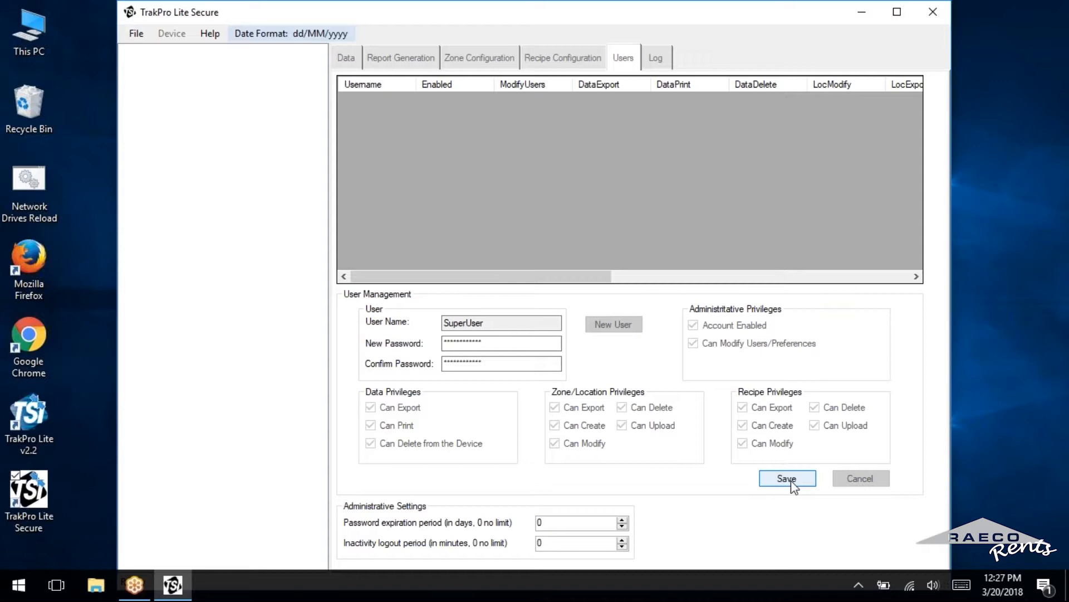
left_click(787, 478)
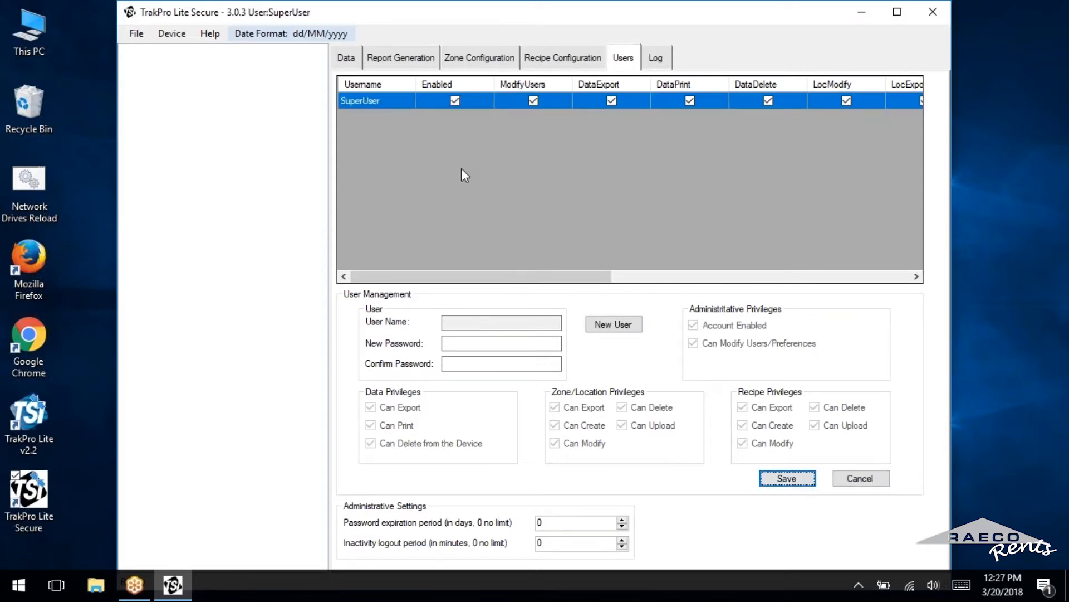
mouse_move(402, 171)
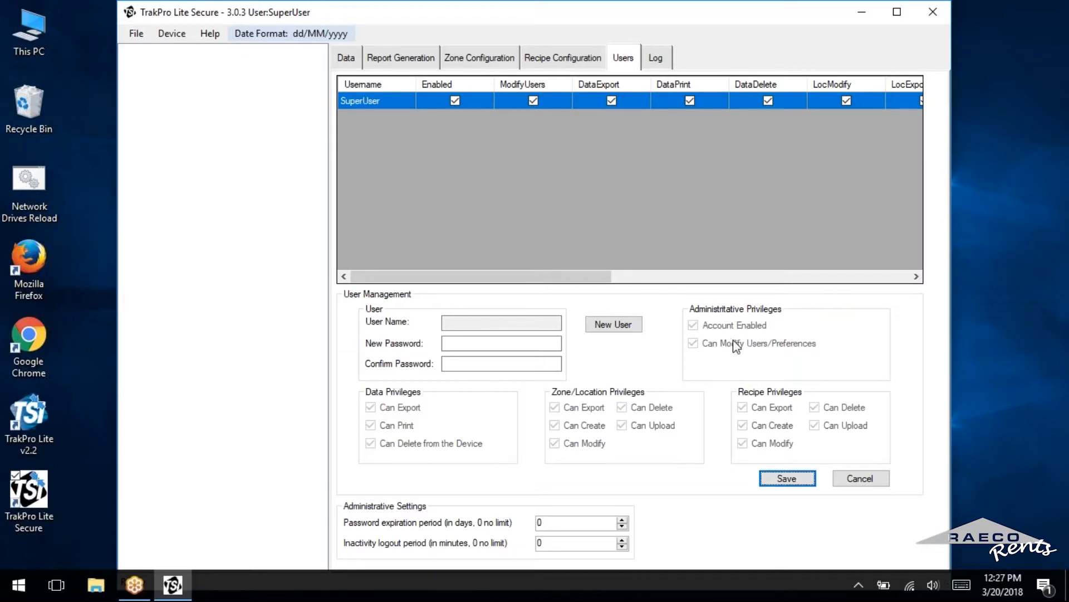
mouse_move(129, 48)
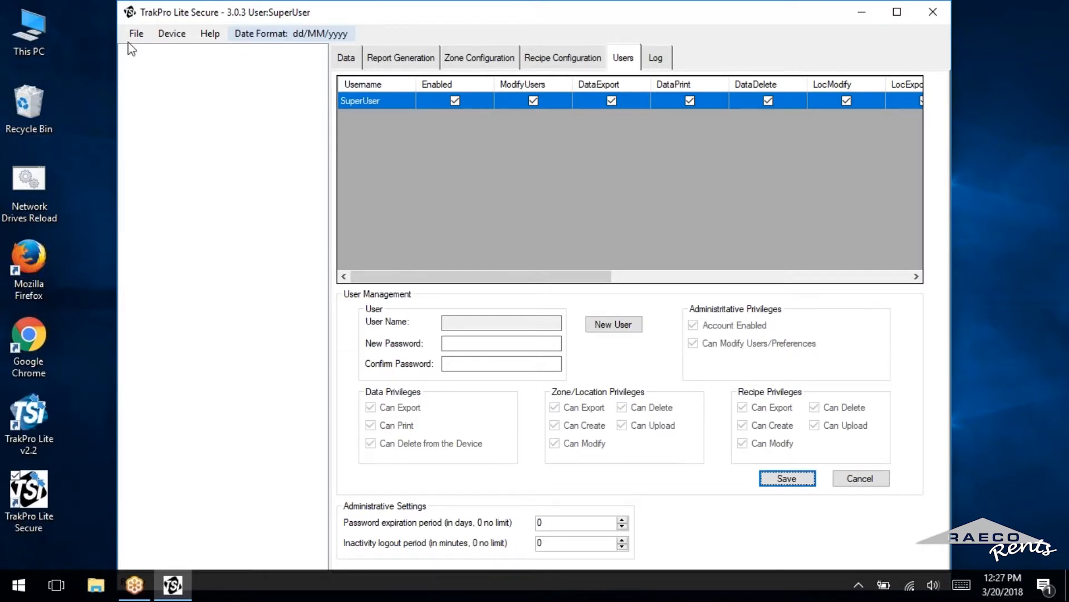
mouse_move(158, 51)
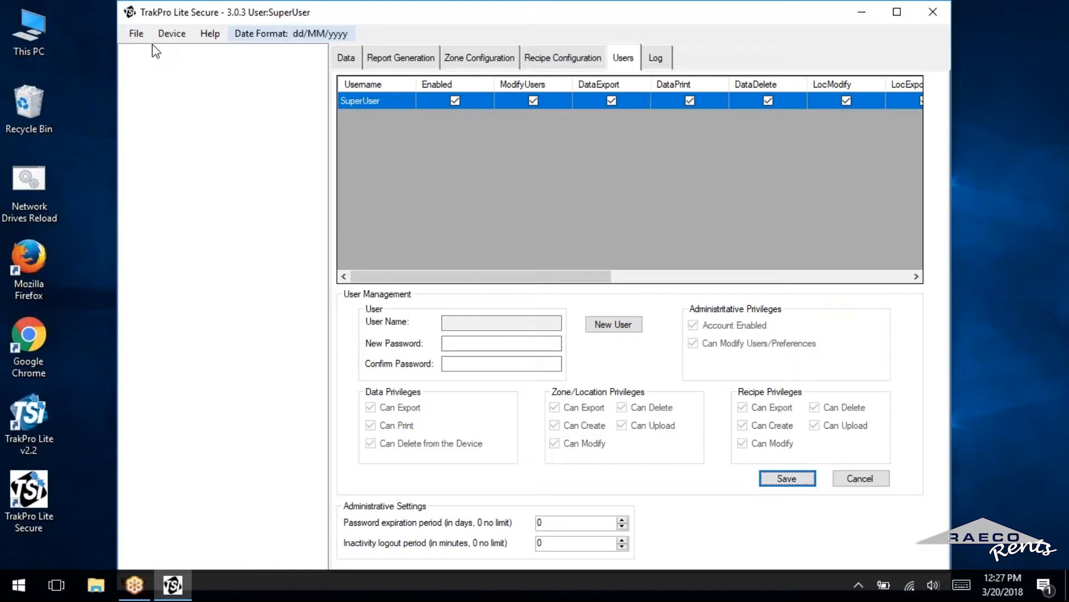
mouse_move(515, 221)
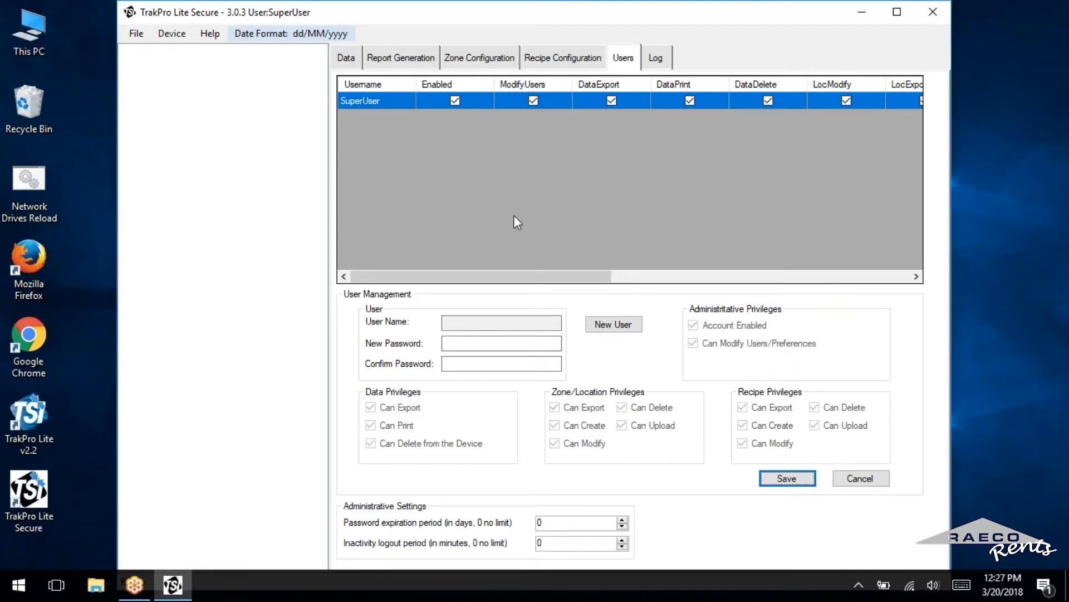
mouse_move(155, 53)
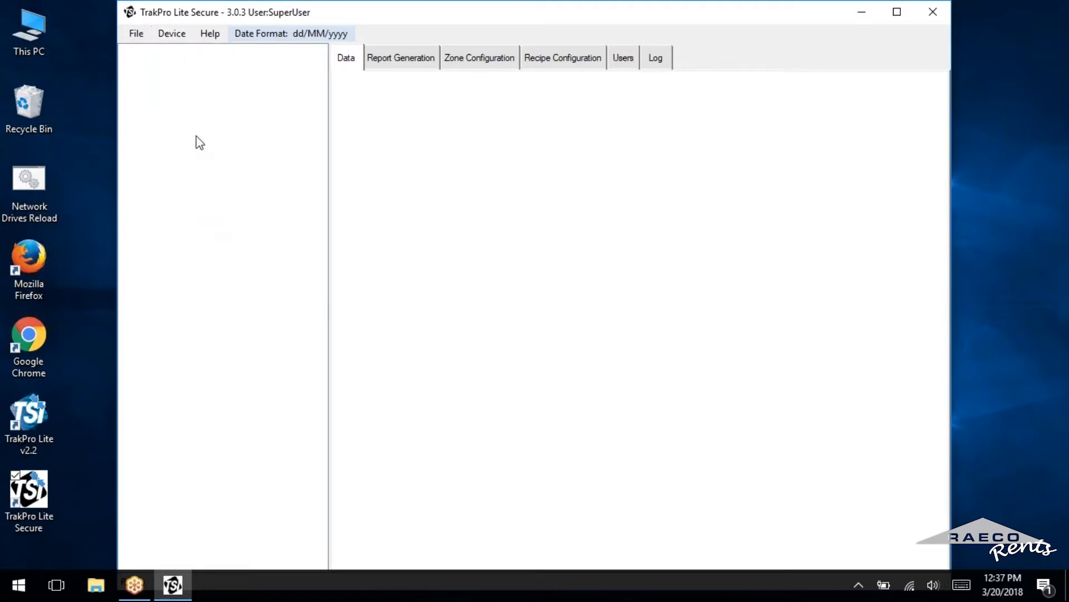
mouse_move(212, 236)
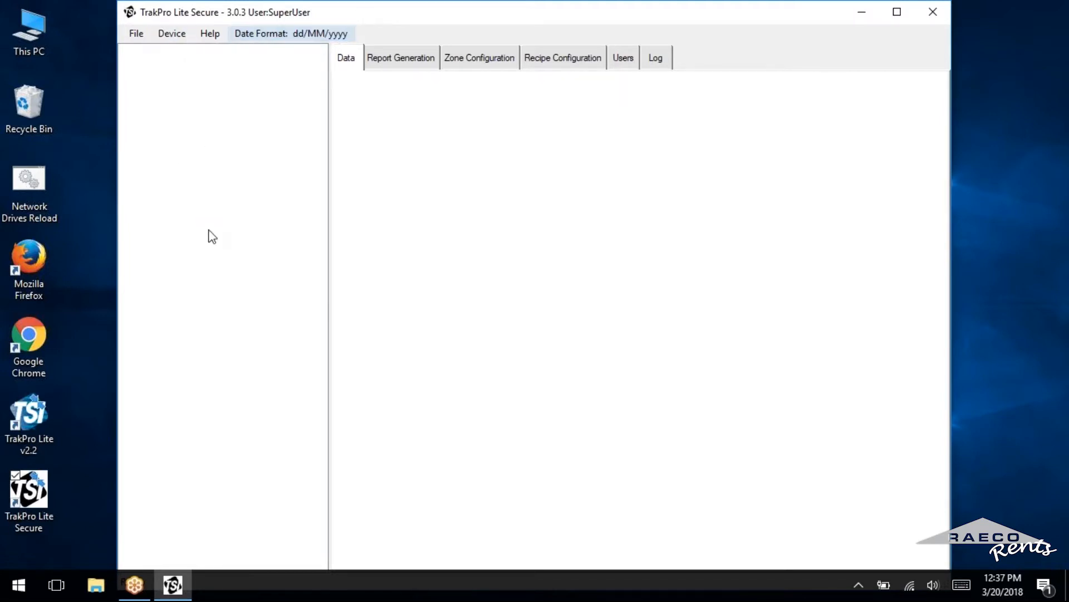
mouse_move(215, 153)
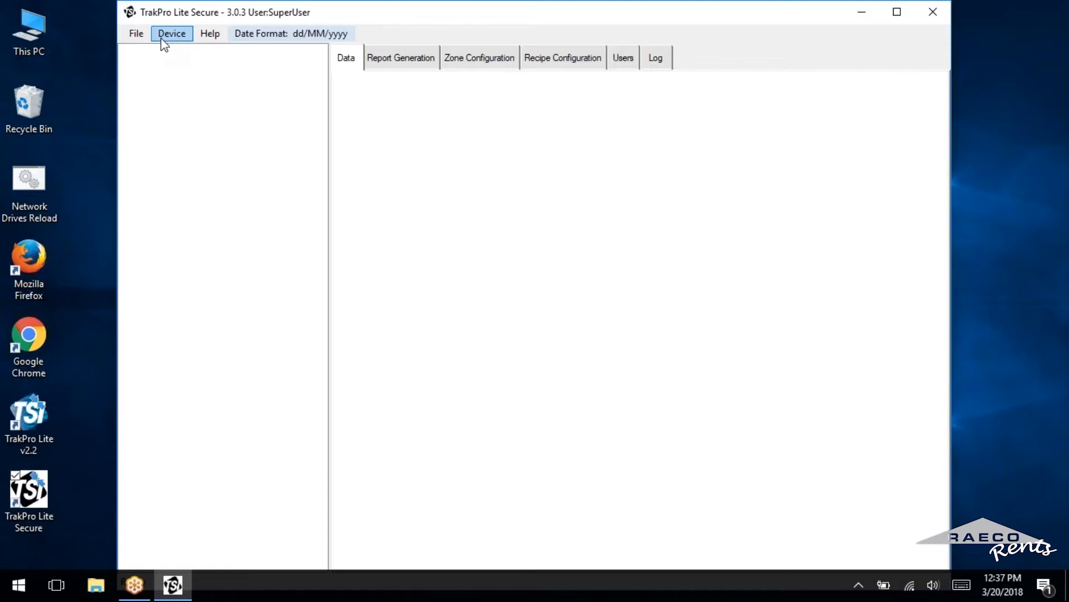
Connect to the 9306-V2 counter over USB via Device > Connect
left_click(172, 33)
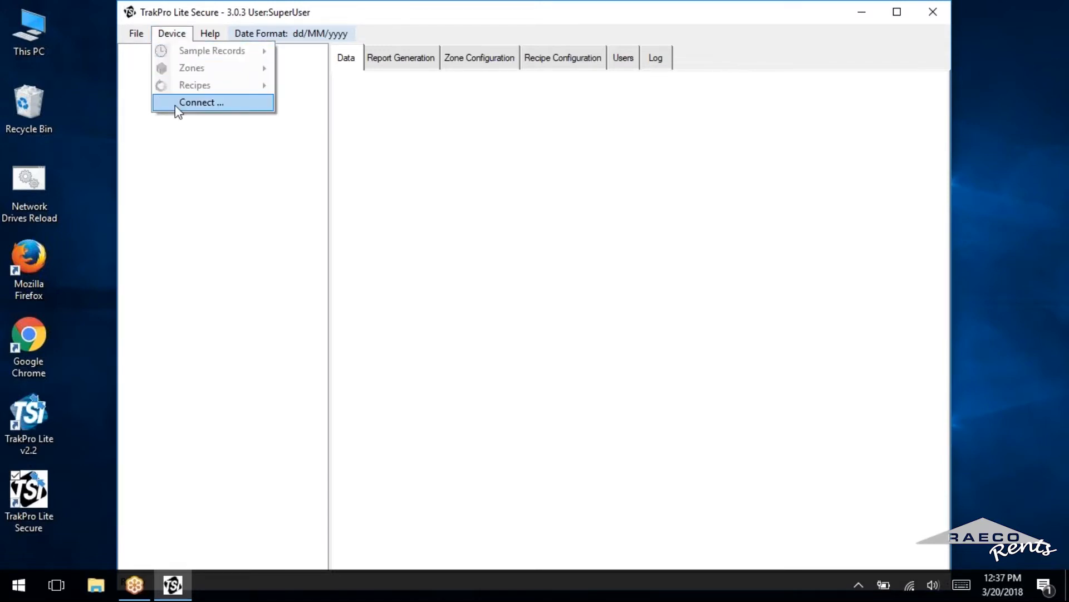
mouse_move(190, 68)
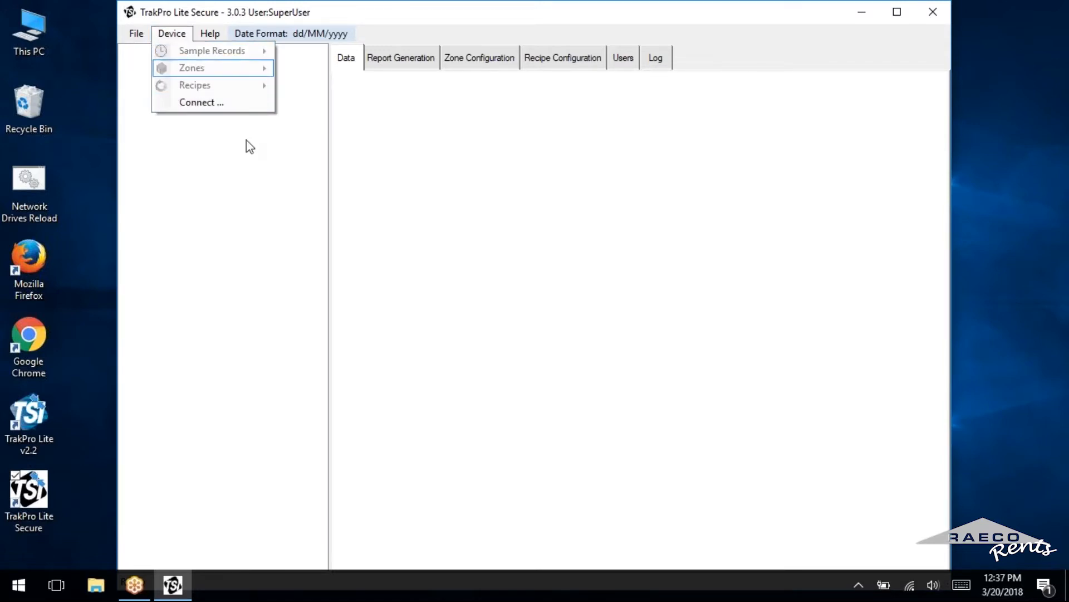
left_click(202, 102)
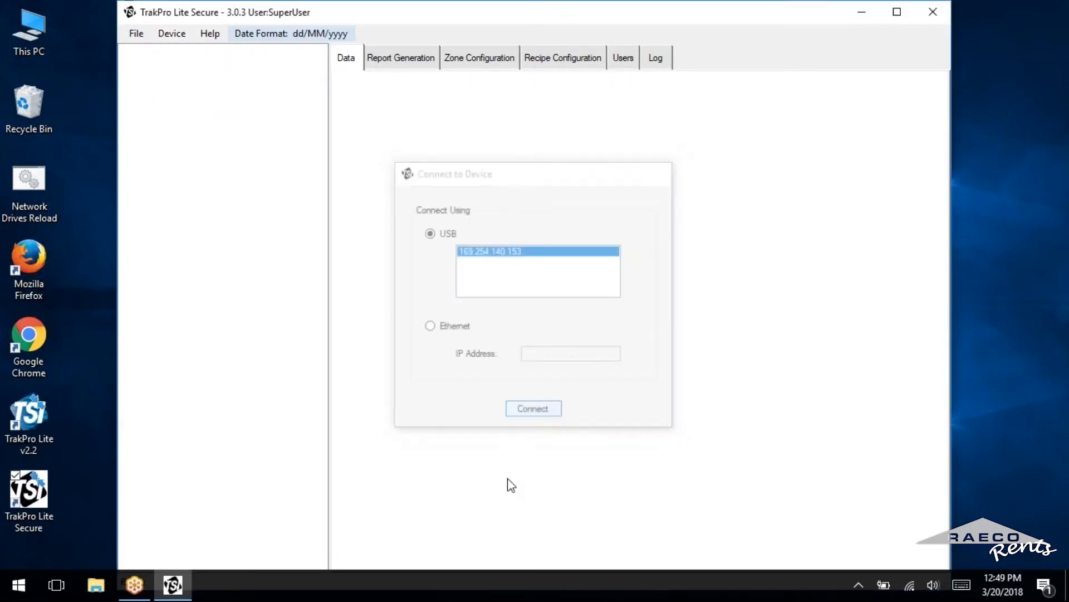
left_click(534, 407)
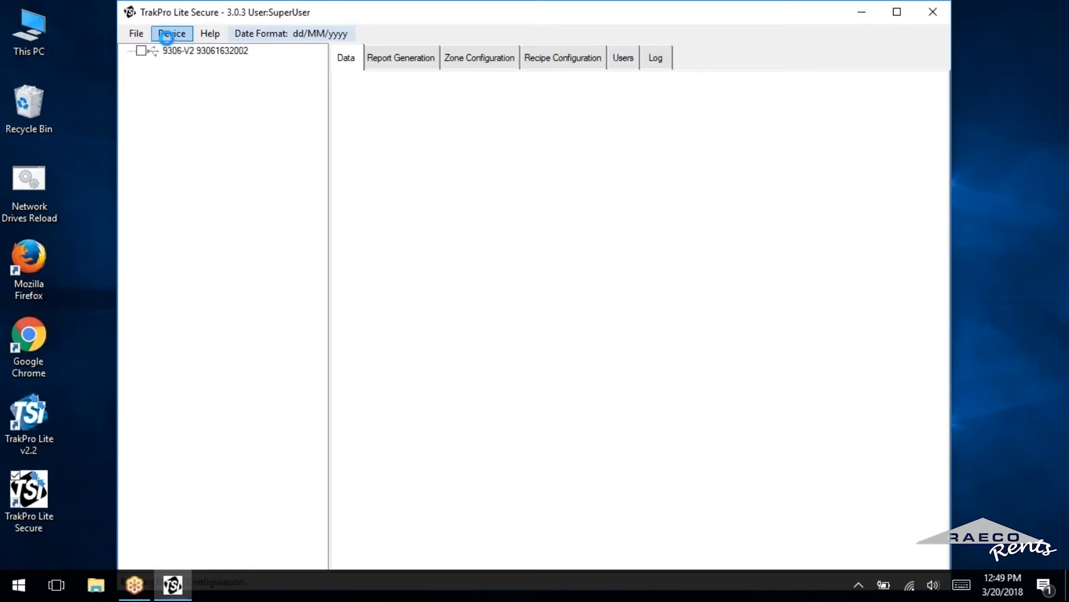
Download the sample records and limit the data to zone None by unchecking Zone01
left_click(171, 32)
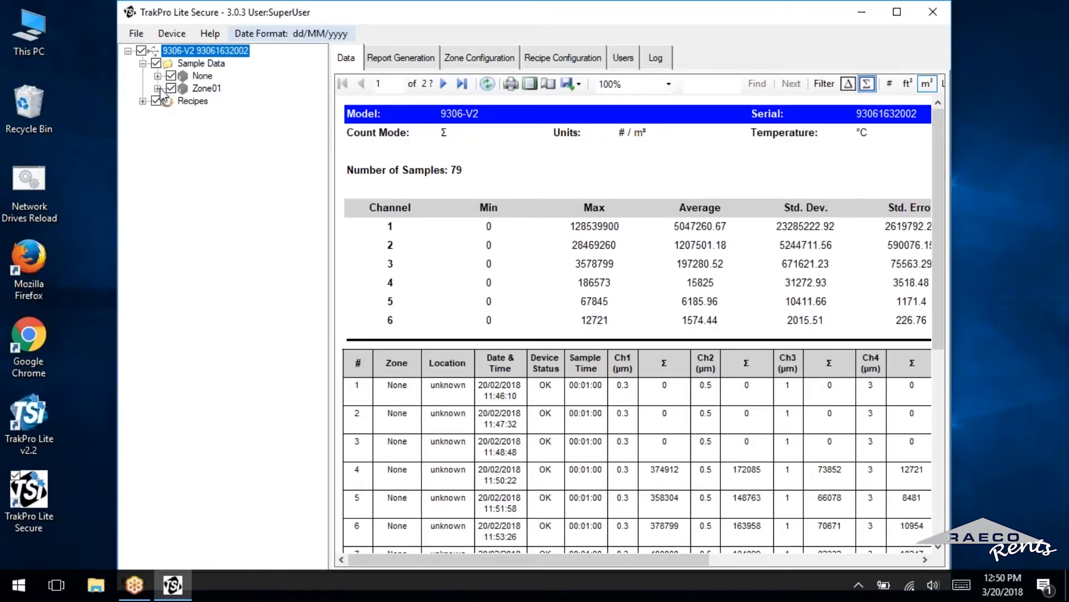
left_click(156, 100)
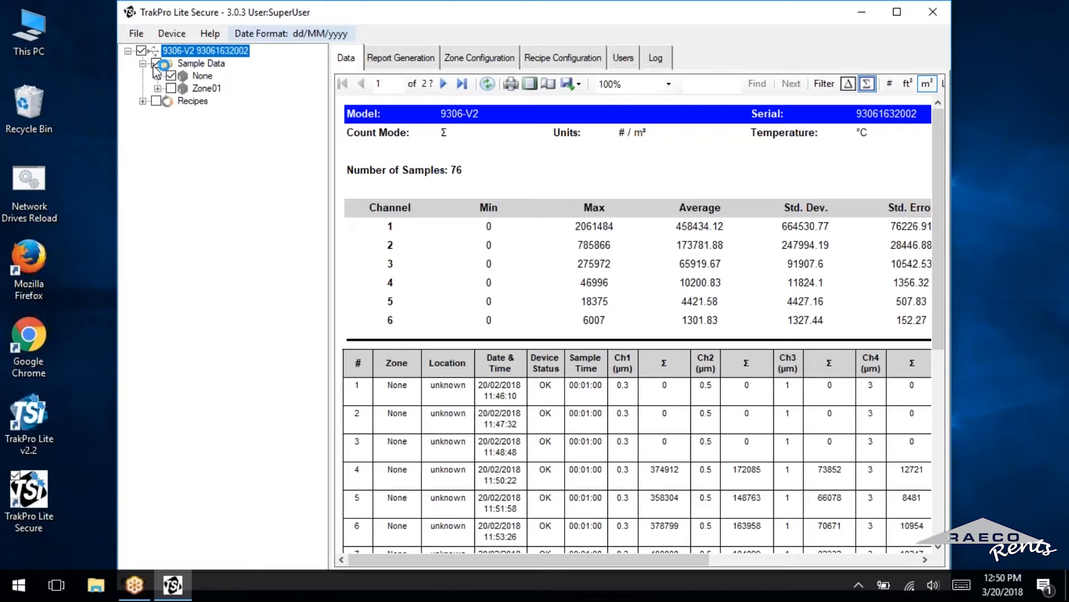
left_click(157, 62)
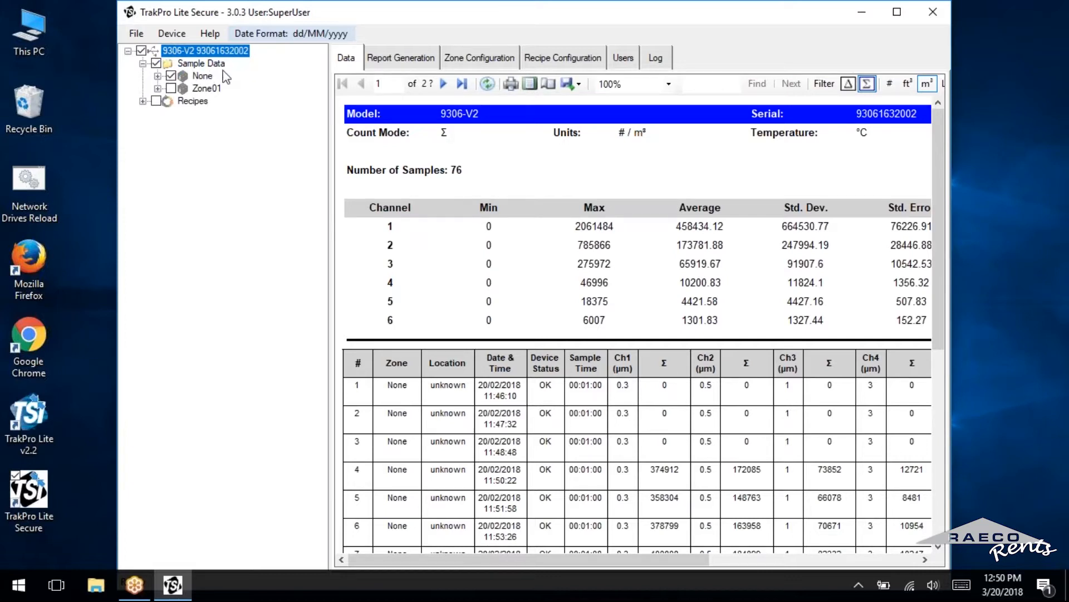
mouse_move(219, 100)
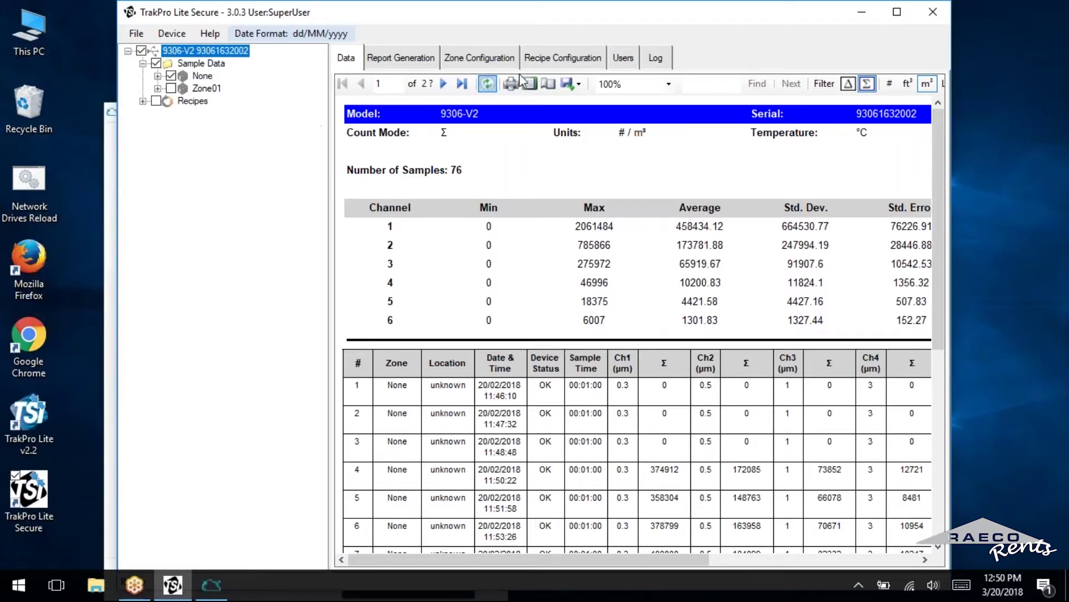
mouse_move(608, 91)
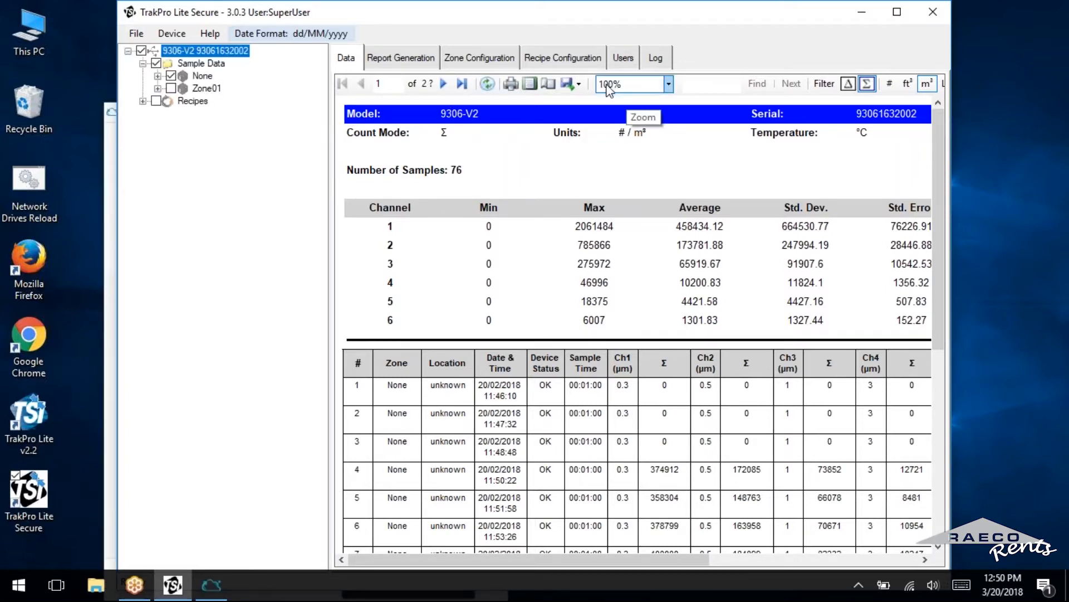
mouse_move(566, 83)
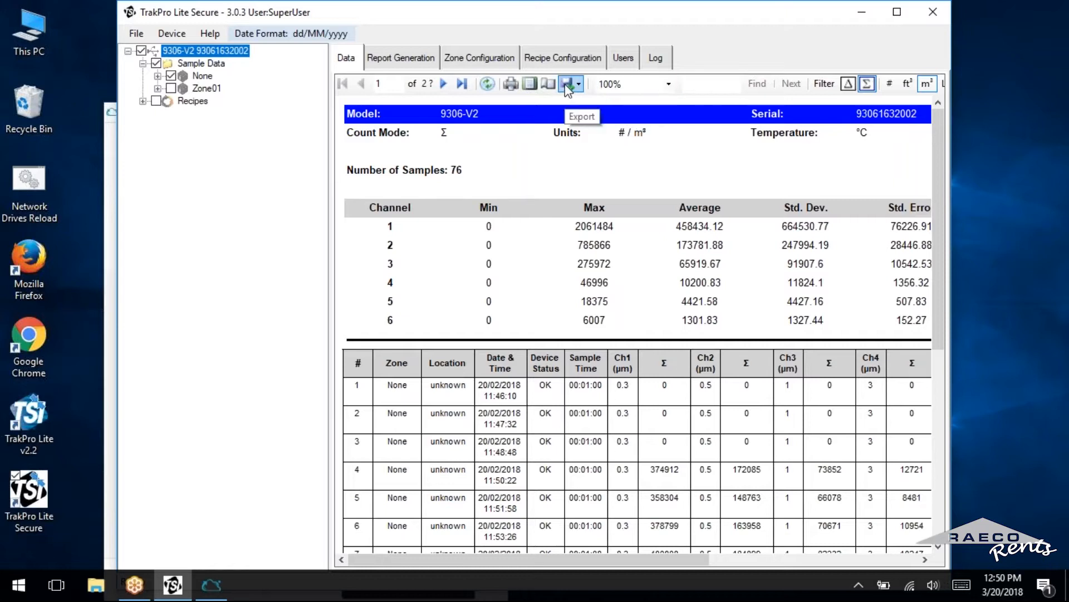
left_click(570, 84)
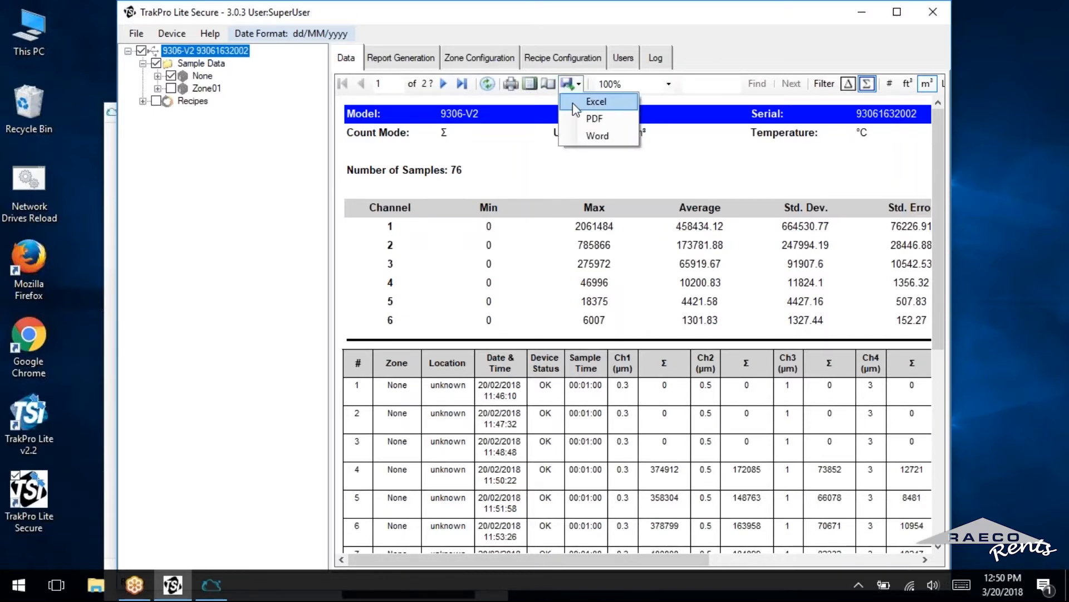
left_click(595, 102)
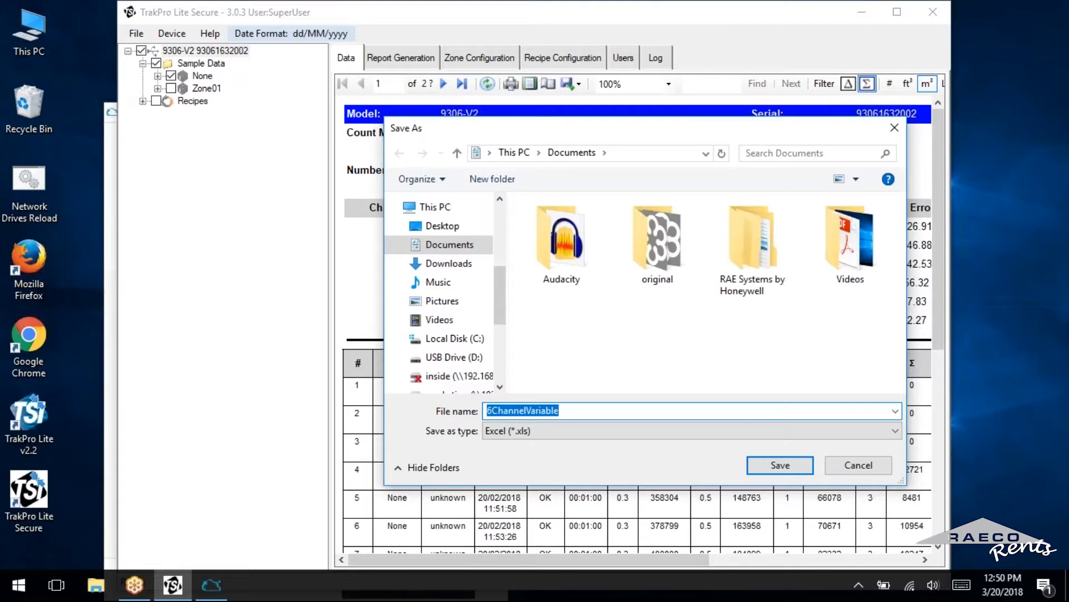
type("Aer")
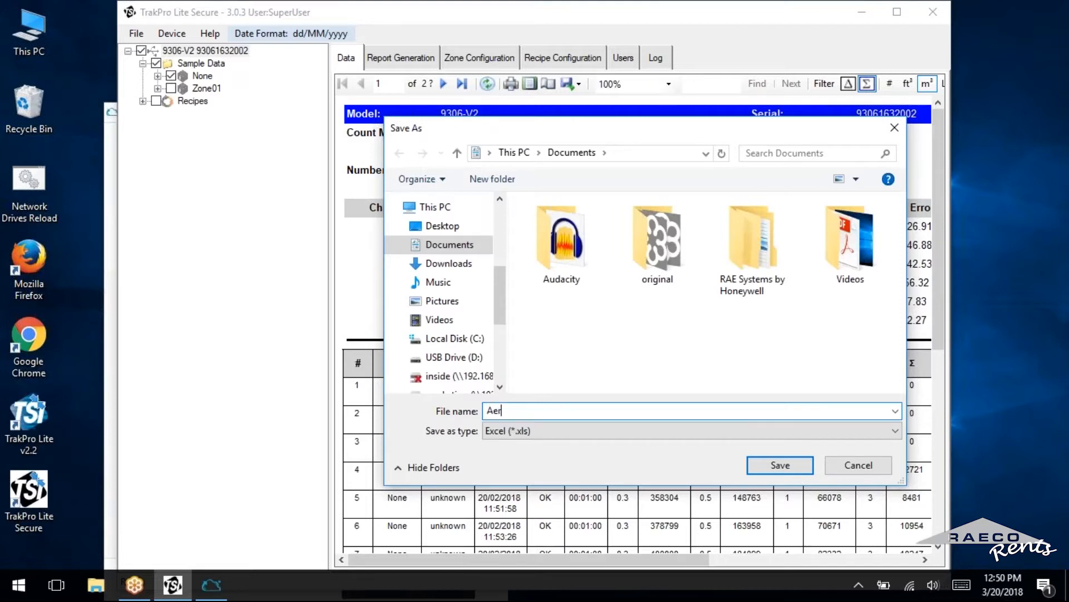
type("otrak Data")
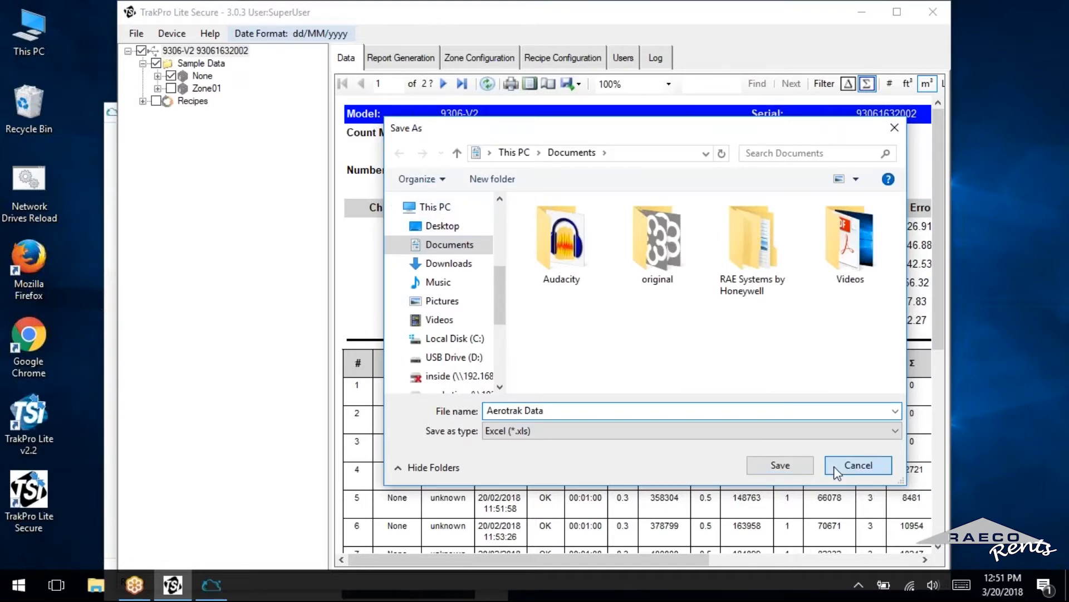
left_click(858, 465)
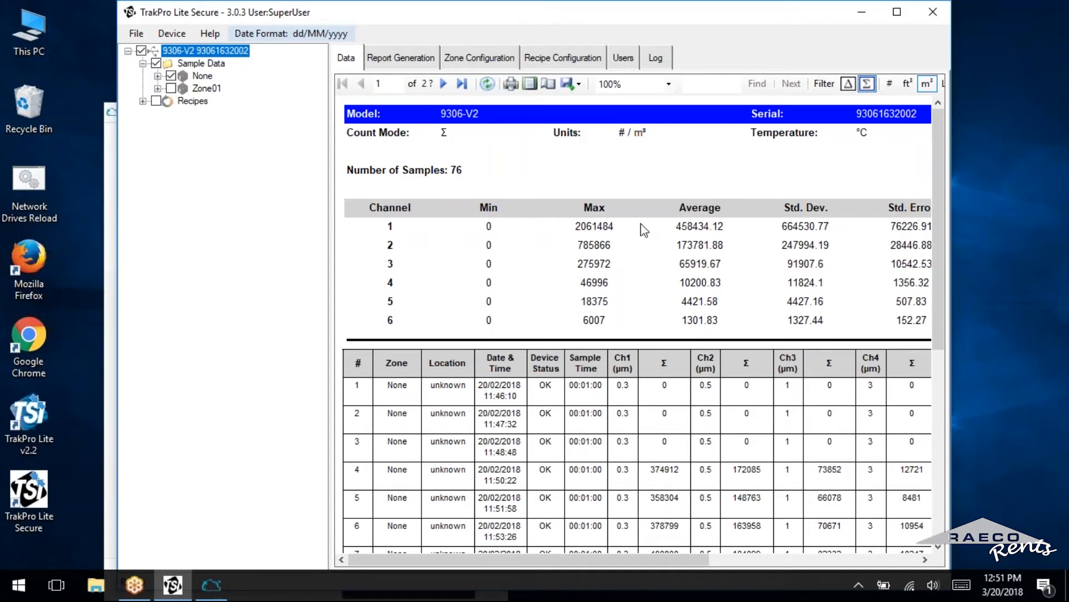
mouse_move(176, 80)
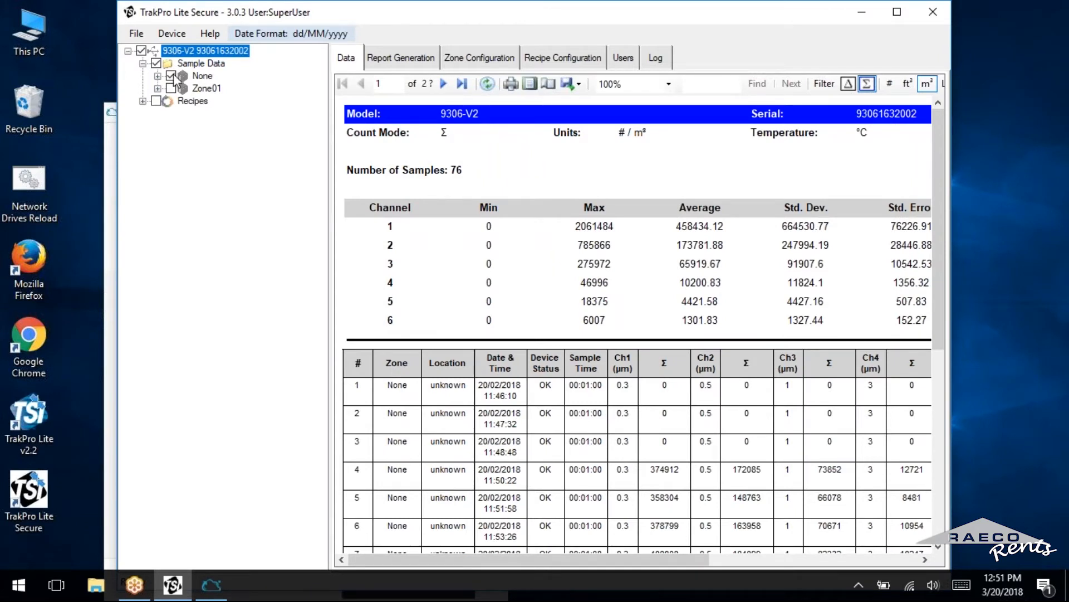
Select only Zone01 samples and set up report generation with Recipes ticked (ISO 14644-1:2015, class 2)
left_click(156, 63)
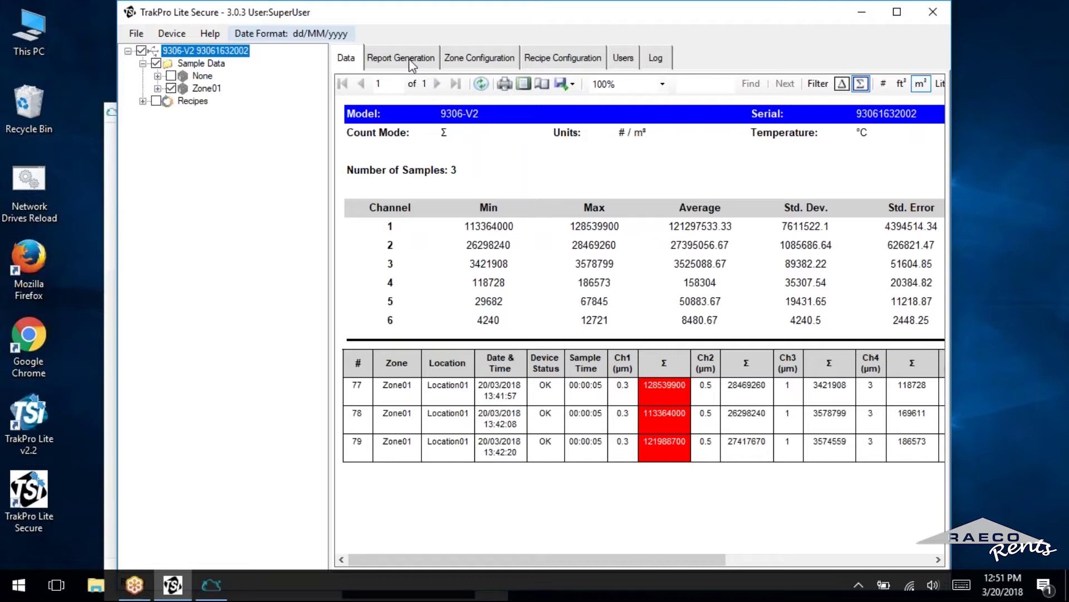
mouse_move(394, 71)
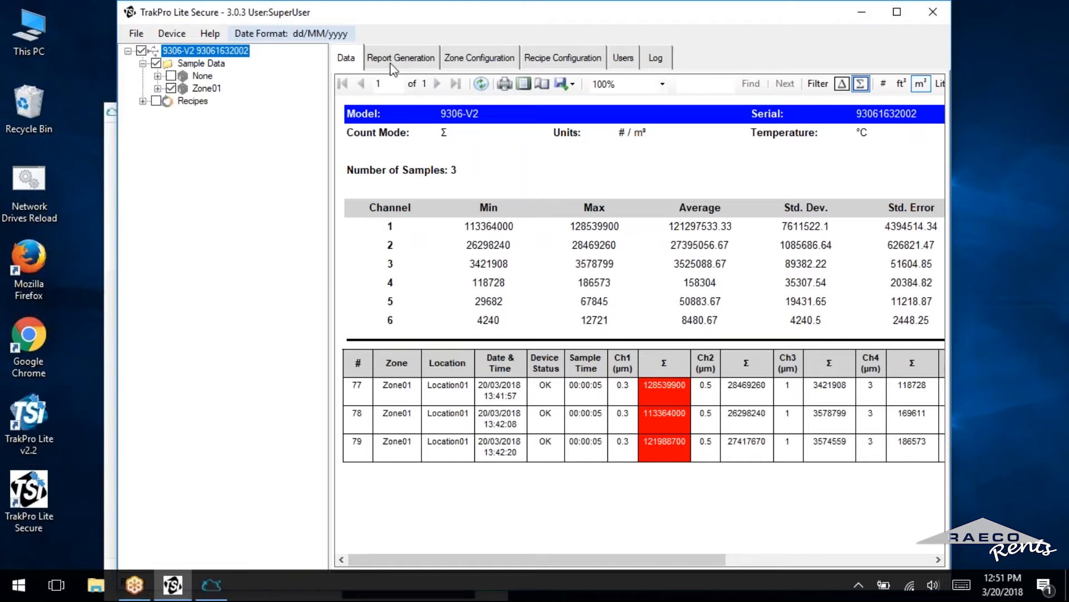
left_click(400, 57)
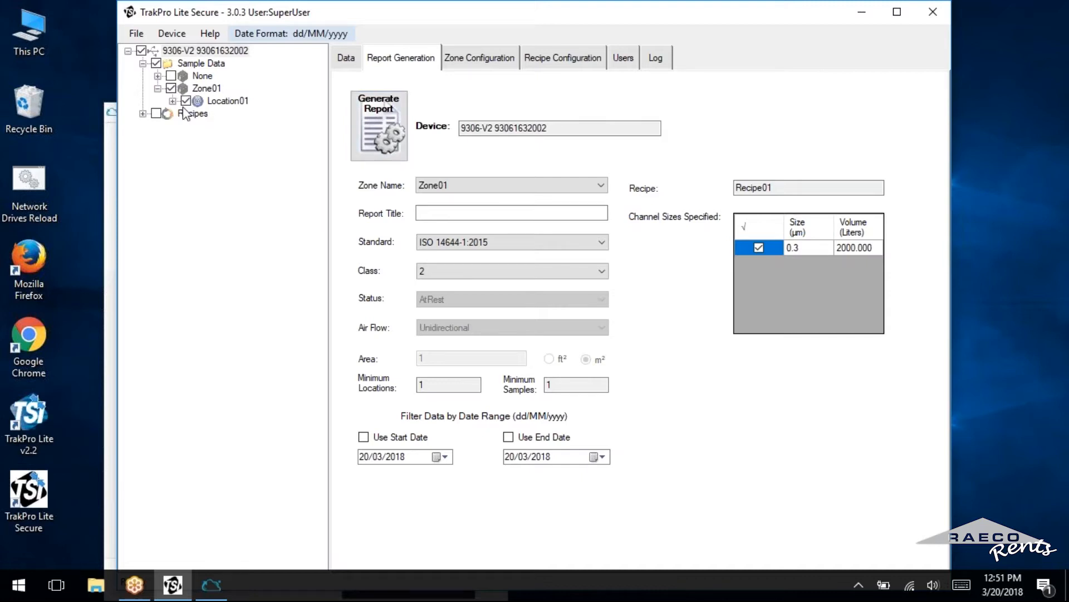
mouse_move(160, 120)
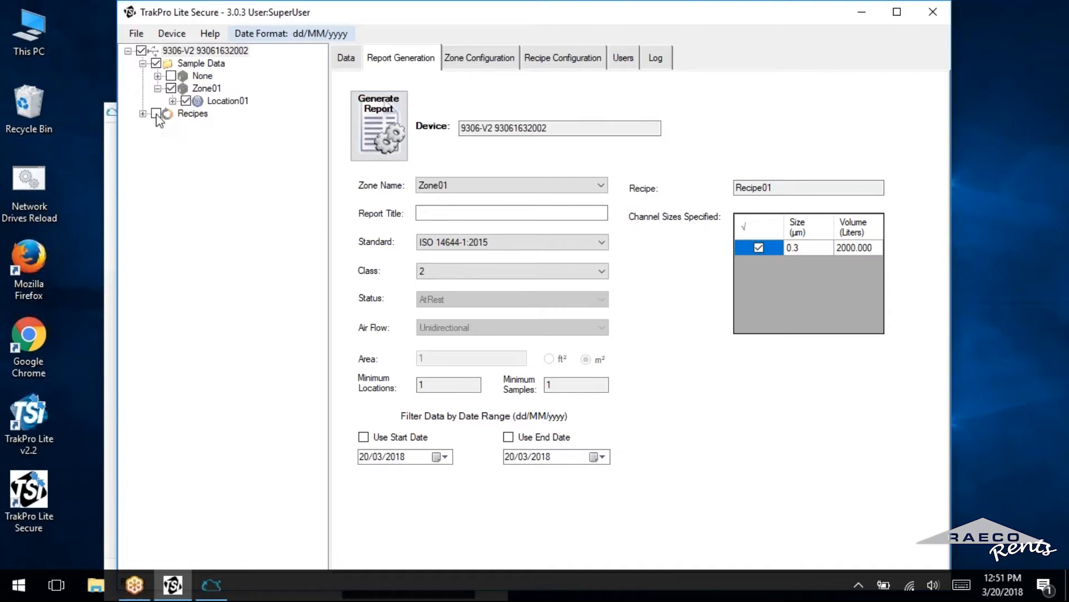
left_click(205, 50)
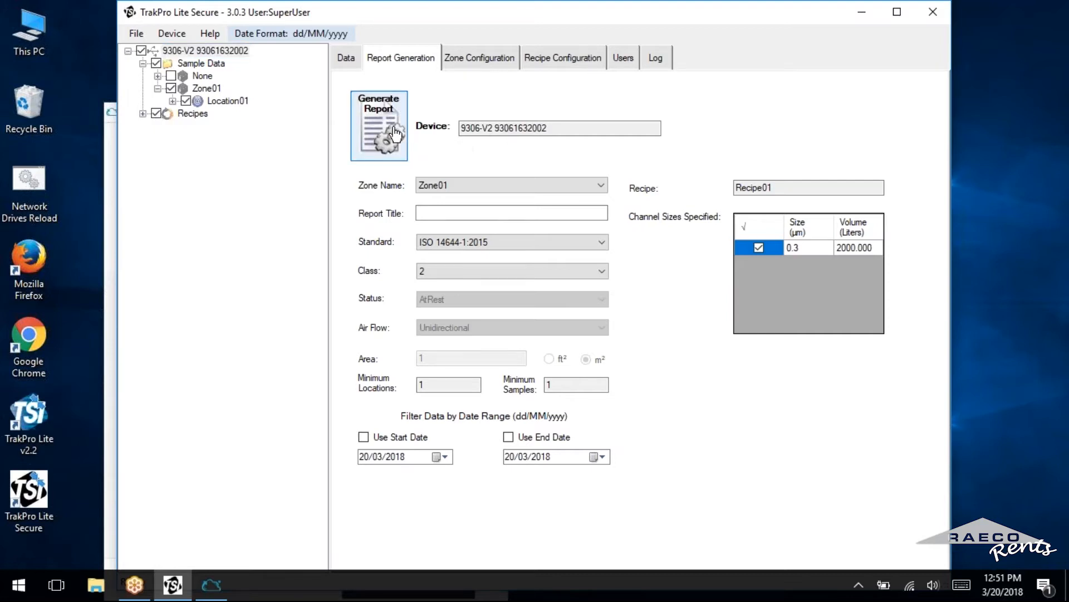
Generate the Cleanroom Certificate Report for Zone01 and scroll through it to the Invalid result
left_click(378, 126)
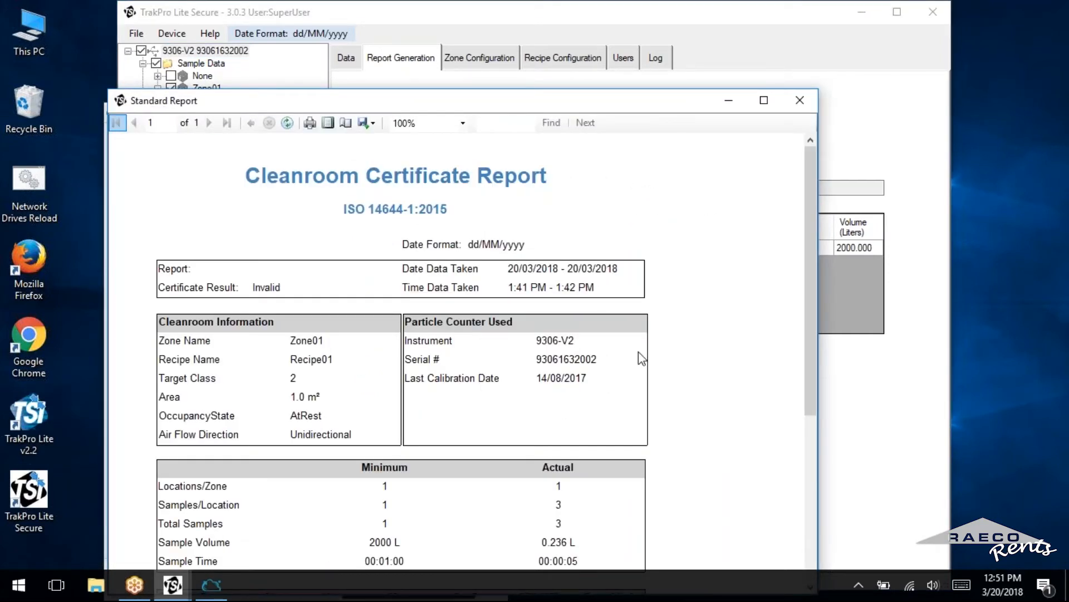
mouse_move(694, 300)
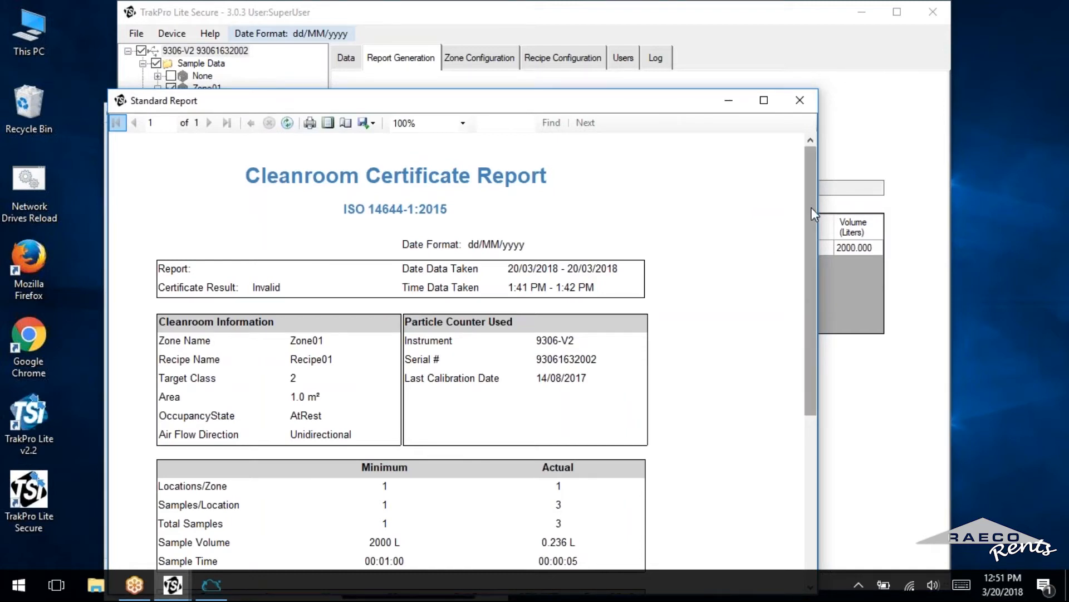
scroll("down", 3)
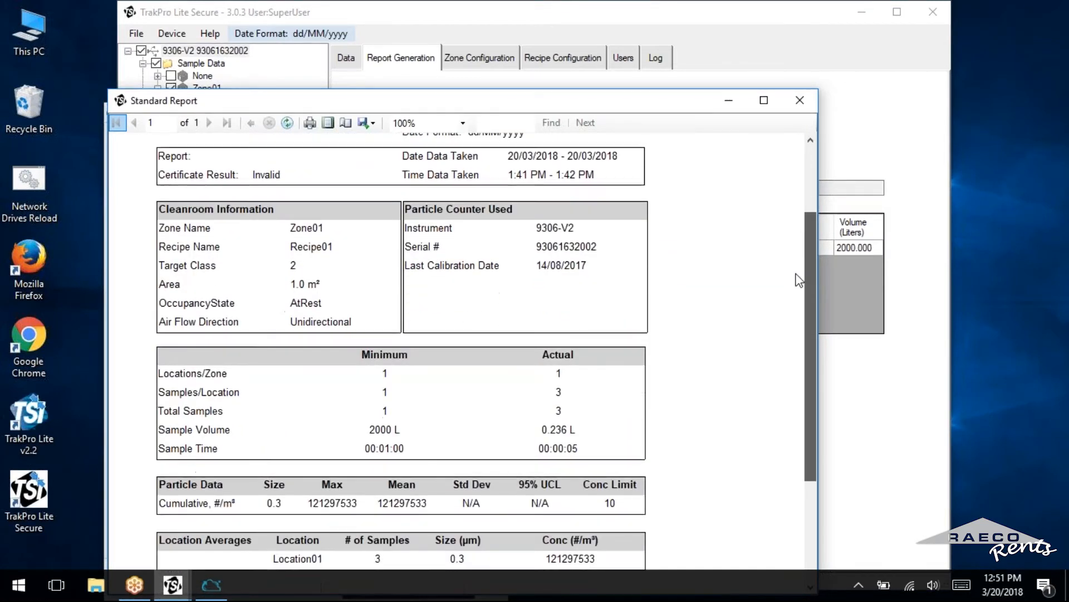
scroll("down", 3)
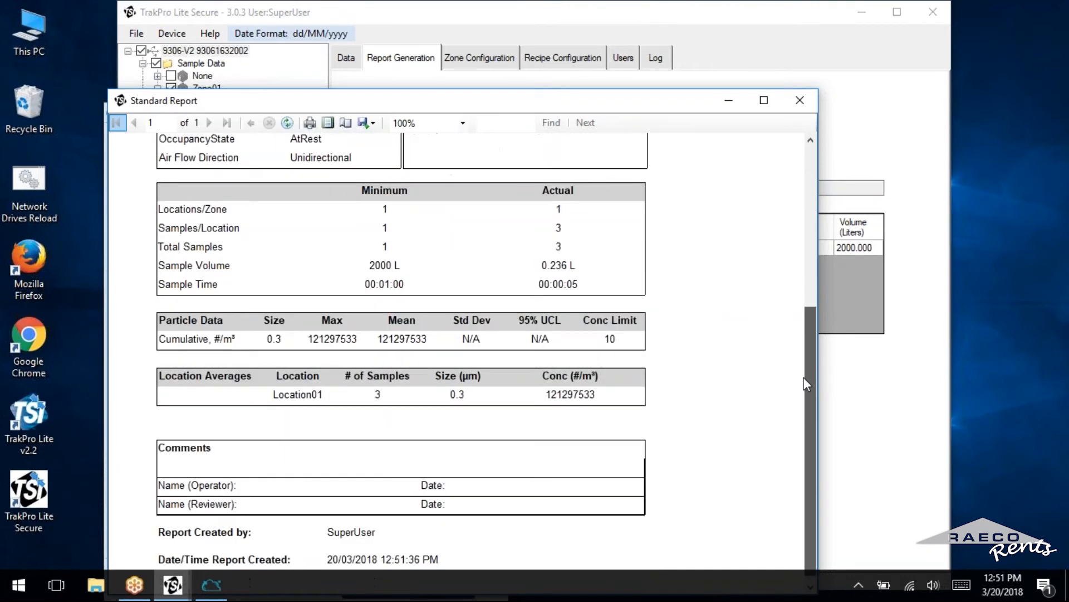
scroll("down", 3)
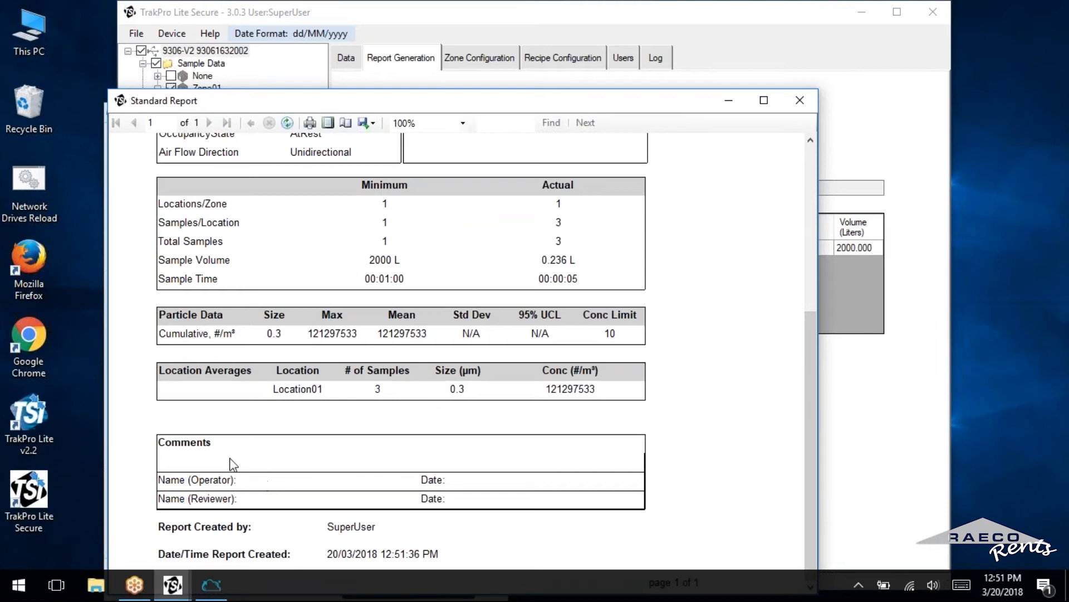
mouse_move(760, 490)
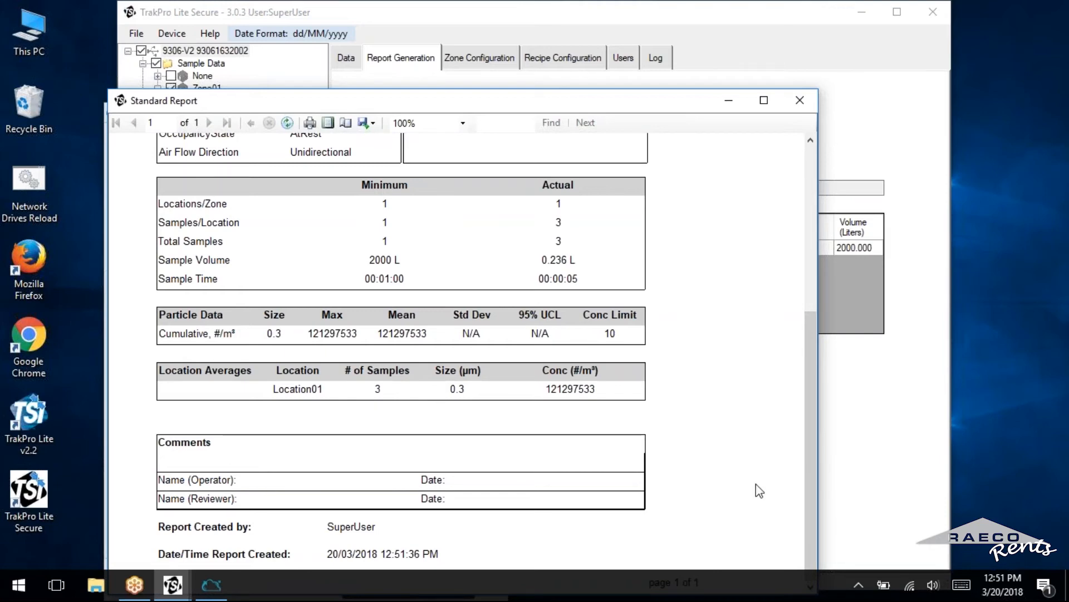
scroll("up", 3)
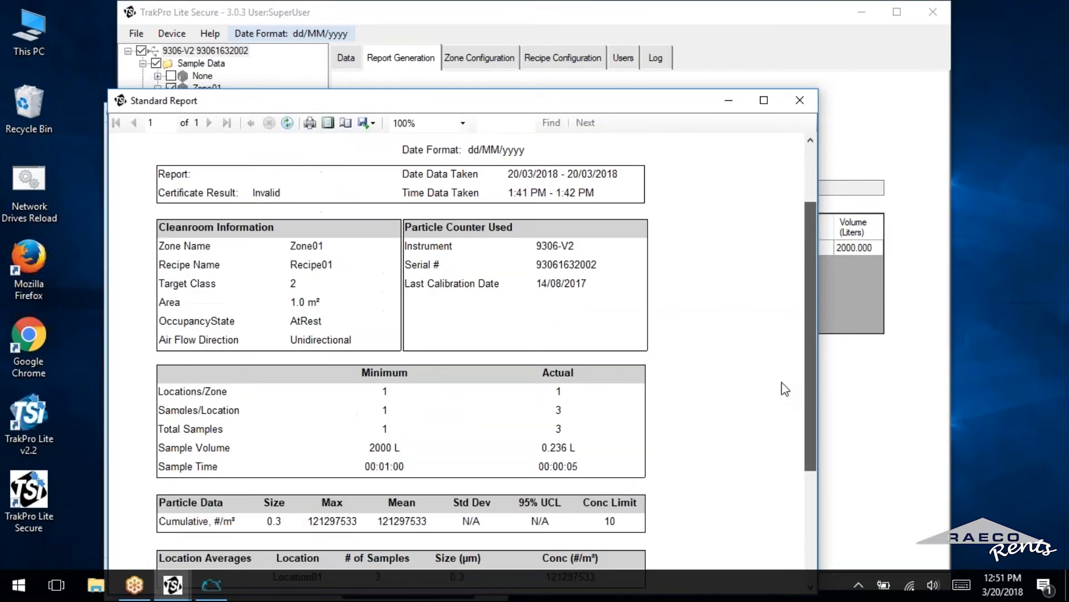
scroll("down", 3)
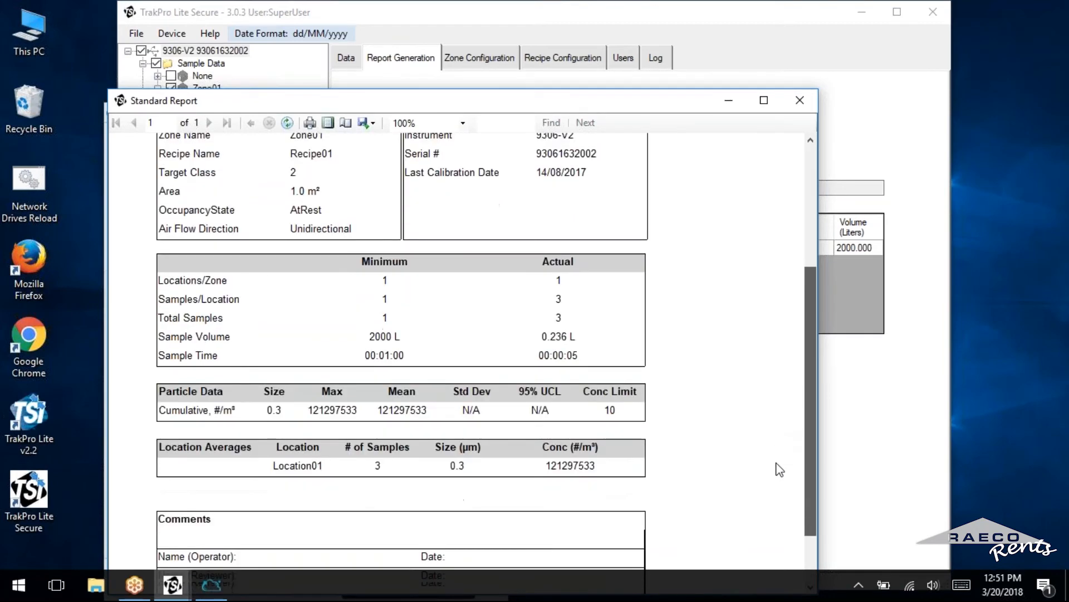
scroll("down", 3)
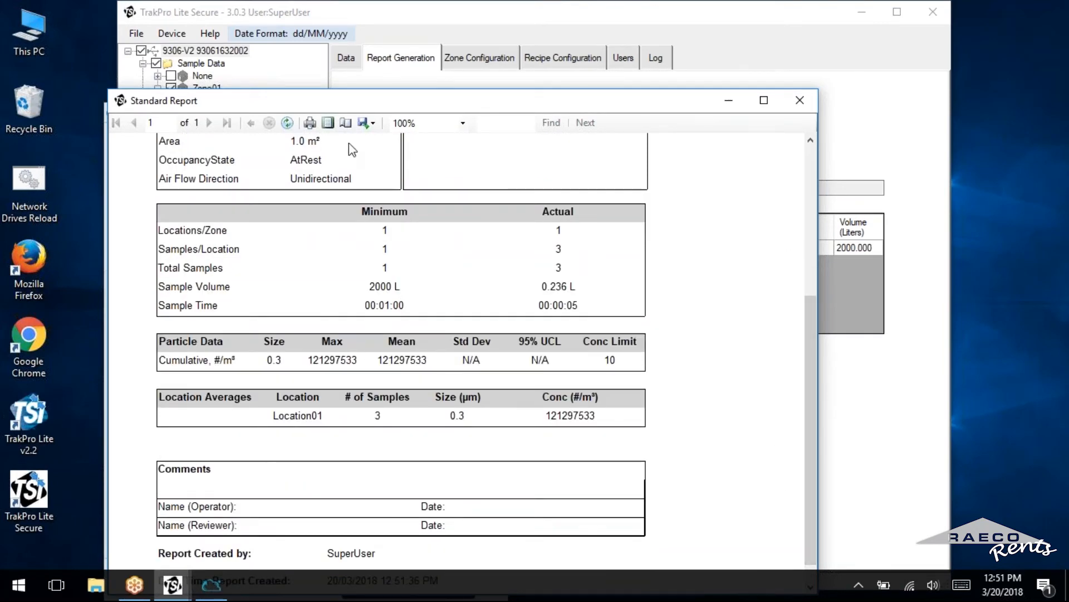
left_click(366, 123)
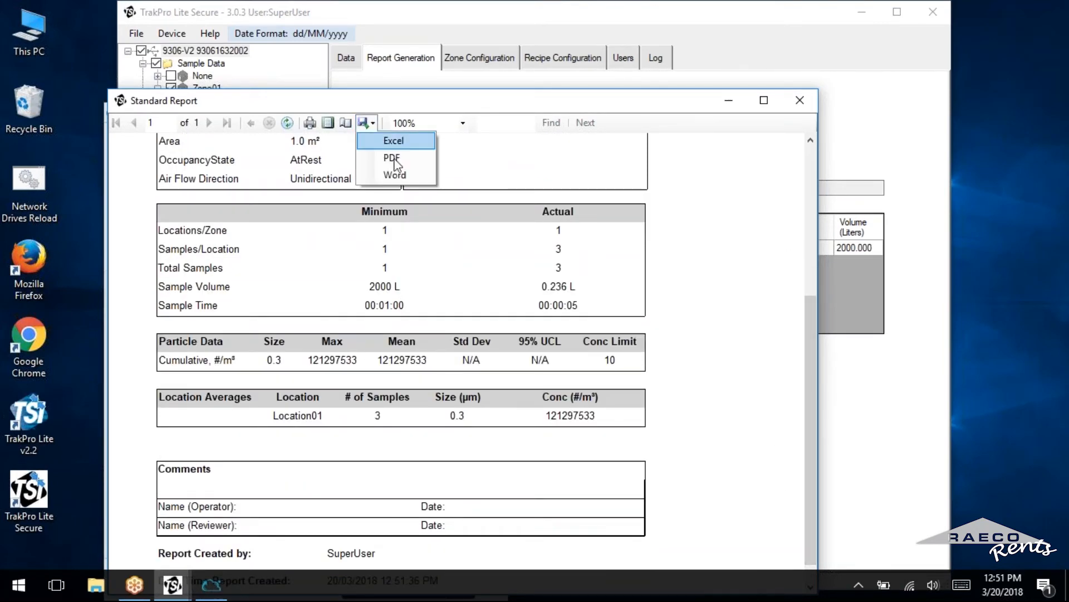
left_click(393, 141)
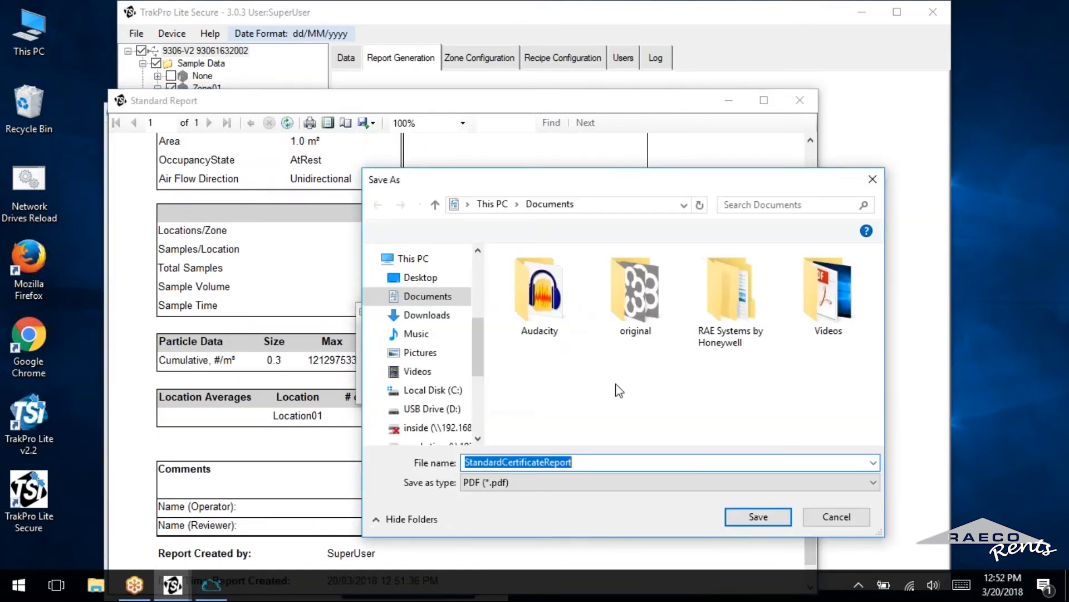
type("Aerotrak")
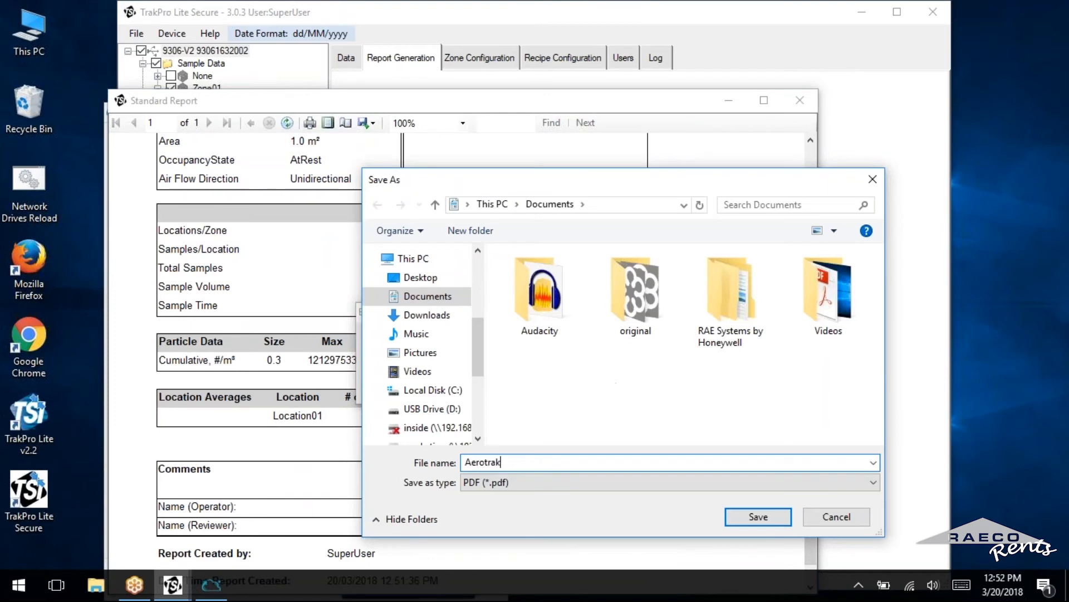
type("Data")
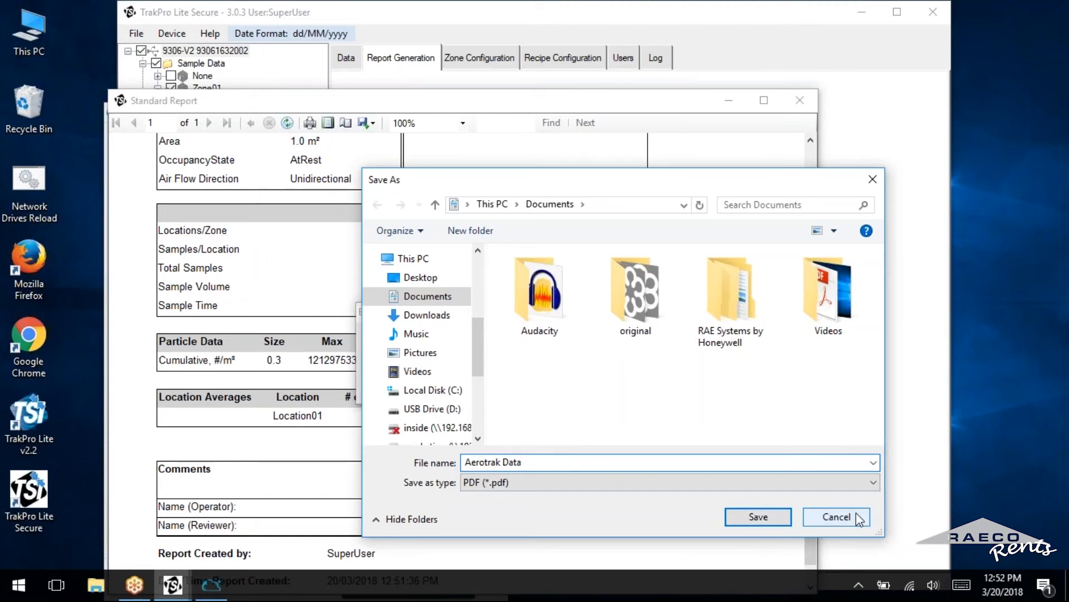
left_click(836, 516)
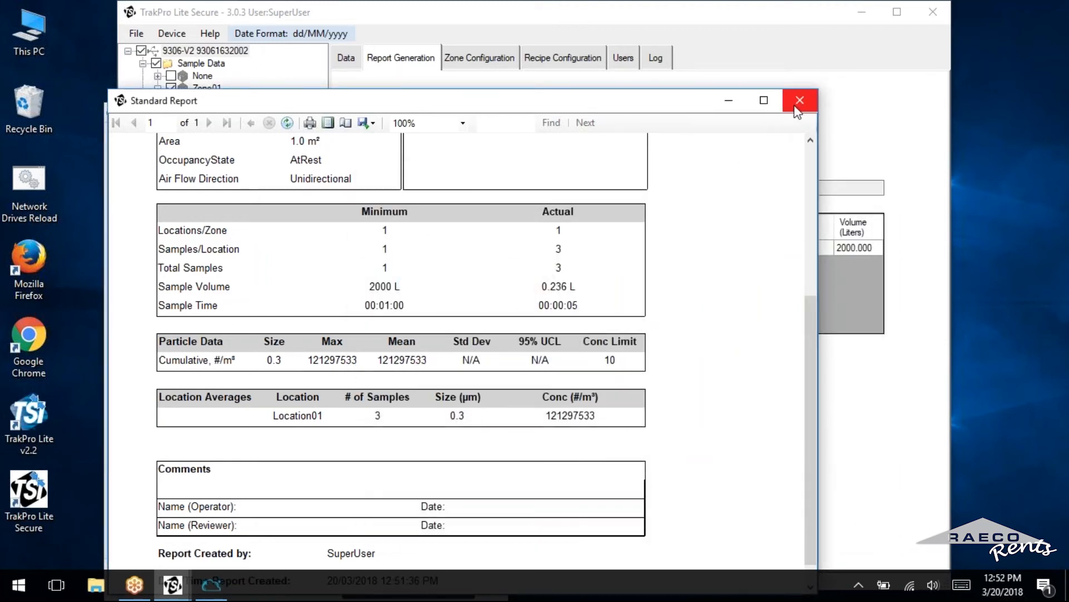
Close the Standard Report, browse the Zone and Recipe Configuration pages, and return to Report Generation
left_click(800, 100)
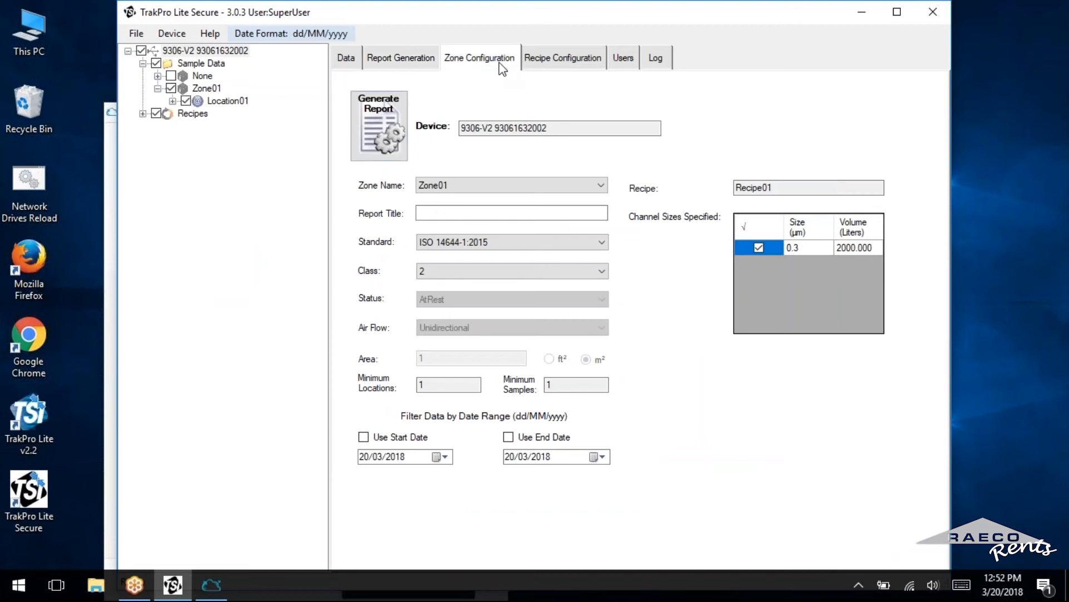
left_click(479, 57)
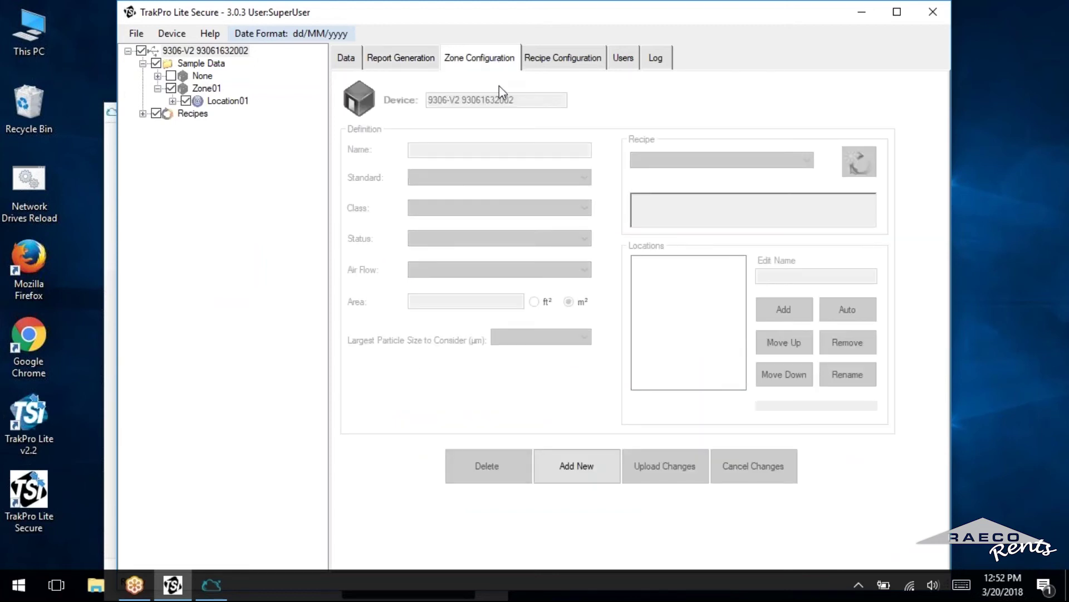
mouse_move(424, 19)
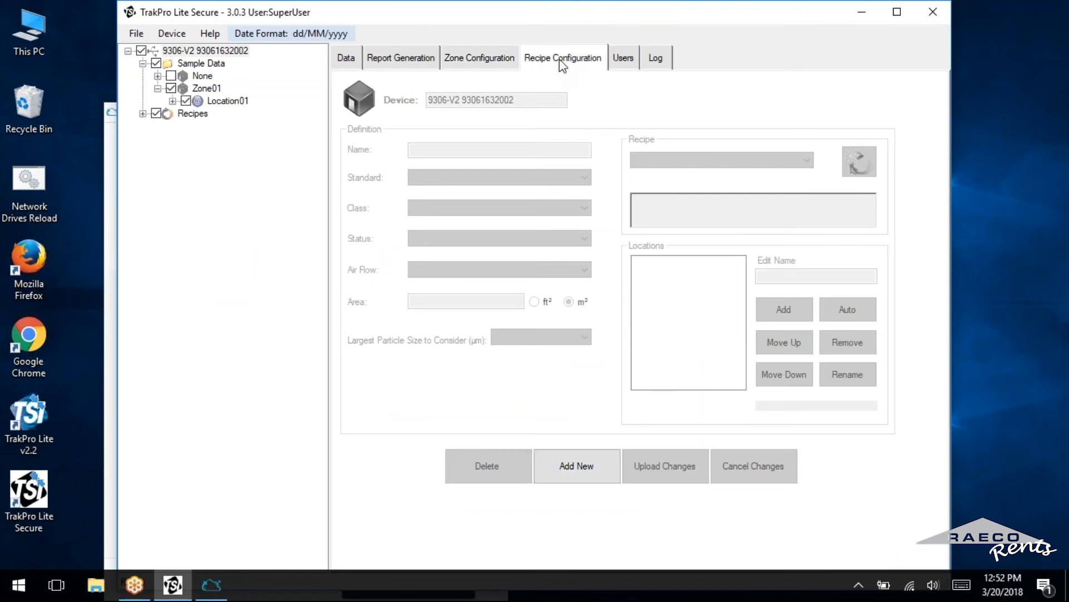
left_click(621, 57)
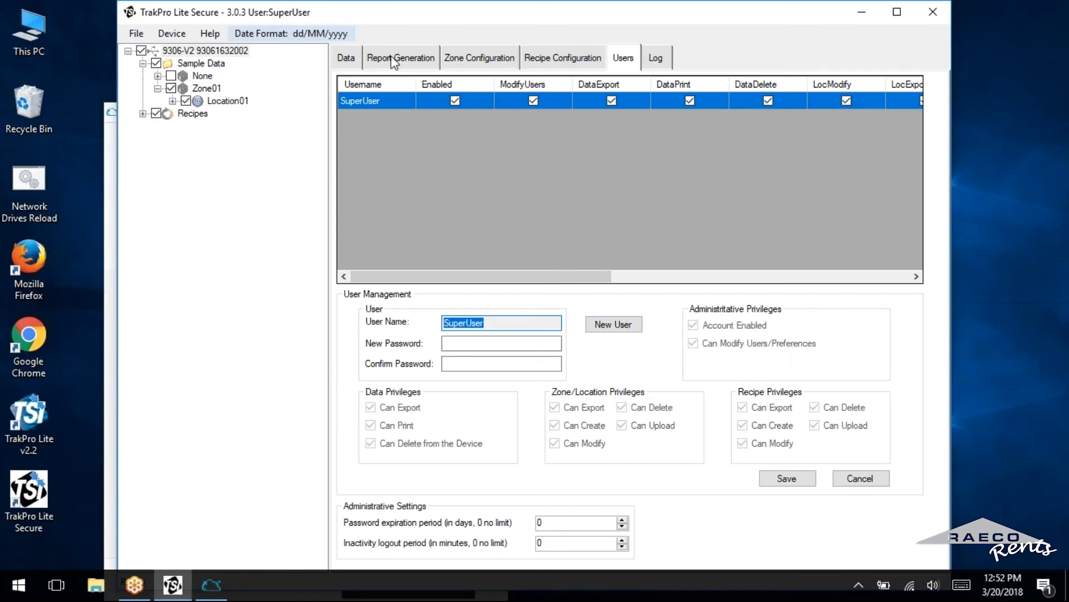
left_click(400, 56)
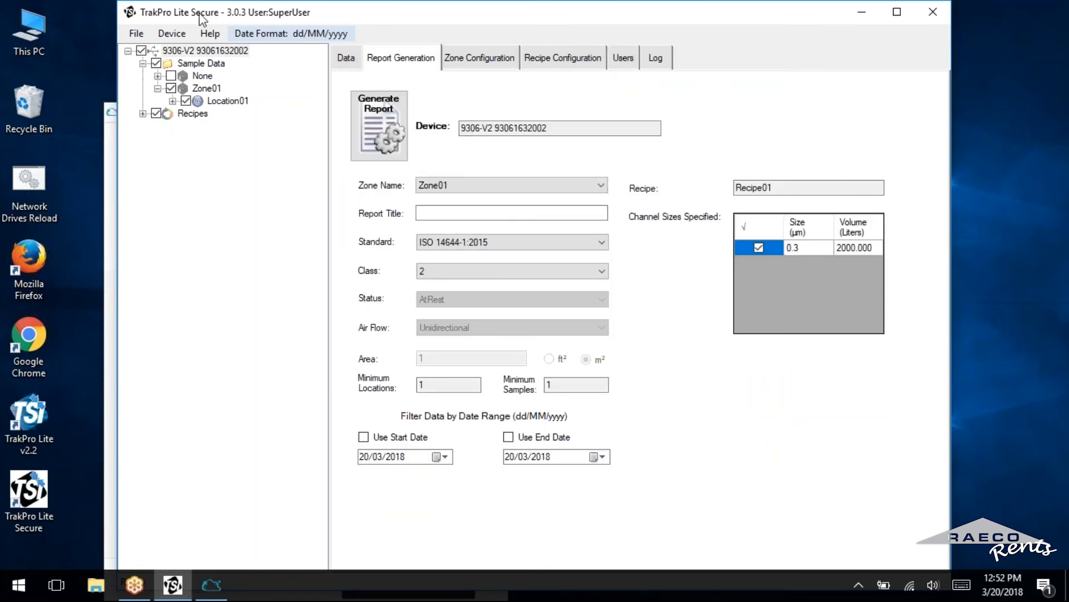